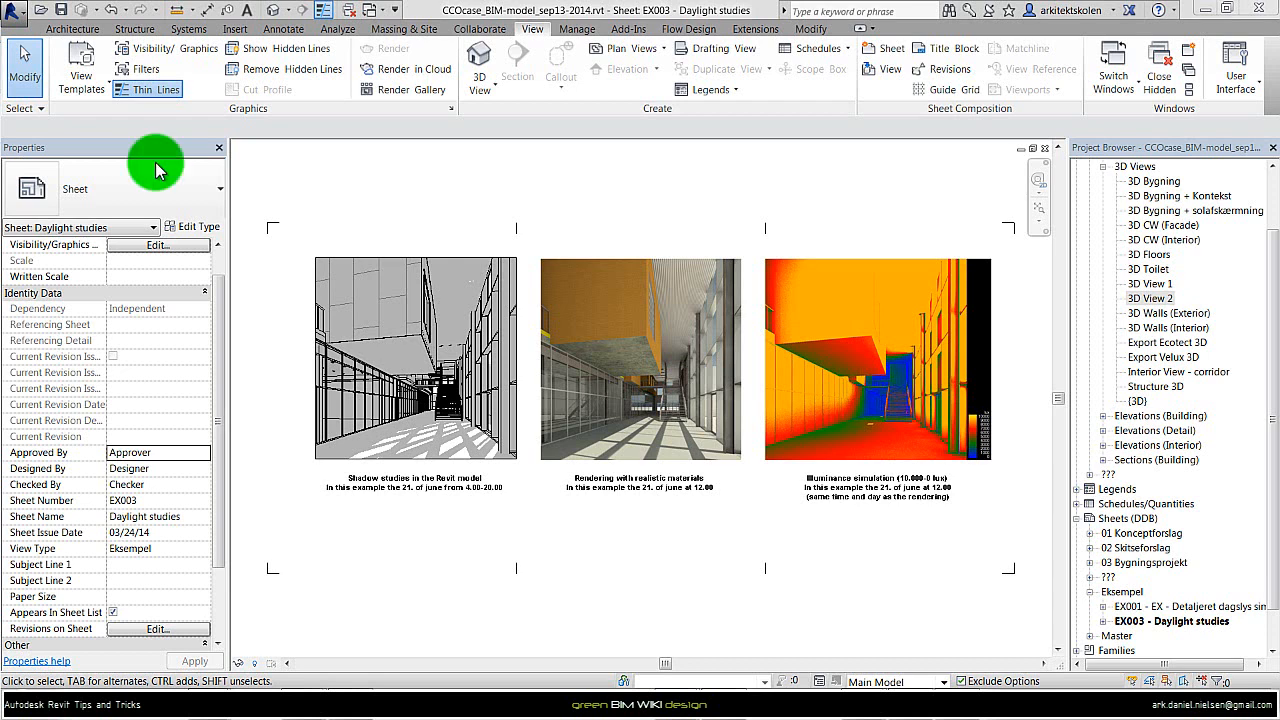
pyautogui.moveTo(768, 611)
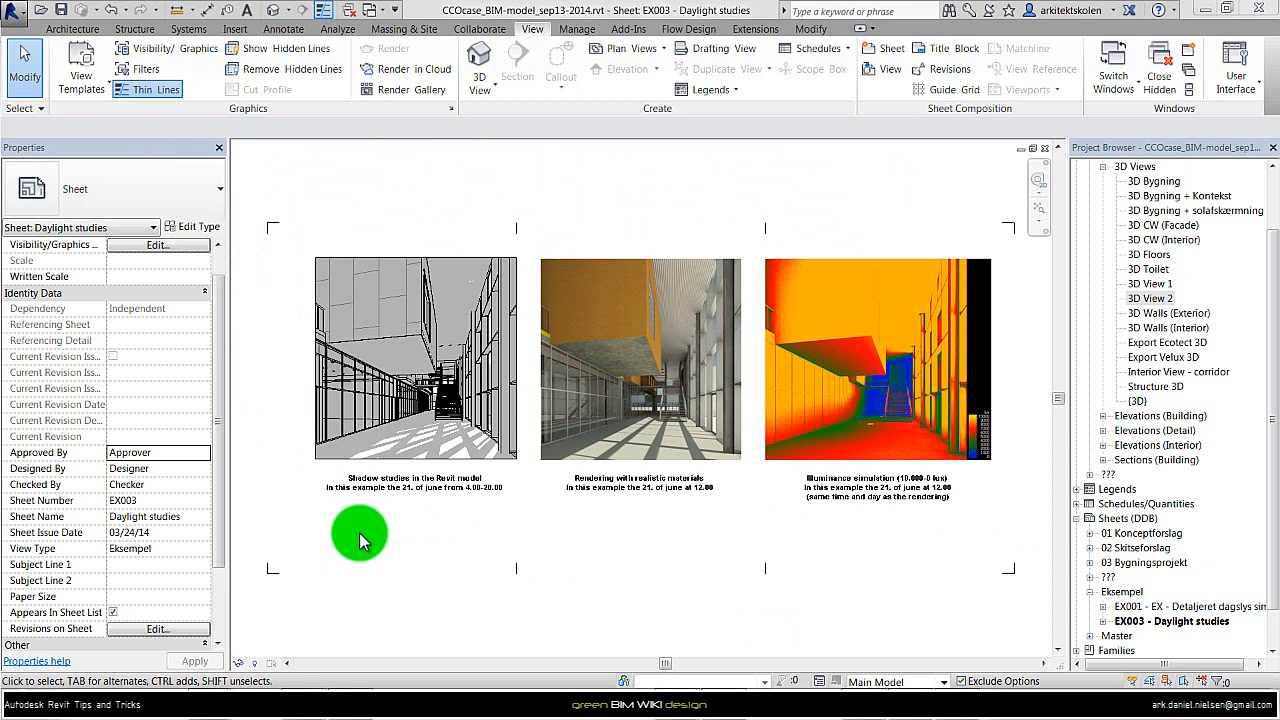
pyautogui.moveTo(362, 547)
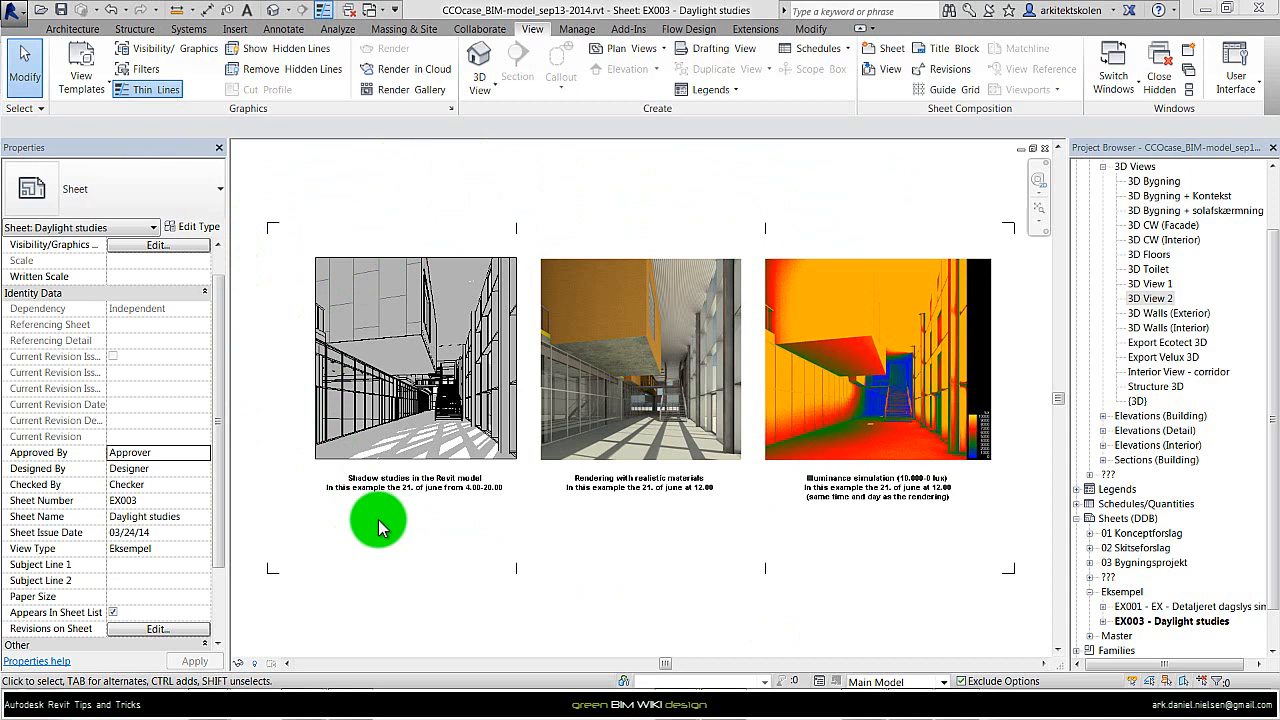
pyautogui.moveTo(415, 205)
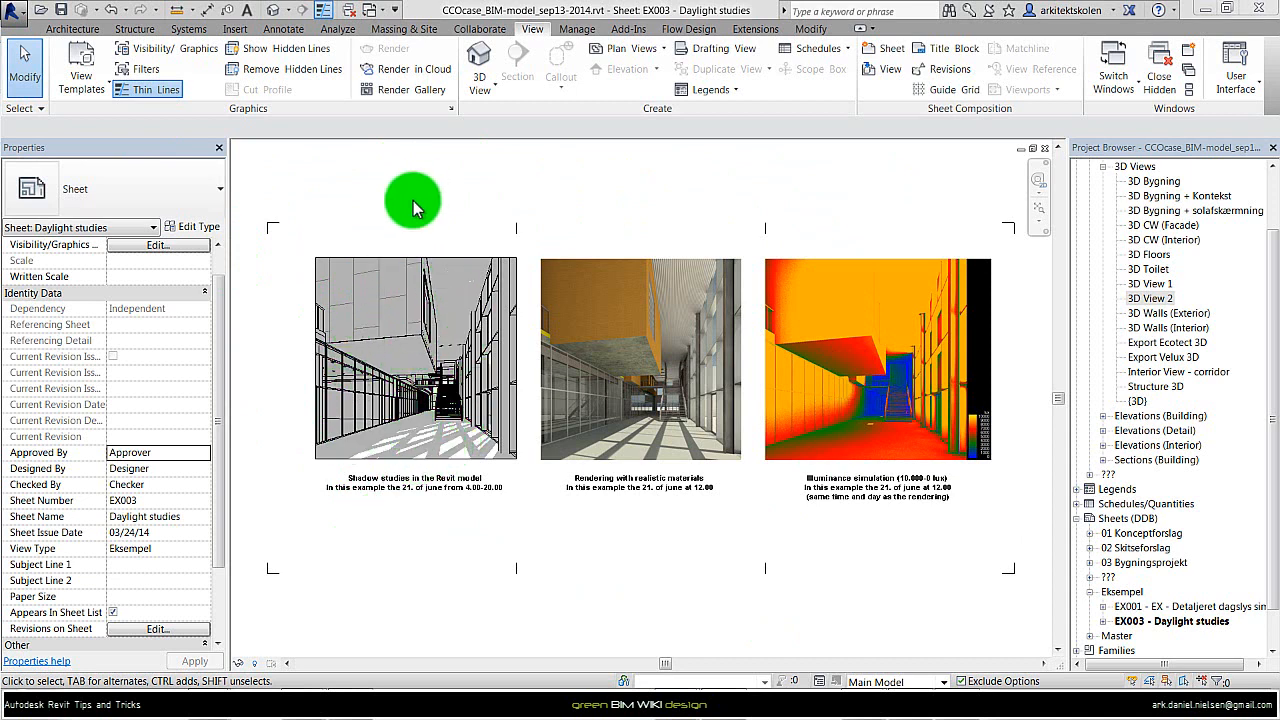
pyautogui.moveTo(388, 390)
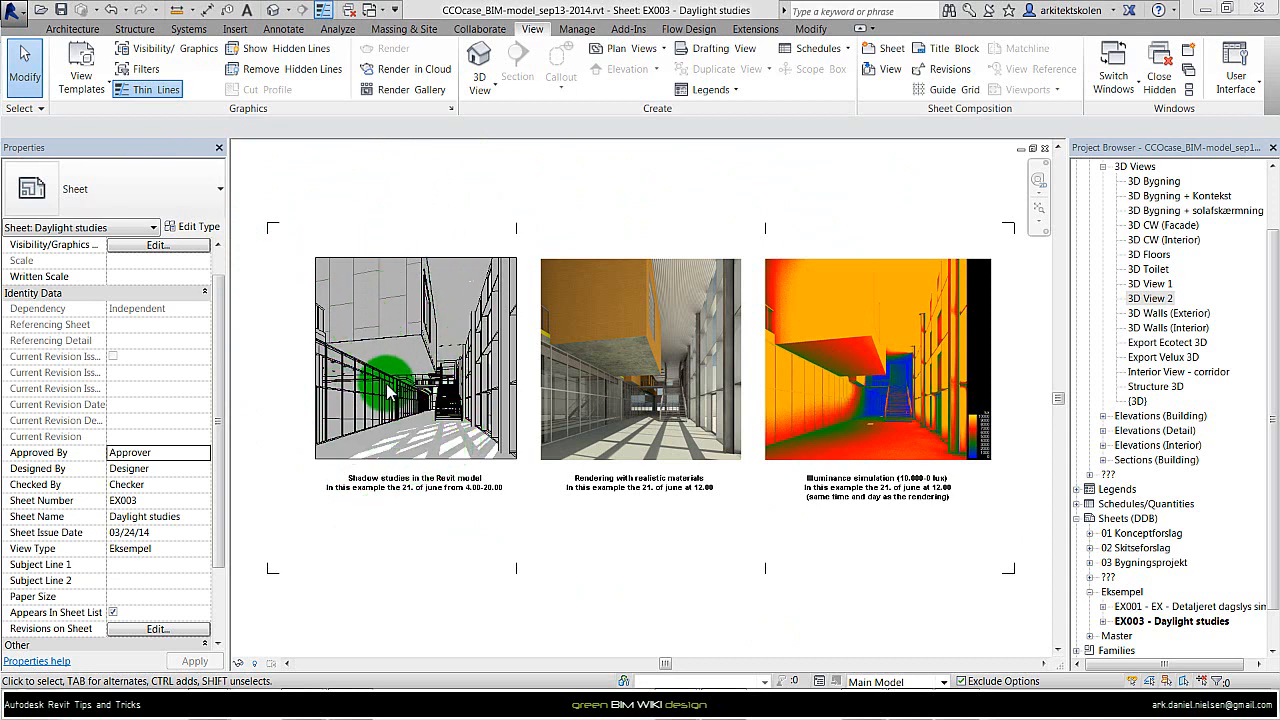
pyautogui.moveTo(590, 430)
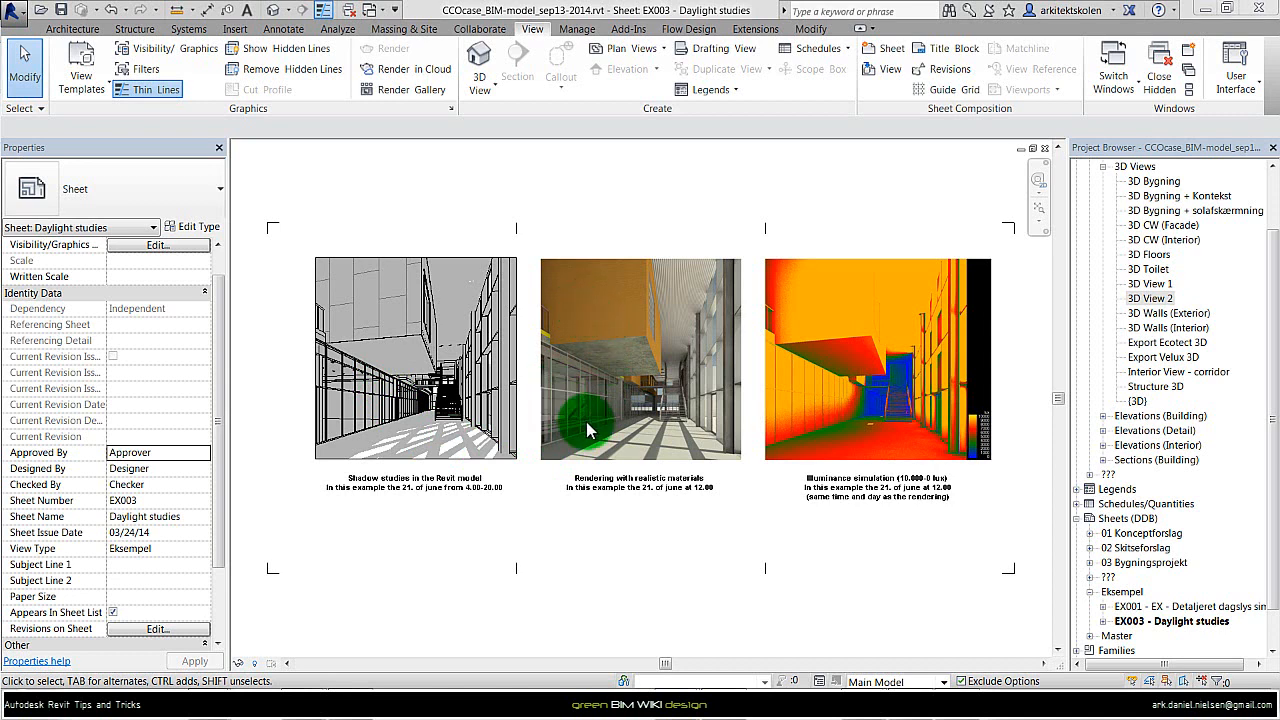
pyautogui.moveTo(890, 338)
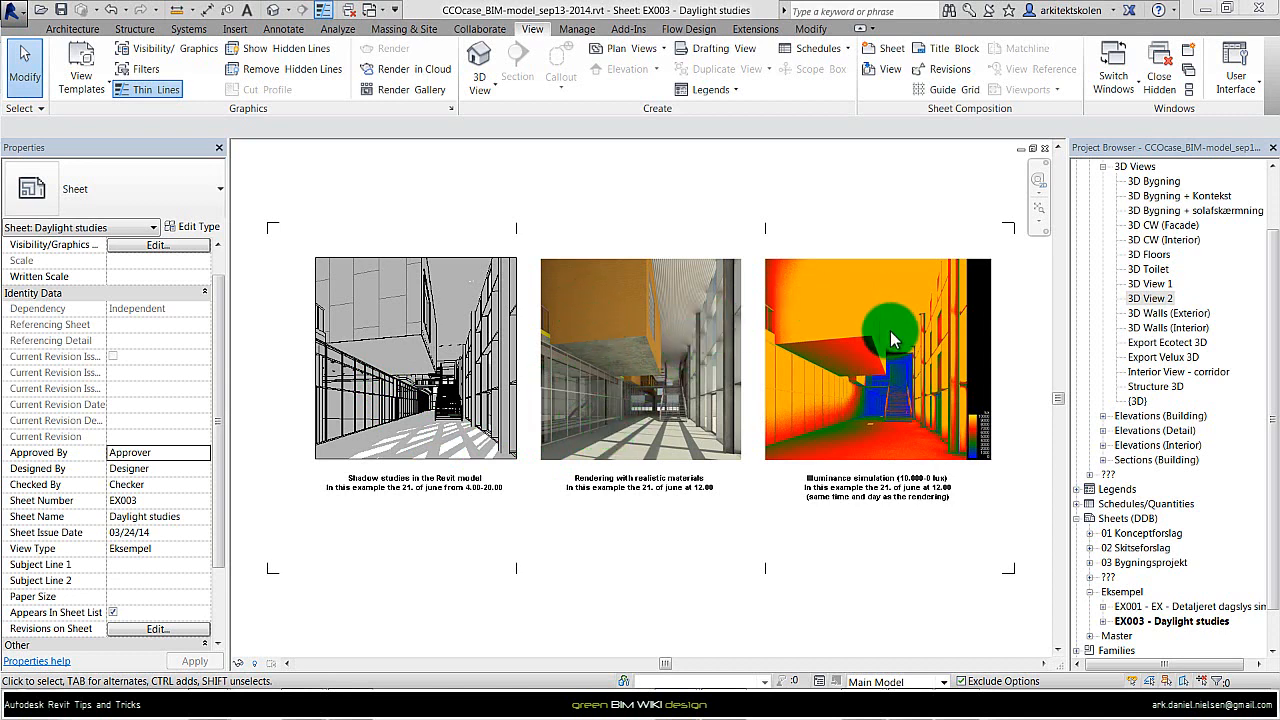
pyautogui.moveTo(835, 410)
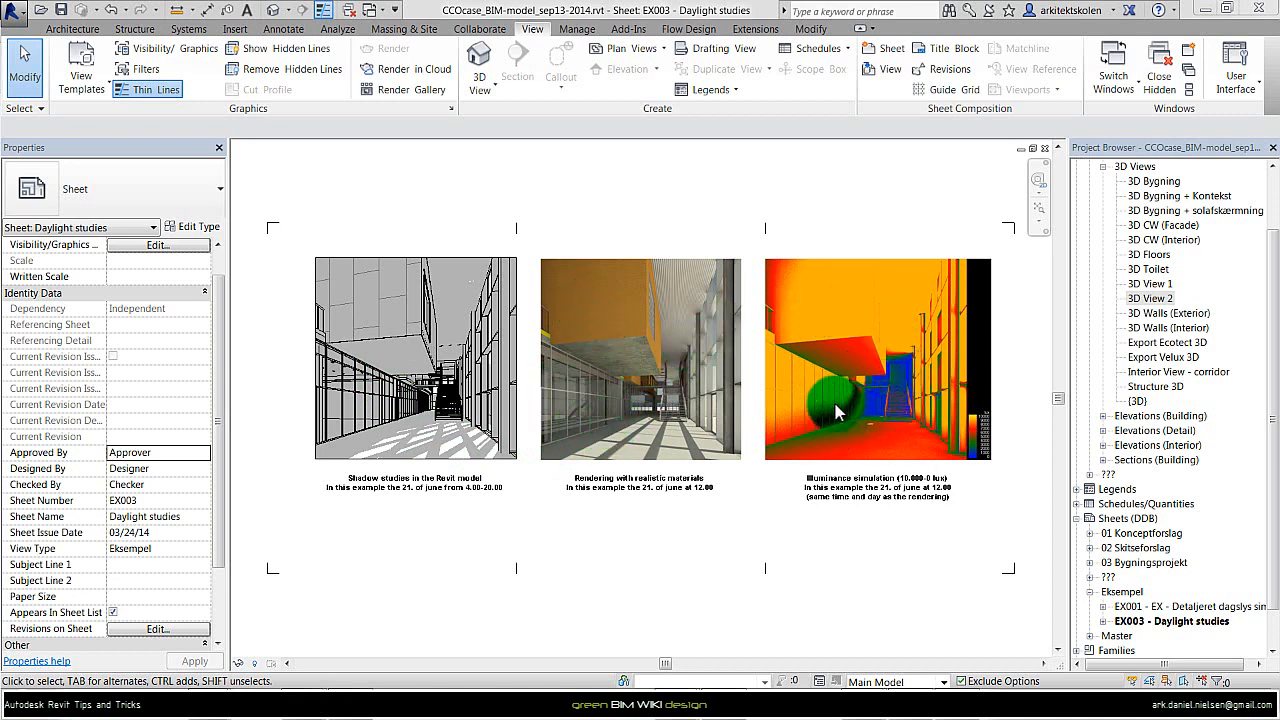
pyautogui.moveTo(781, 177)
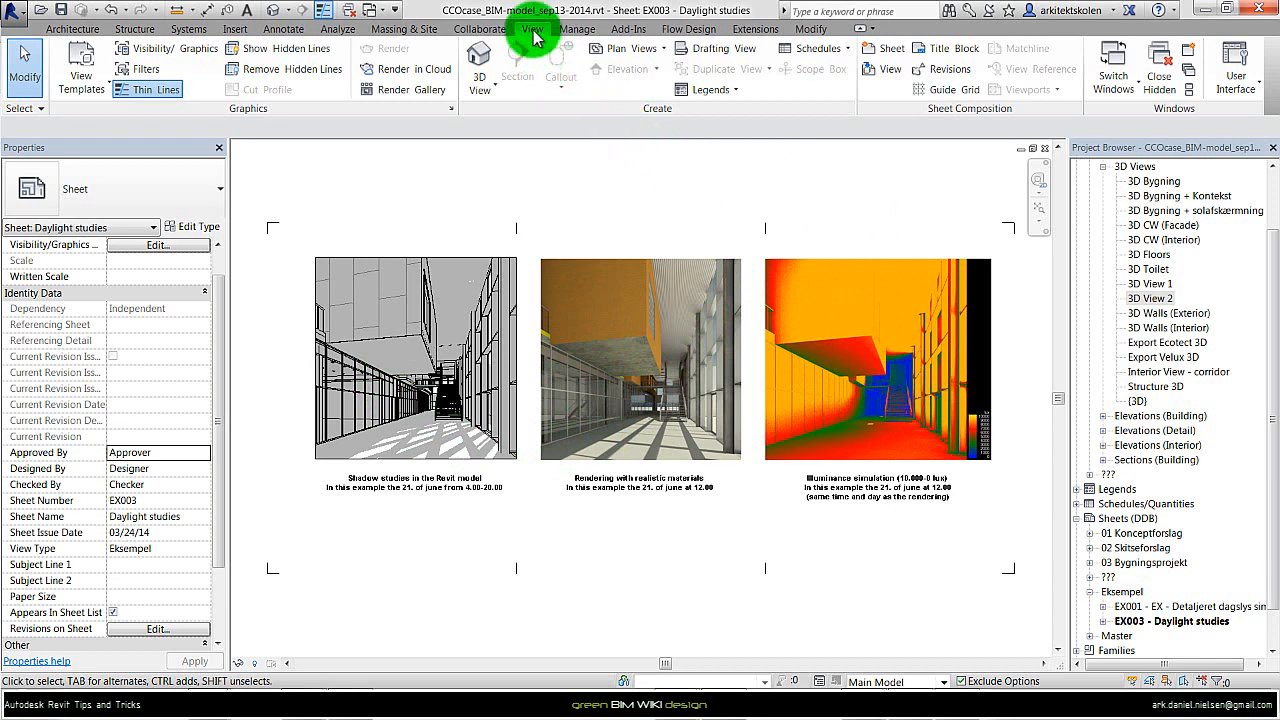
pyautogui.moveTo(884, 48)
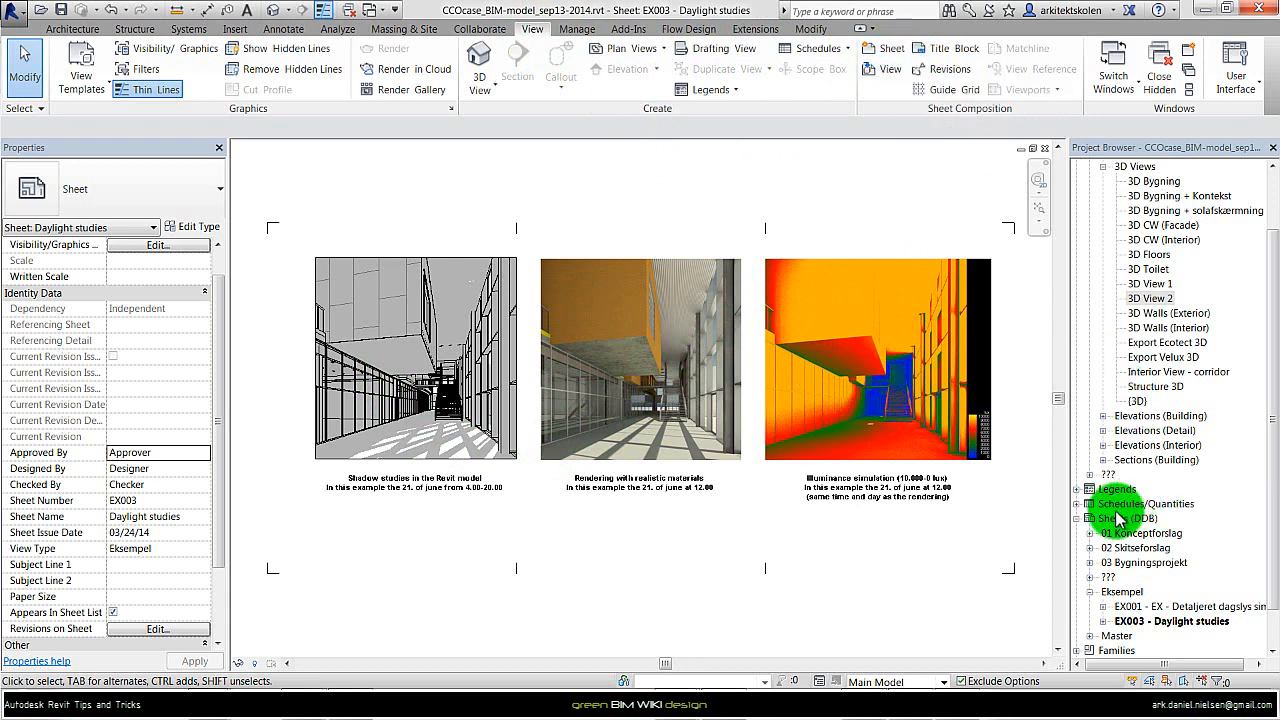
# Step: Create sheet EX004 using the Sheet (blank) : 30x63 title block
pyautogui.click(1124, 517)
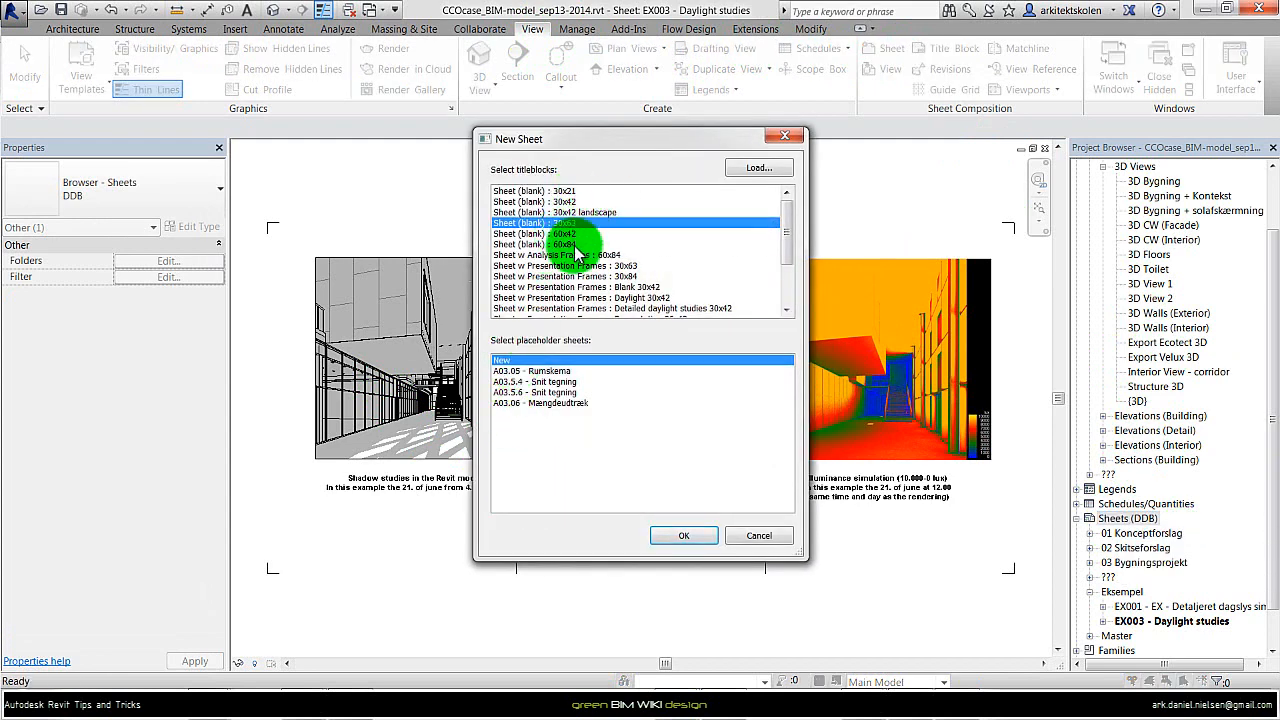
pyautogui.moveTo(535, 180)
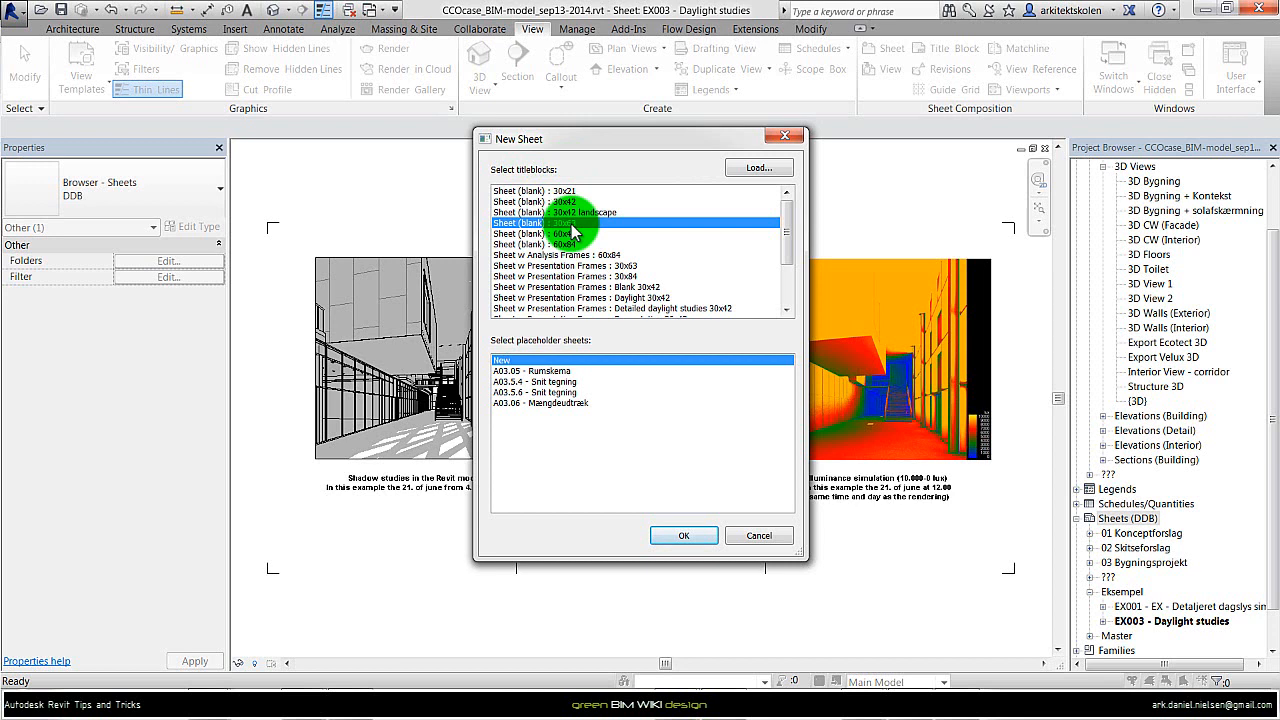
pyautogui.moveTo(340, 280)
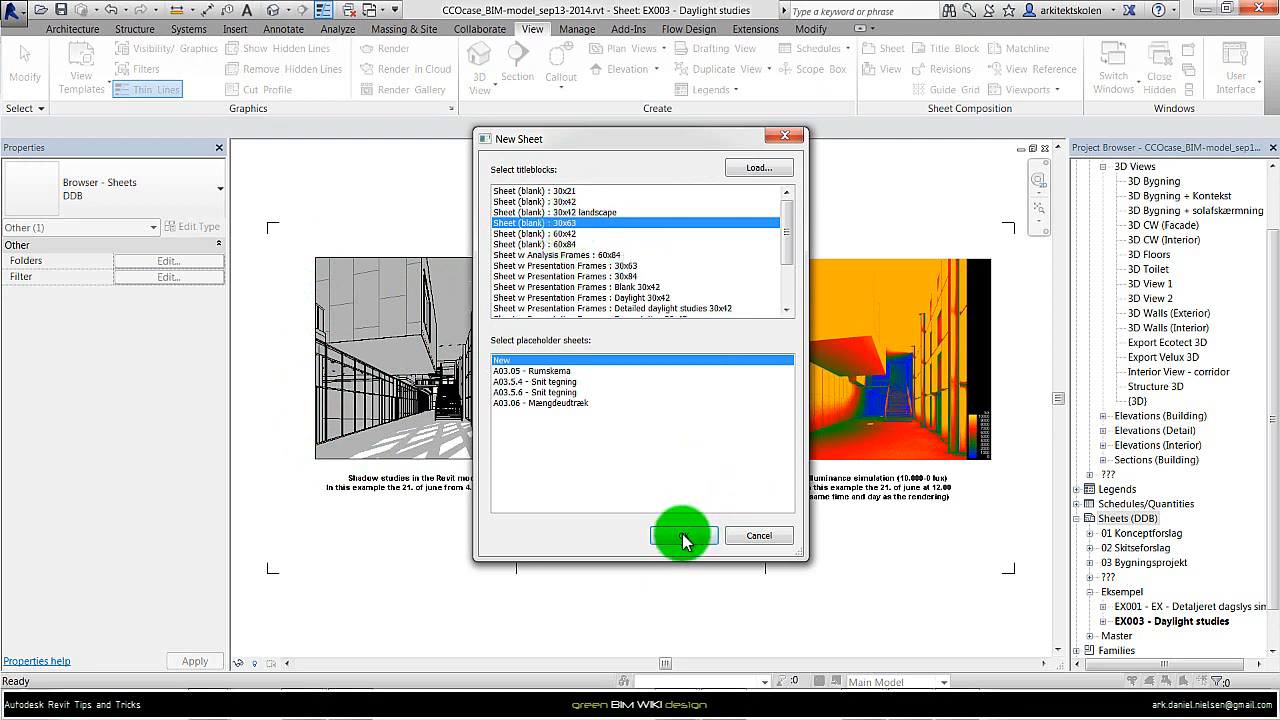
pyautogui.click(683, 535)
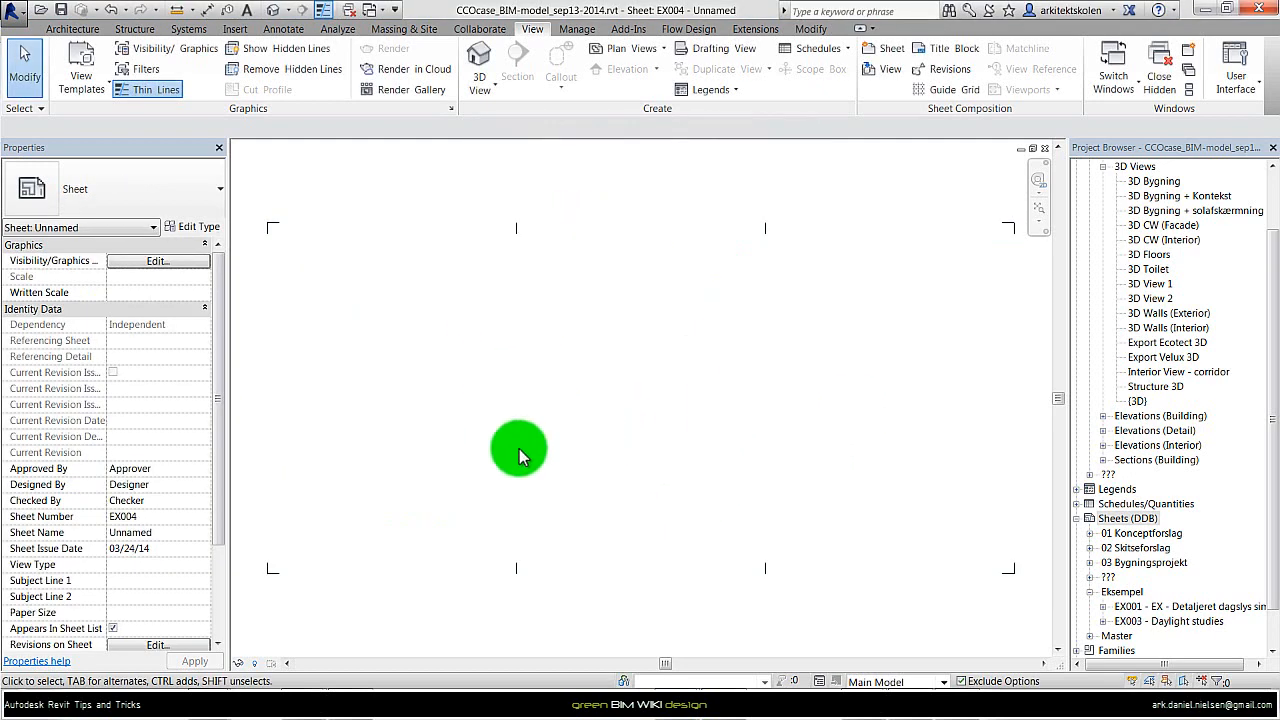
pyautogui.moveTo(780, 530)
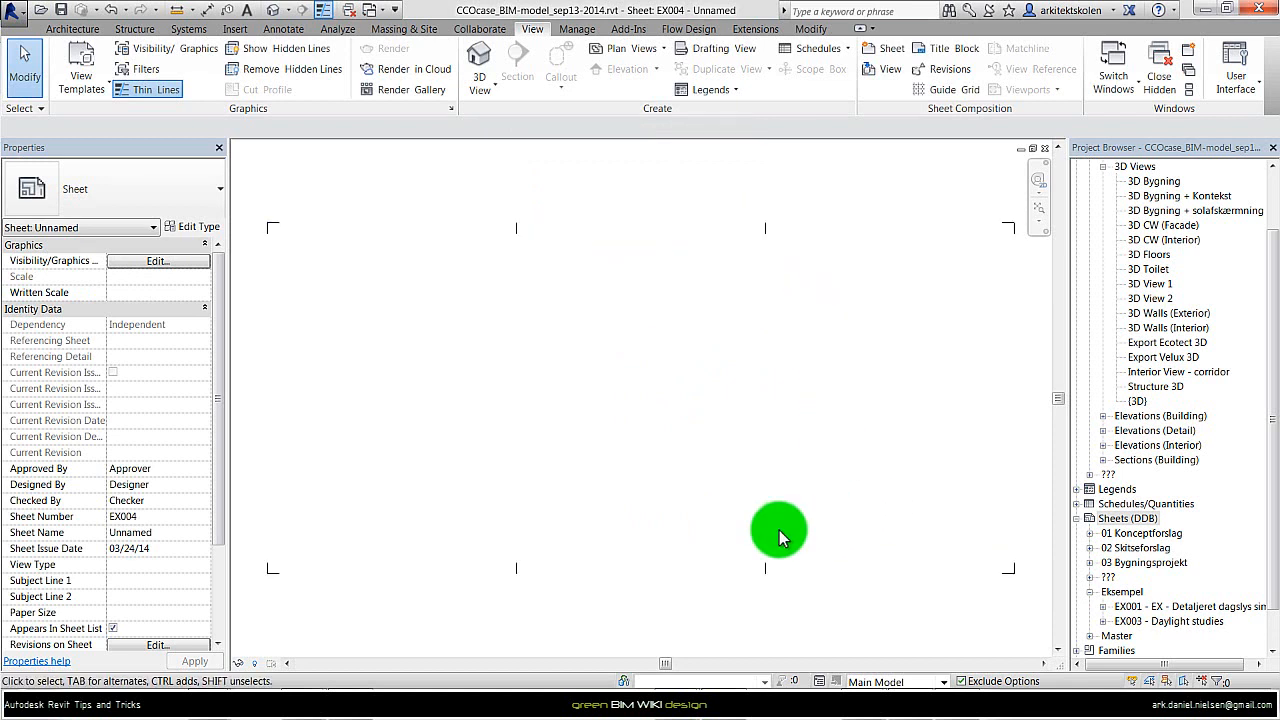
pyautogui.moveTo(878, 560)
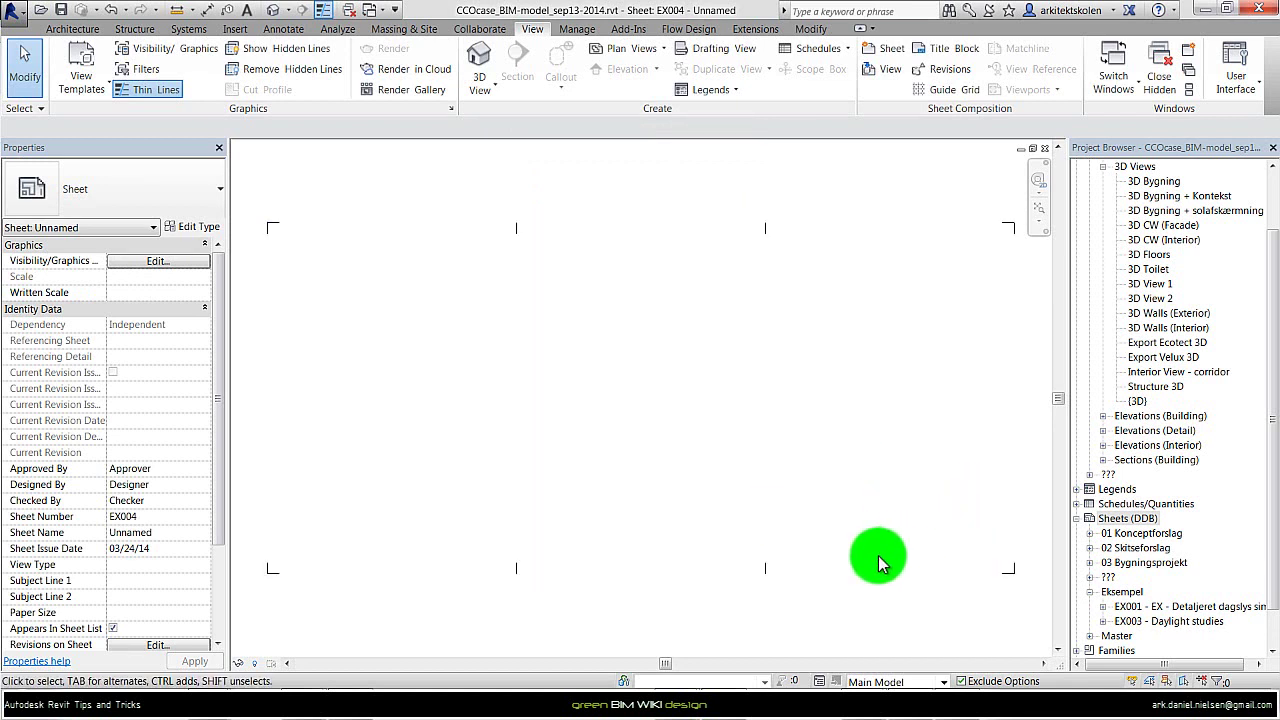
pyautogui.moveTo(780, 318)
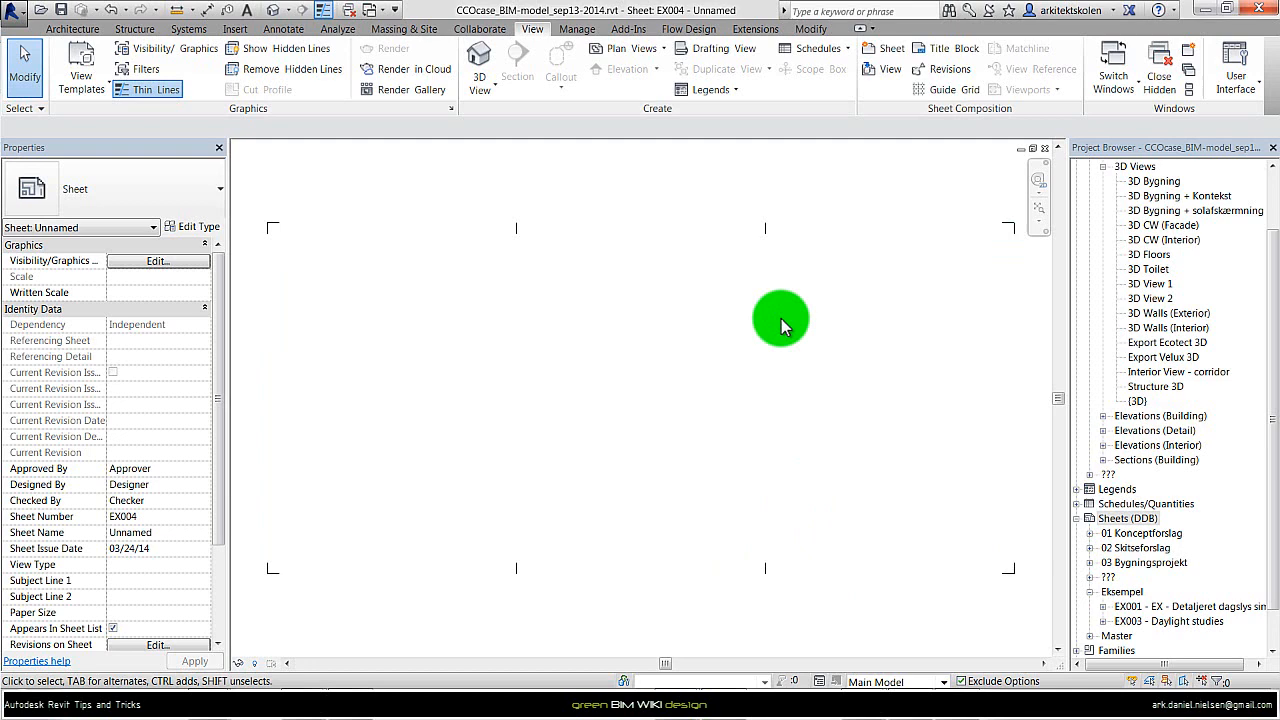
pyautogui.moveTo(1150, 390)
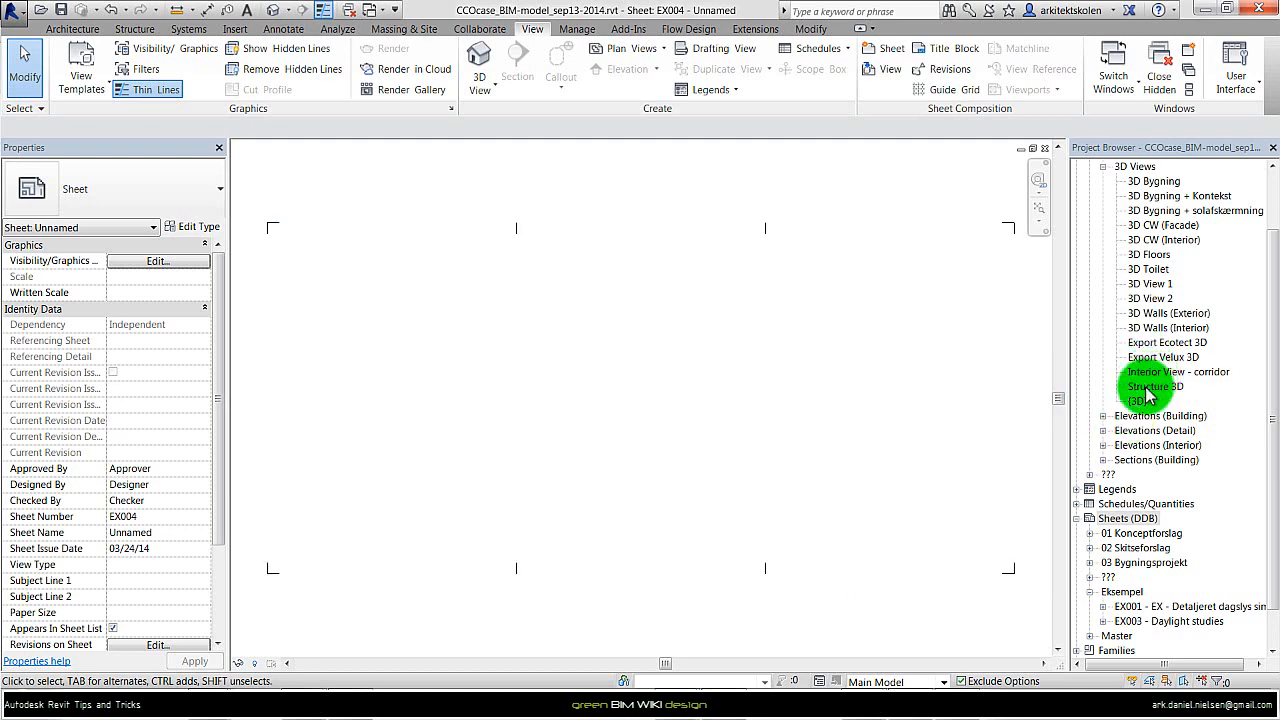
# Step: Pick 3D View 2 in the Project Browser and bring it onto sheet EX004
pyautogui.doubleClick(1150, 298)
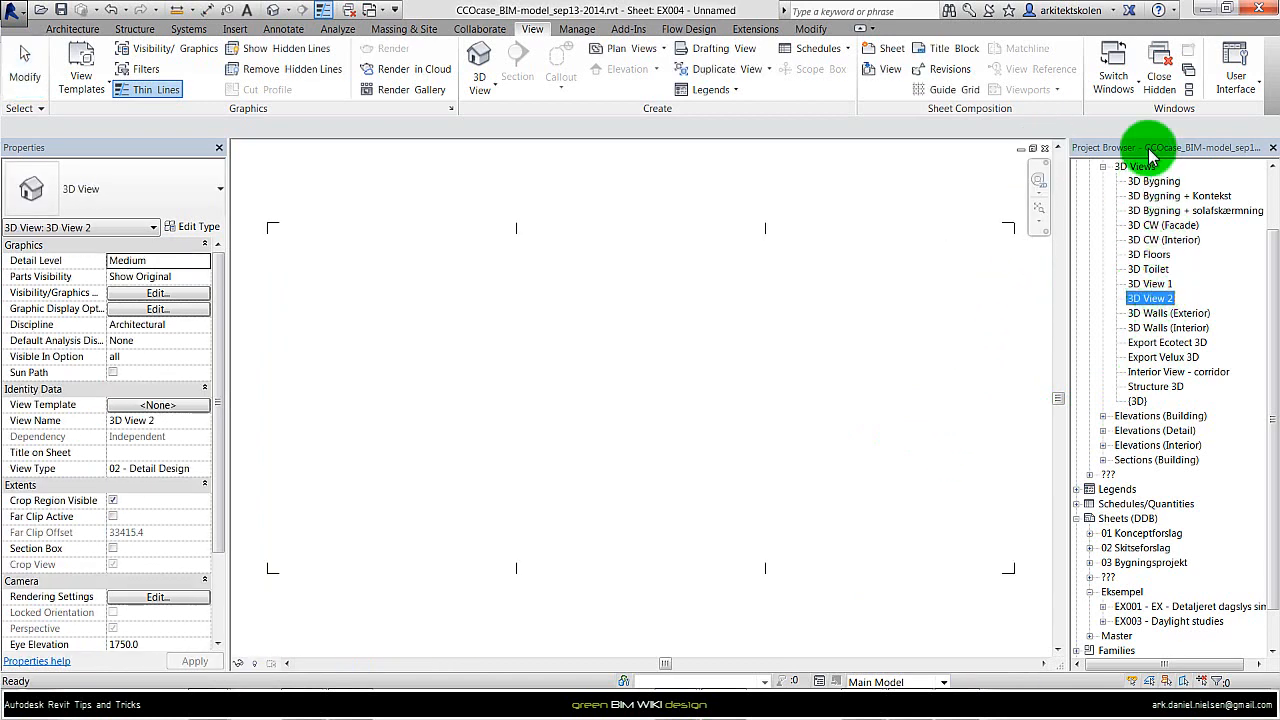
pyautogui.moveTo(618, 368)
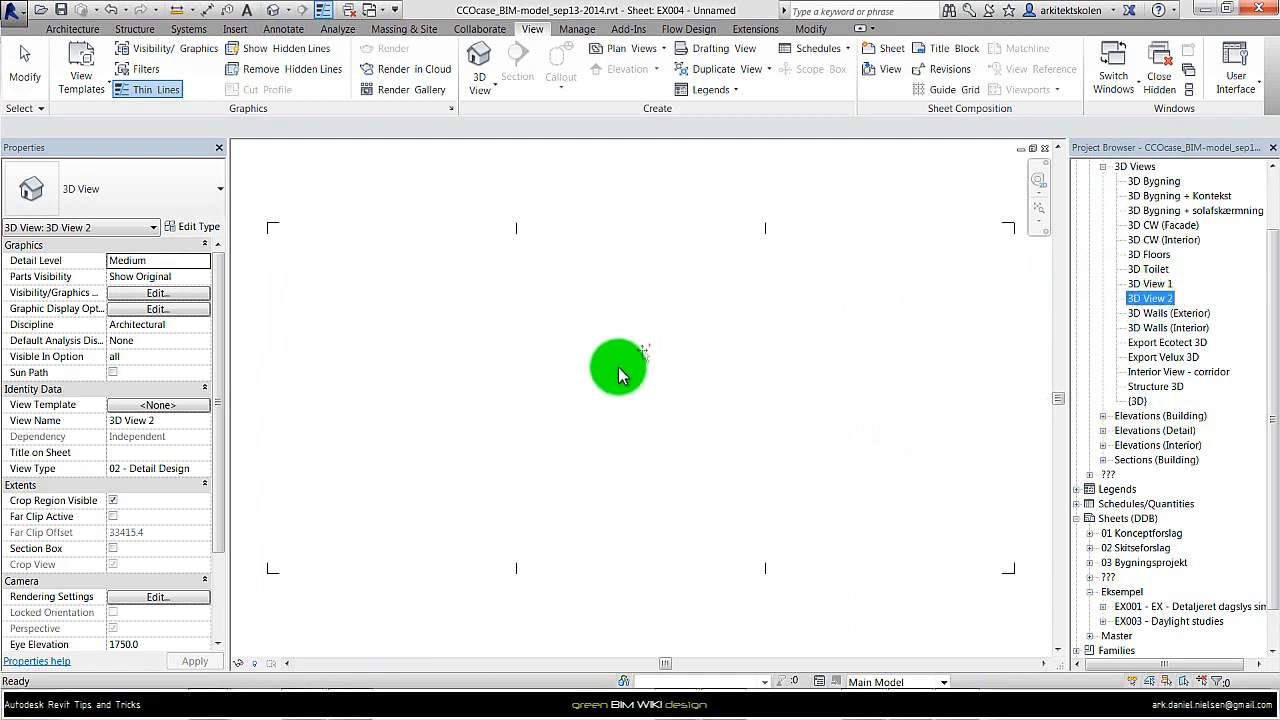
pyautogui.click(390, 372)
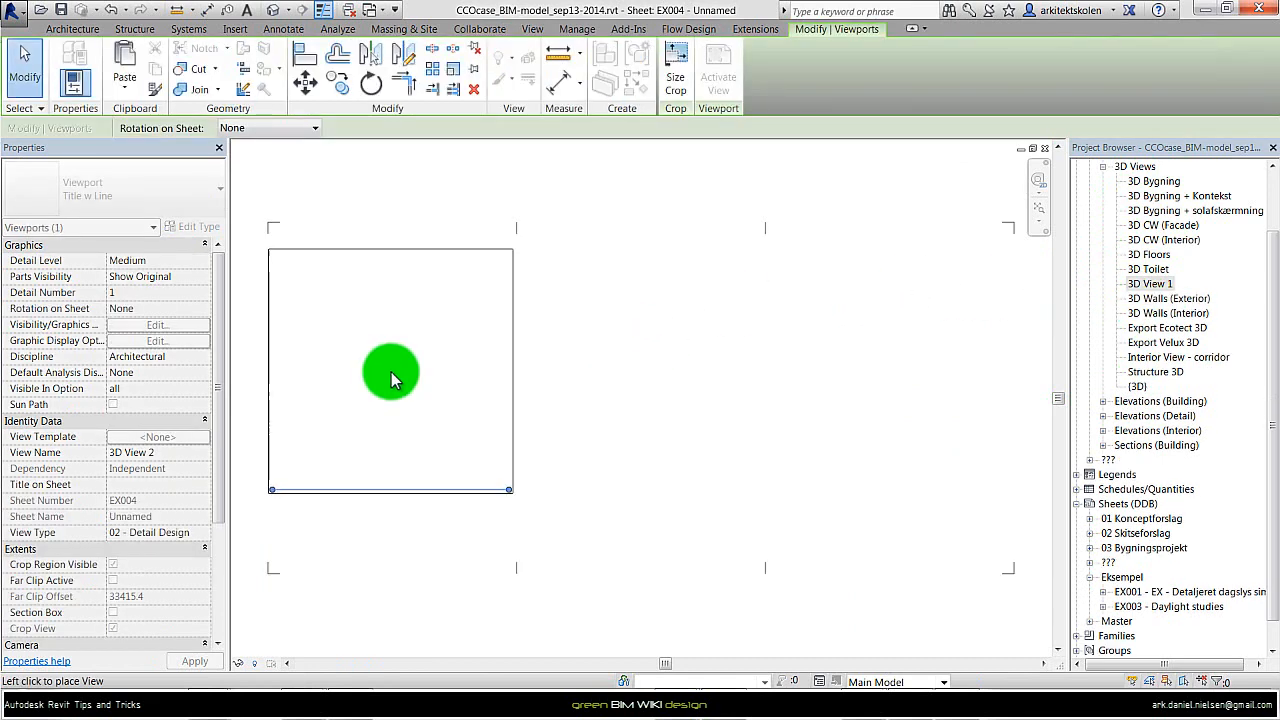
# Step: Drop 3D View 2 on the sheet's left and view the illuminance rendering in the gallery
pyautogui.click(390, 372)
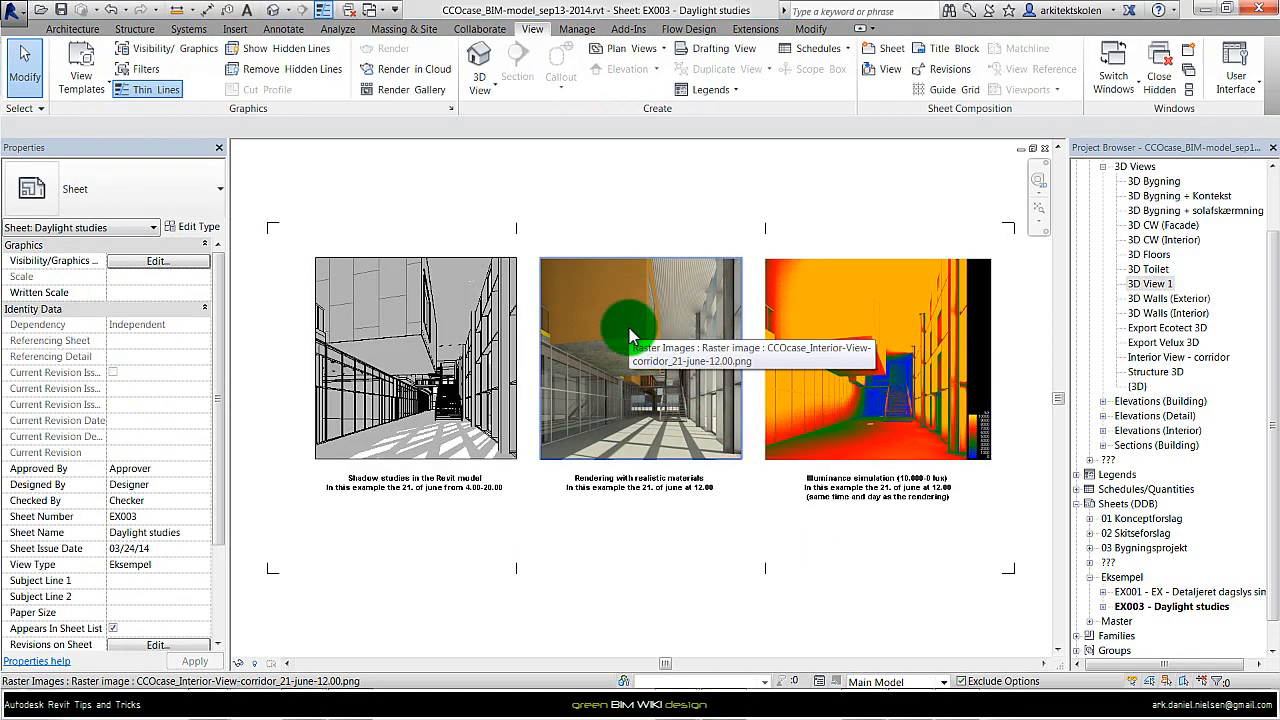
pyautogui.moveTo(625, 300)
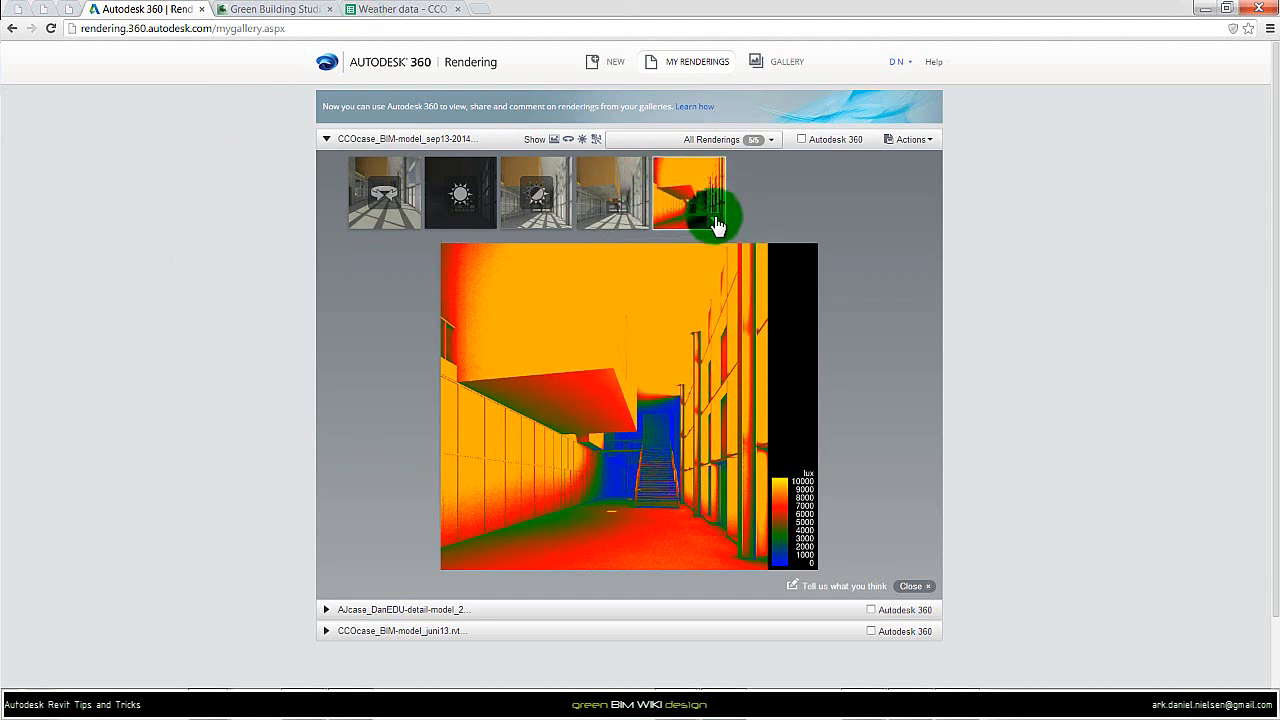
pyautogui.click(713, 219)
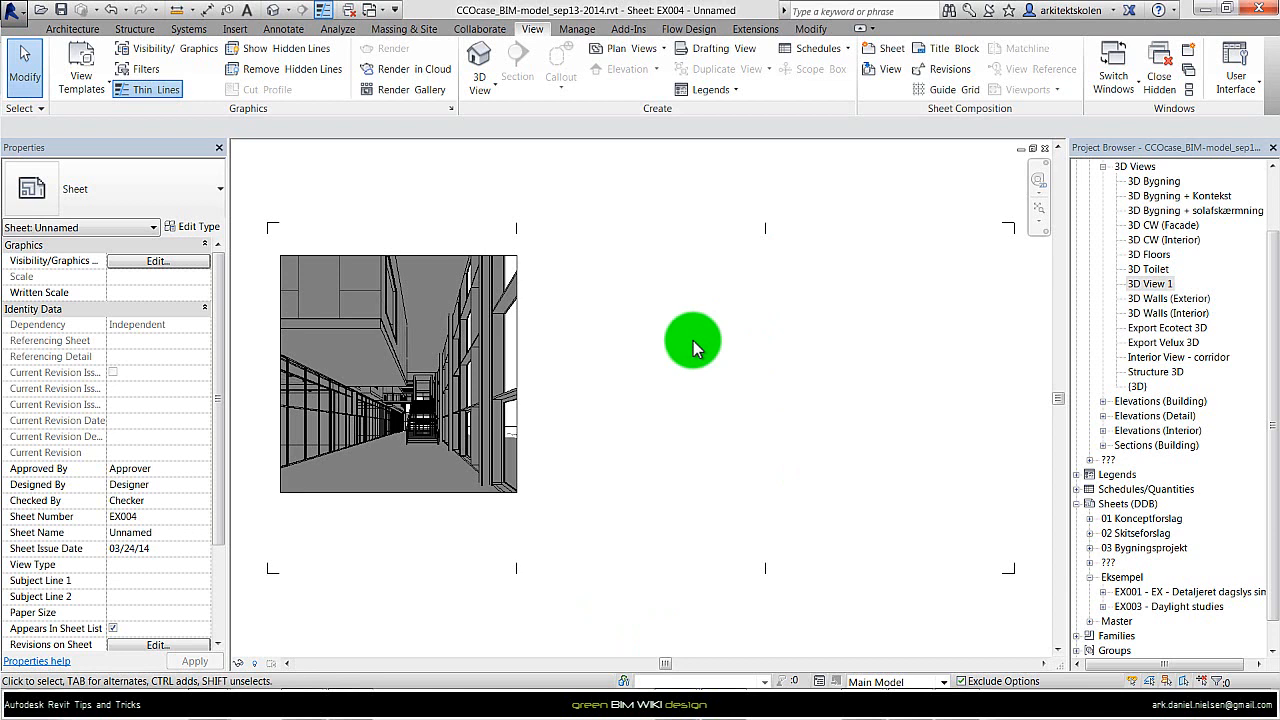
pyautogui.moveTo(636, 190)
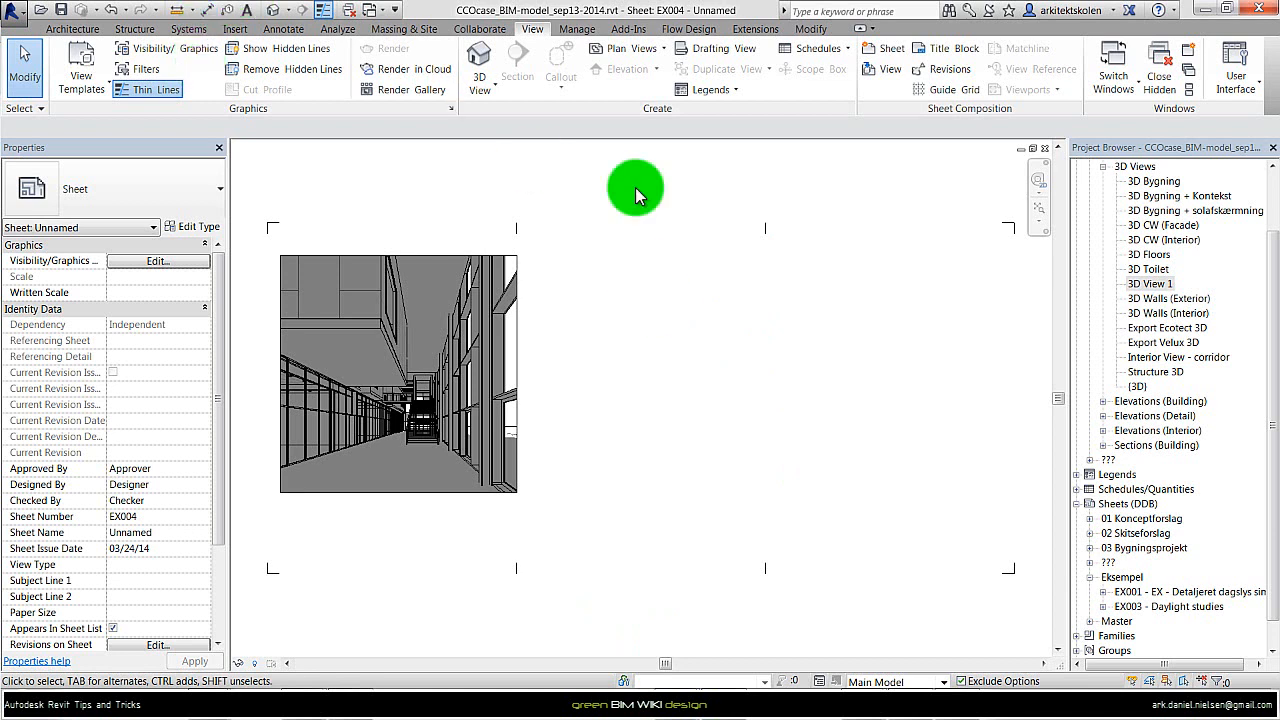
pyautogui.moveTo(655, 190)
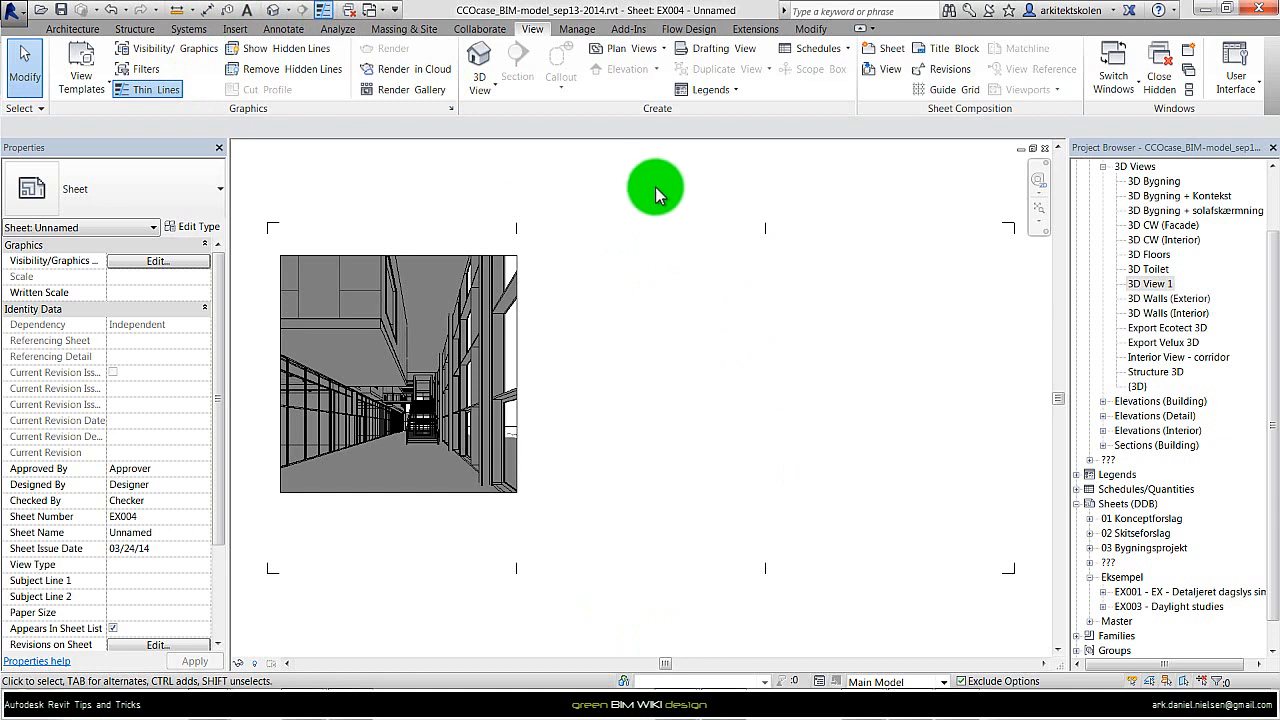
pyautogui.moveTo(718, 48)
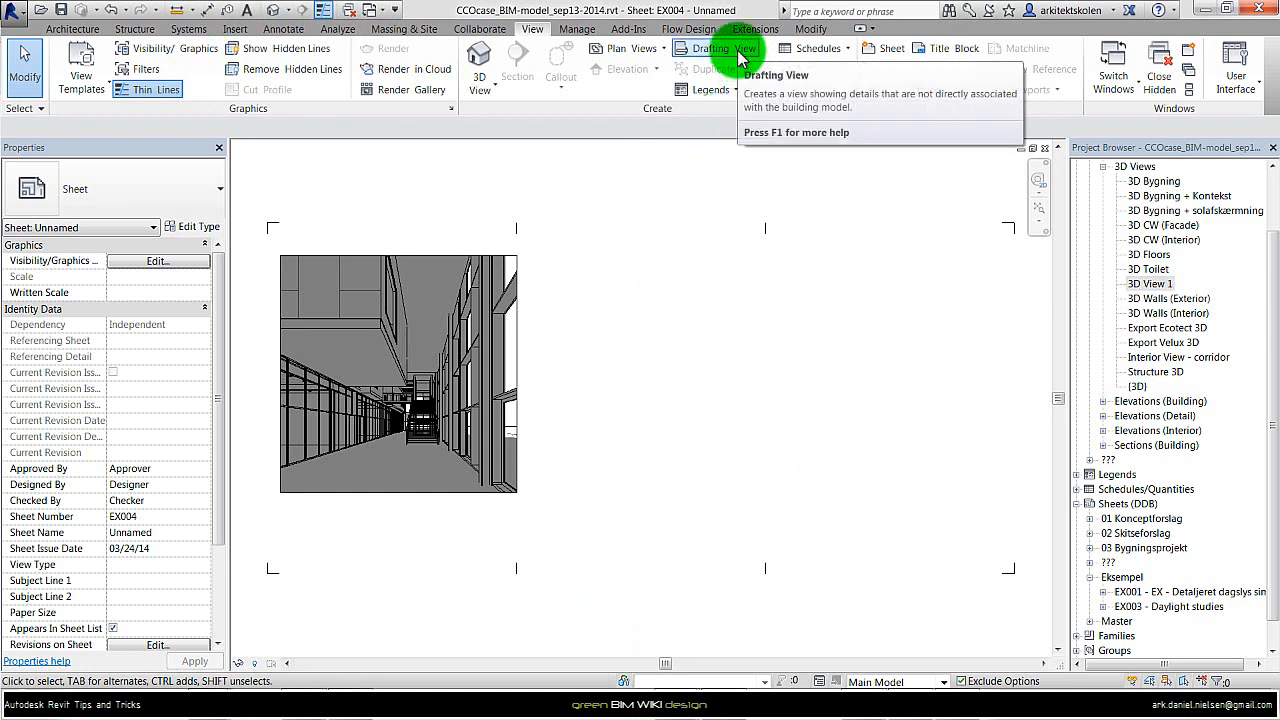
pyautogui.moveTo(718, 48)
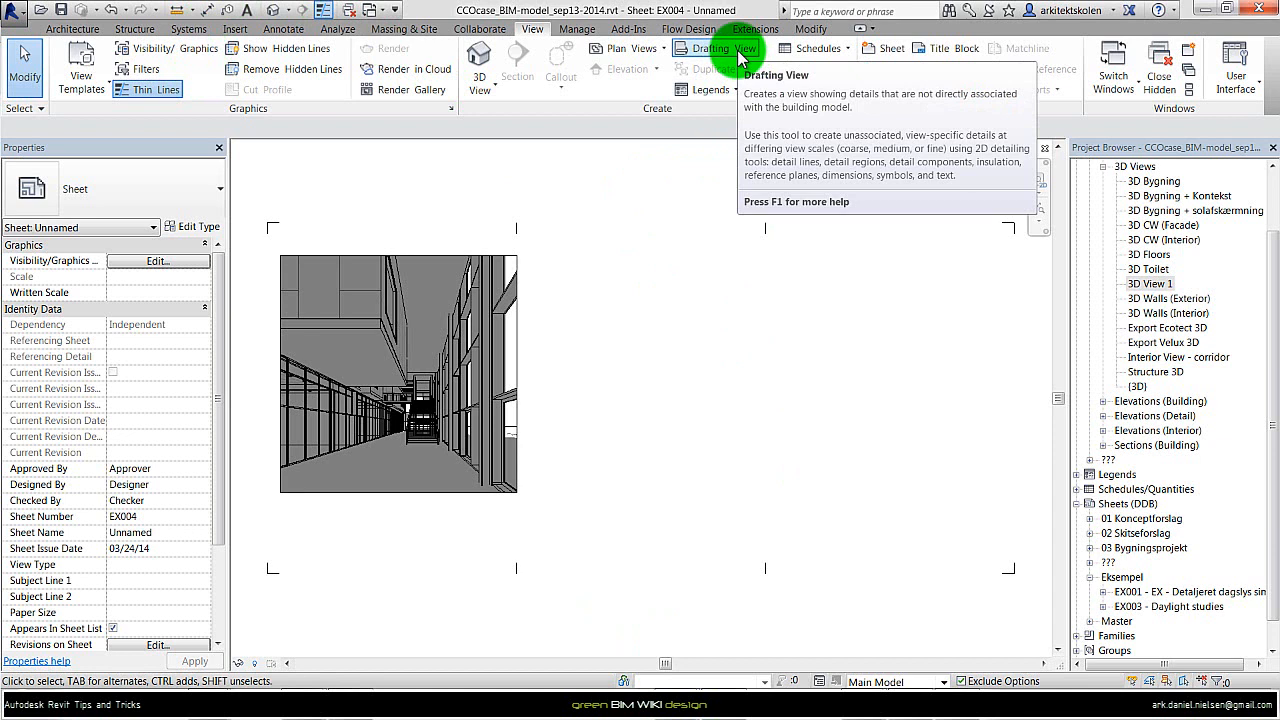
# Step: Check the placed 3D View 2 viewport and clear the selection on the sheet
pyautogui.click(490, 228)
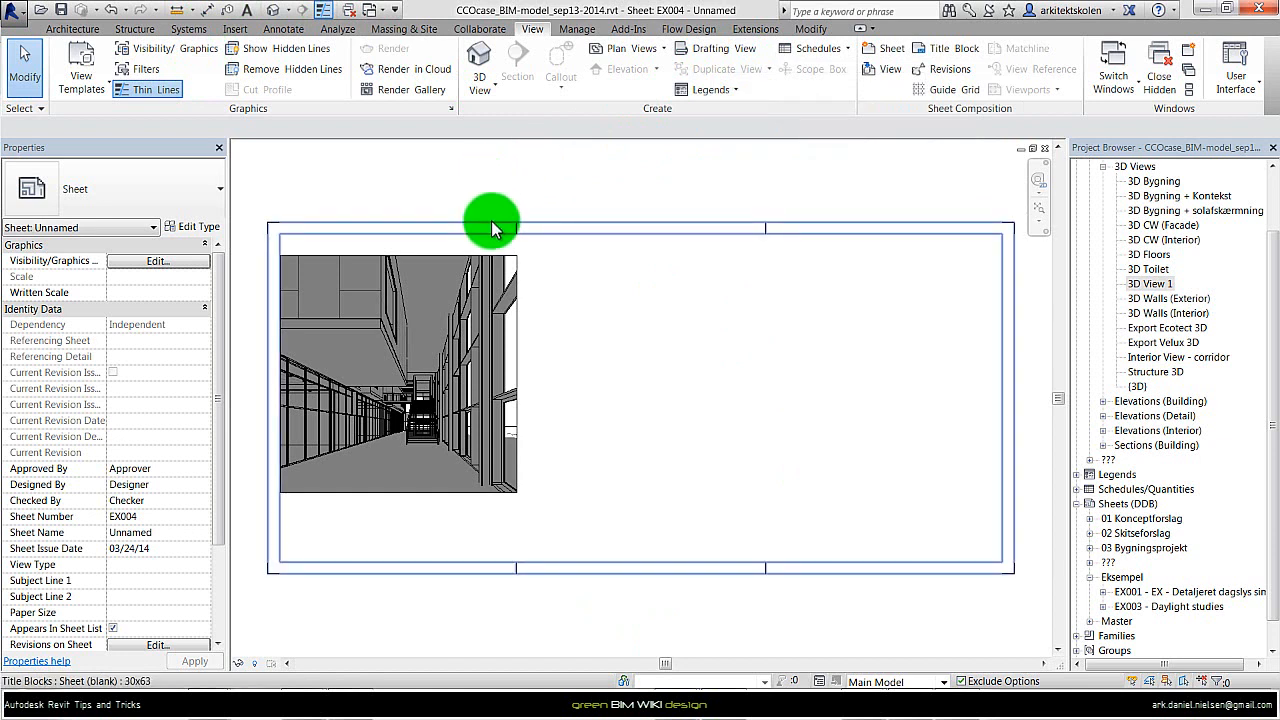
pyautogui.click(640, 220)
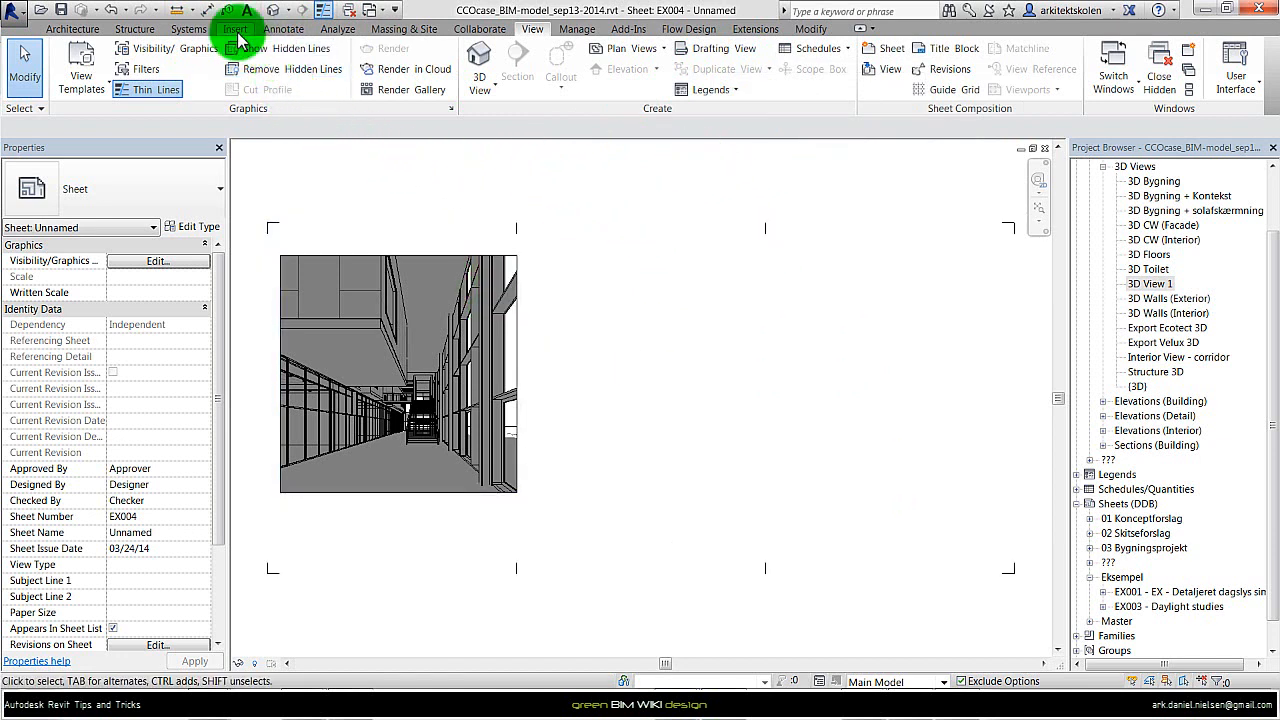
# Step: Import CCOcase_Interior-View-corridor_21-june-12.00.png and place it on sheet EX004
pyautogui.click(235, 28)
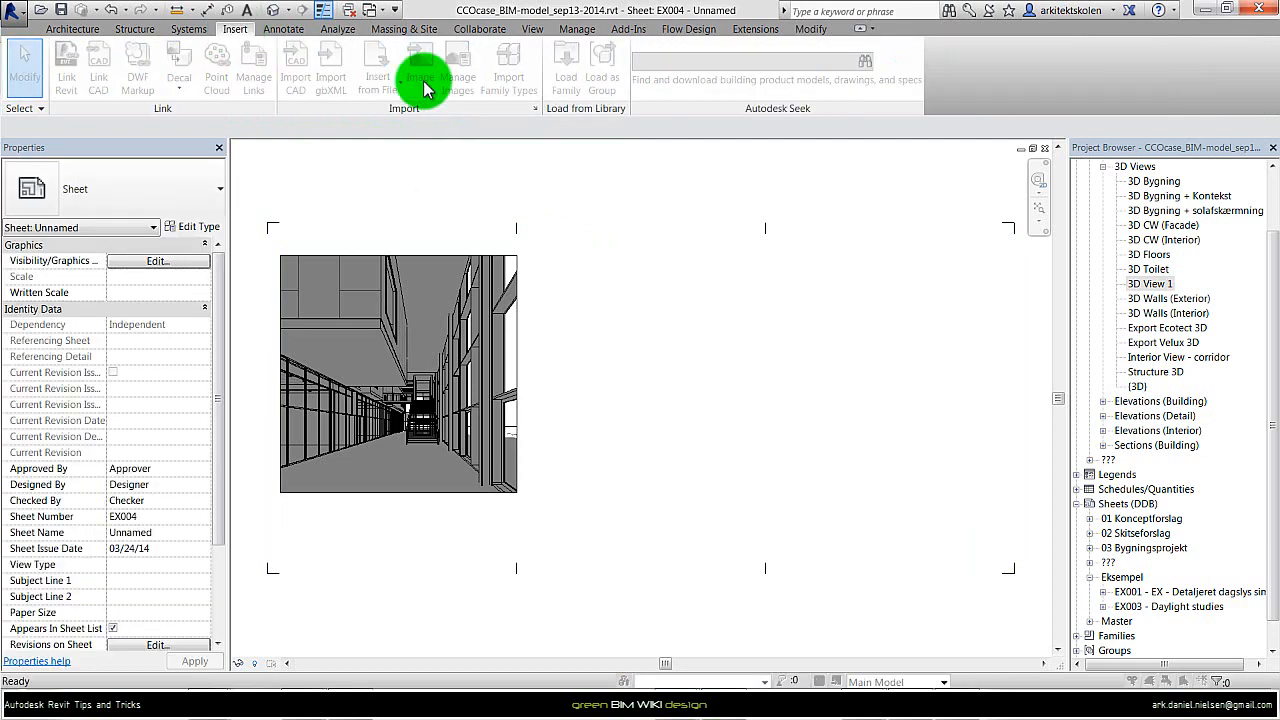
pyautogui.click(419, 65)
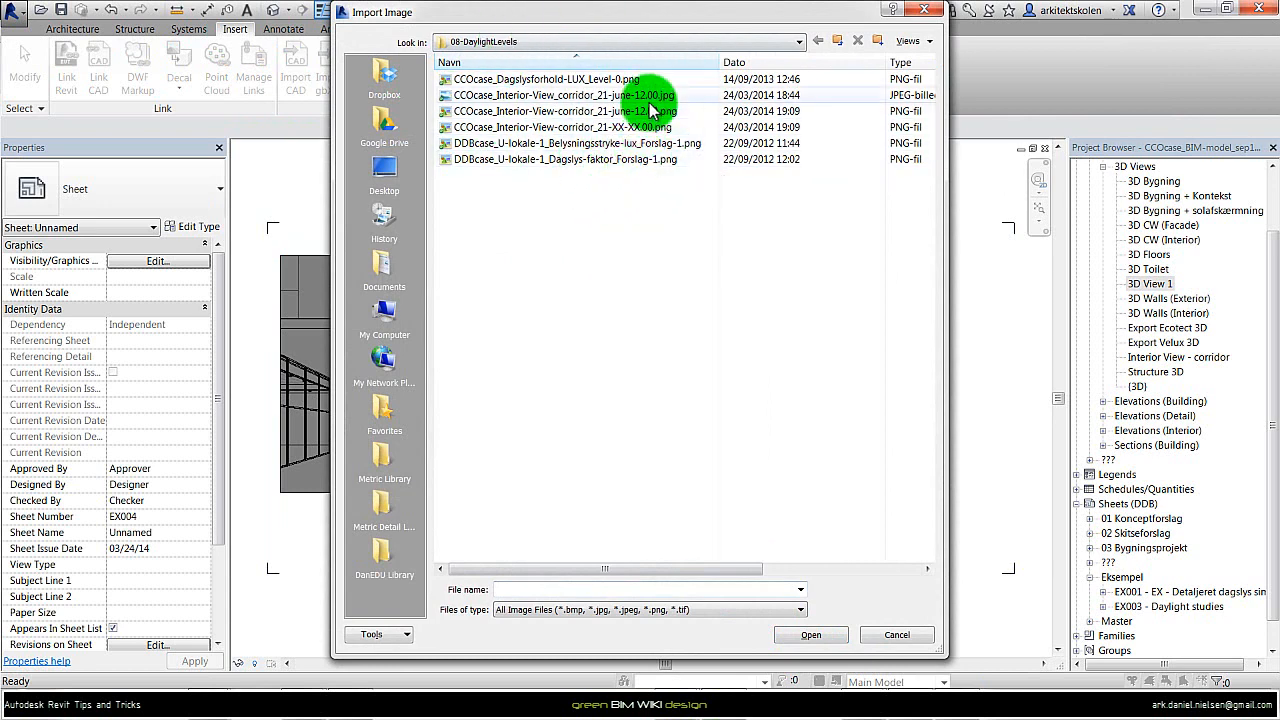
pyautogui.click(565, 95)
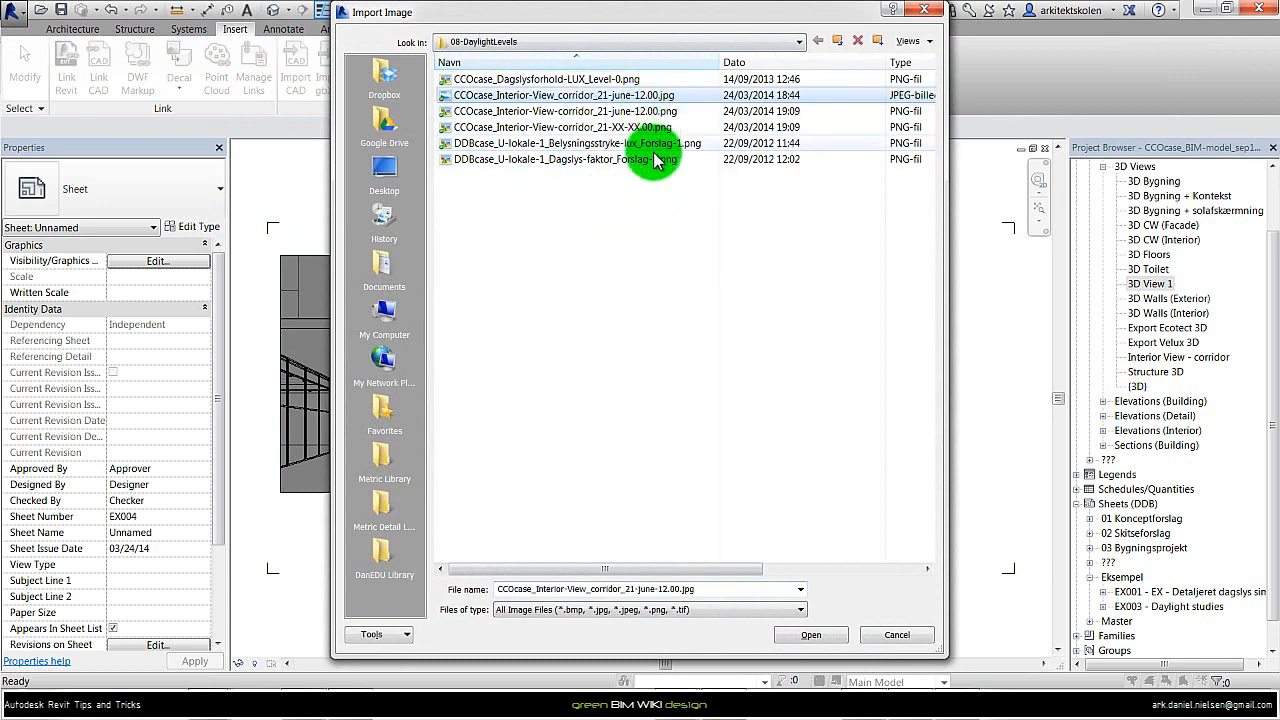
pyautogui.click(565, 111)
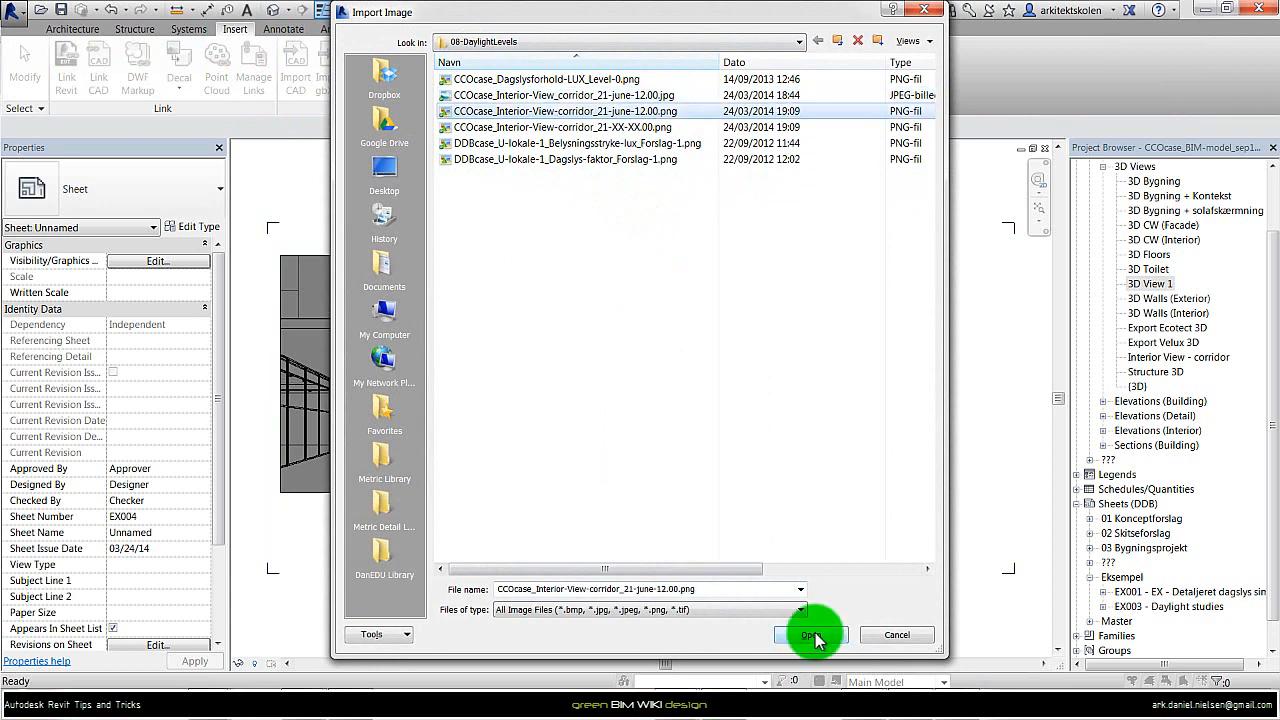
pyautogui.click(810, 635)
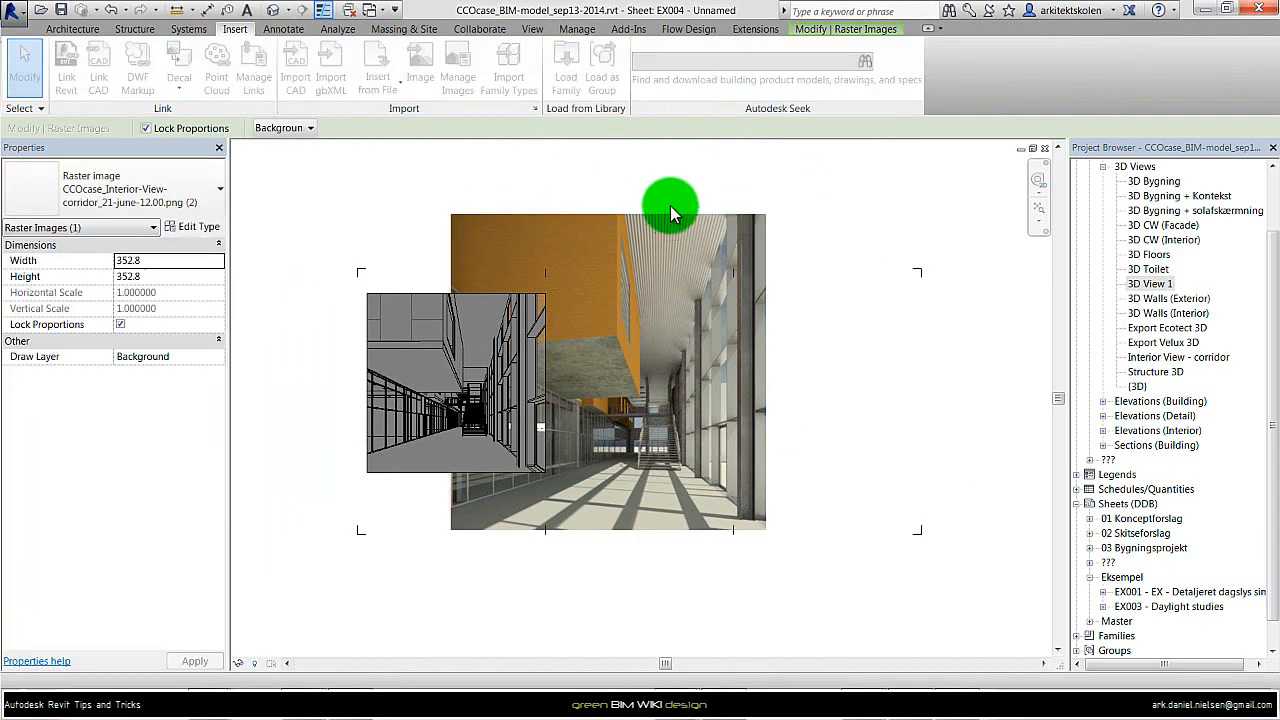
pyautogui.click(419, 62)
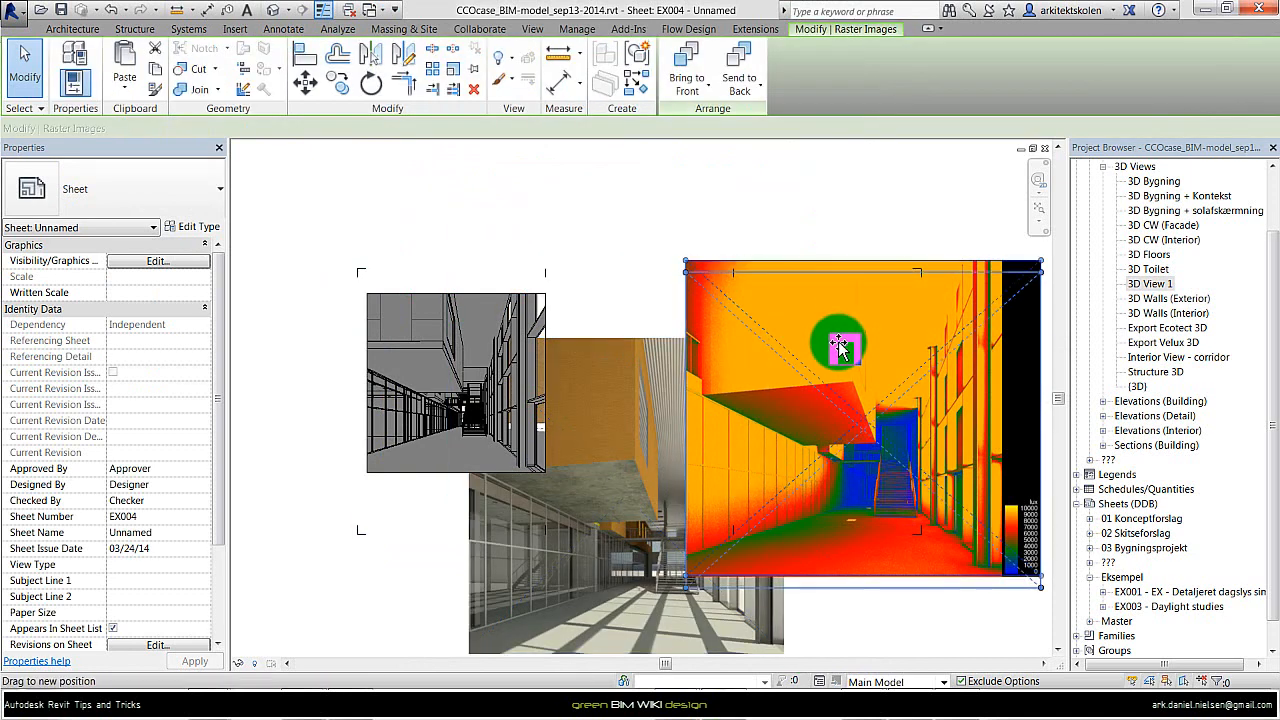
# Step: Move the illuminance image right and crop the 3D View 2 viewport to 180 × 180 mm
pyautogui.moveTo(840, 345); pyautogui.dragTo(565, 300)
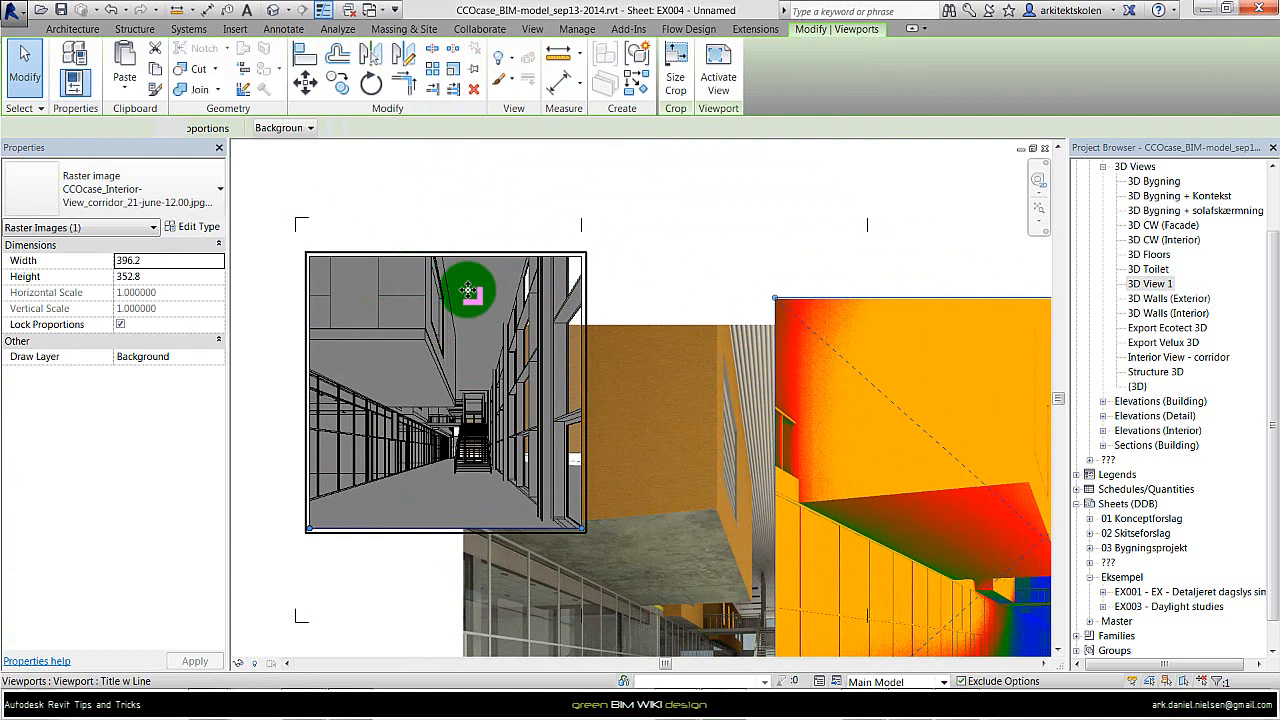
pyautogui.click(445, 390)
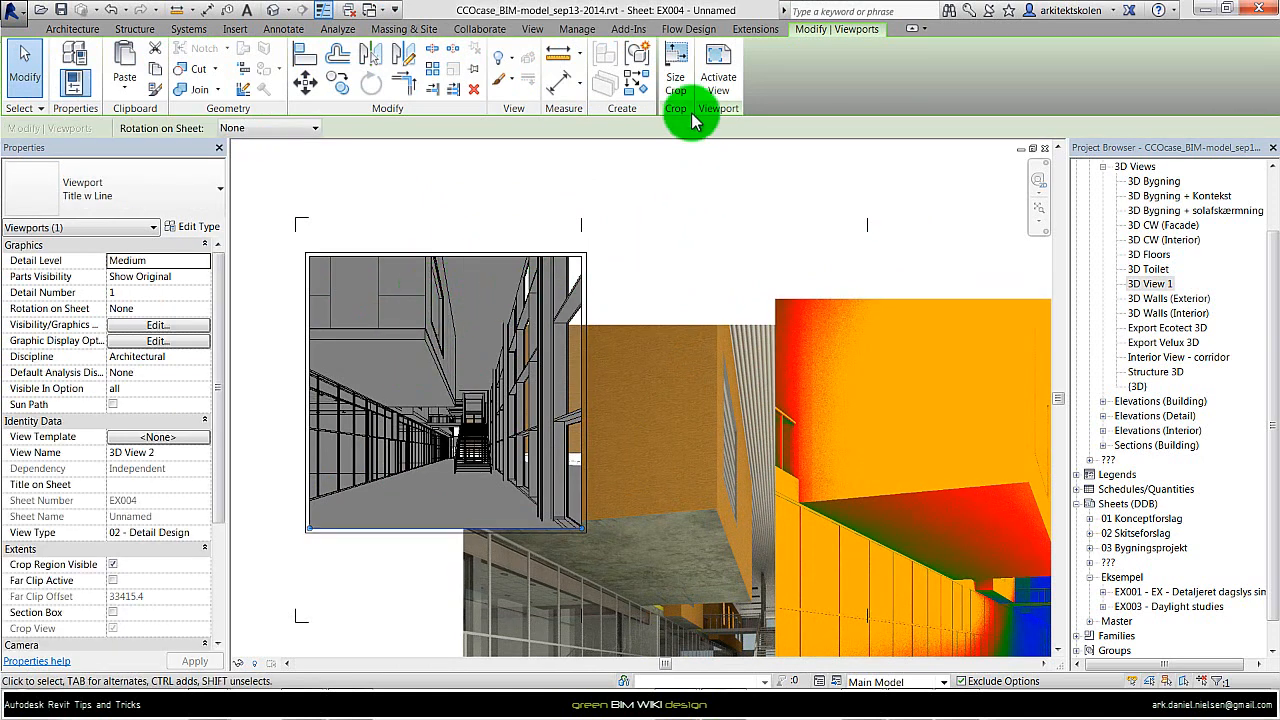
pyautogui.moveTo(675, 60)
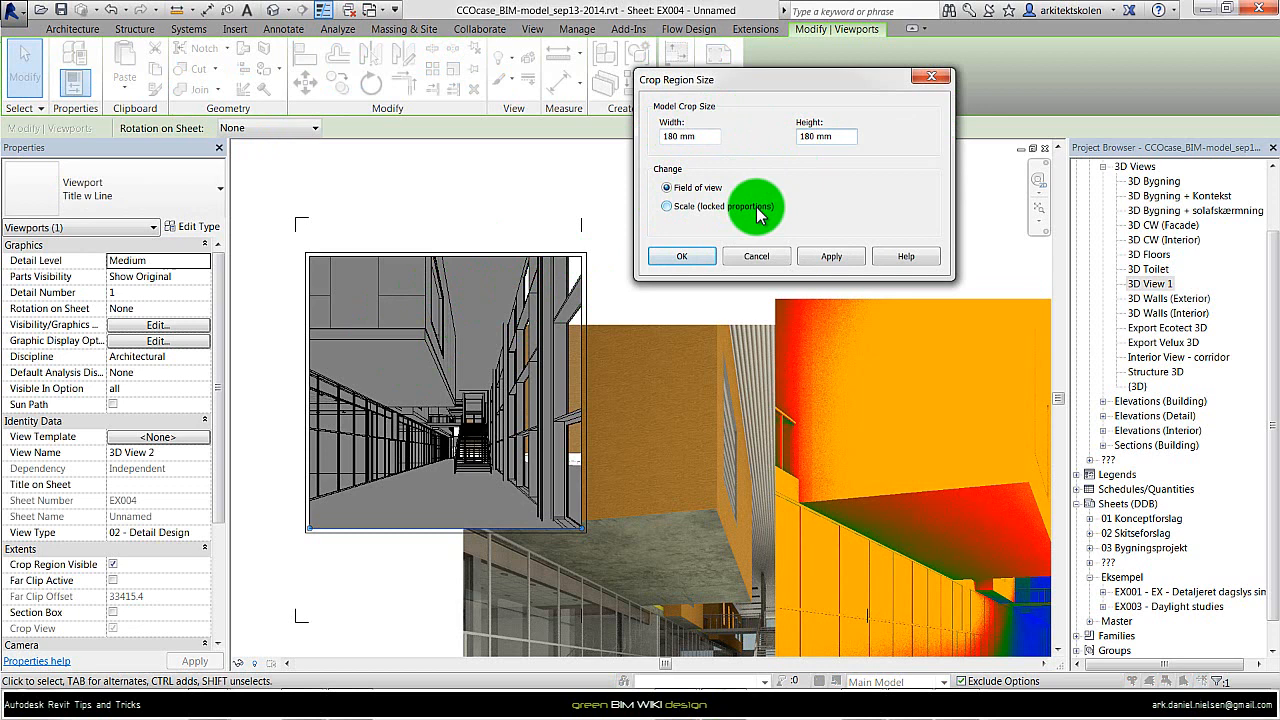
pyautogui.moveTo(520, 300)
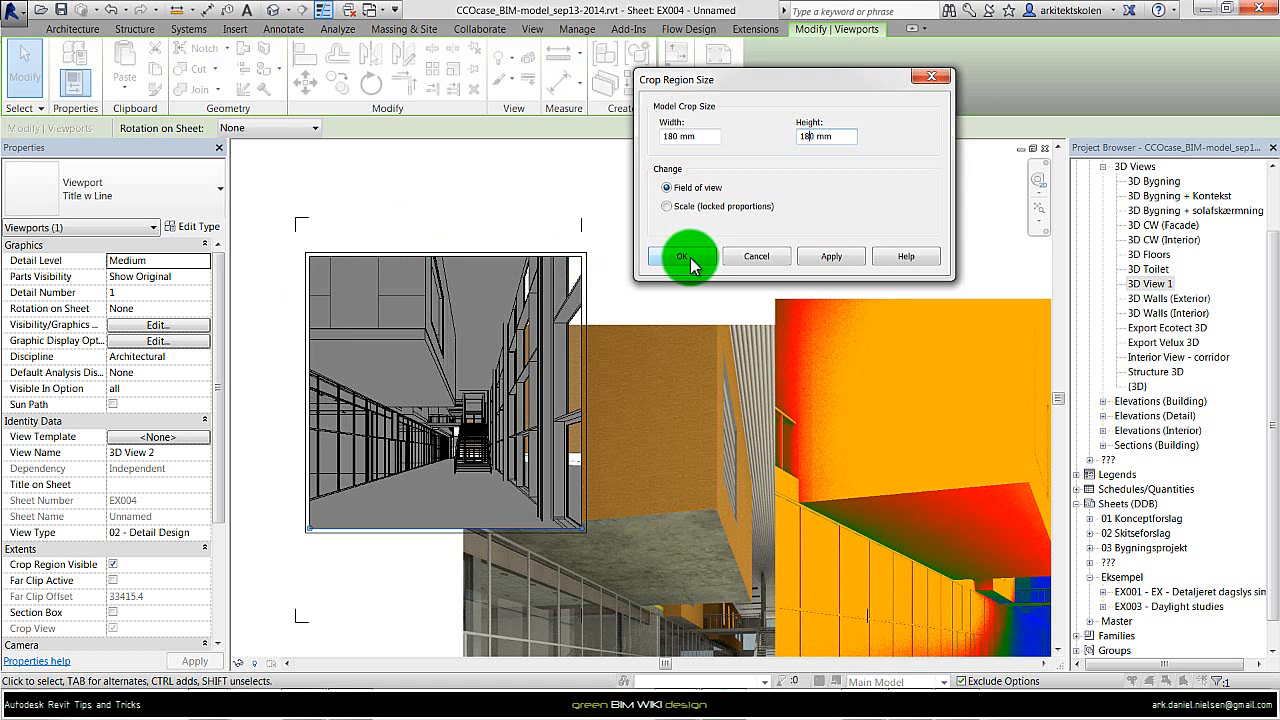
pyautogui.click(682, 256)
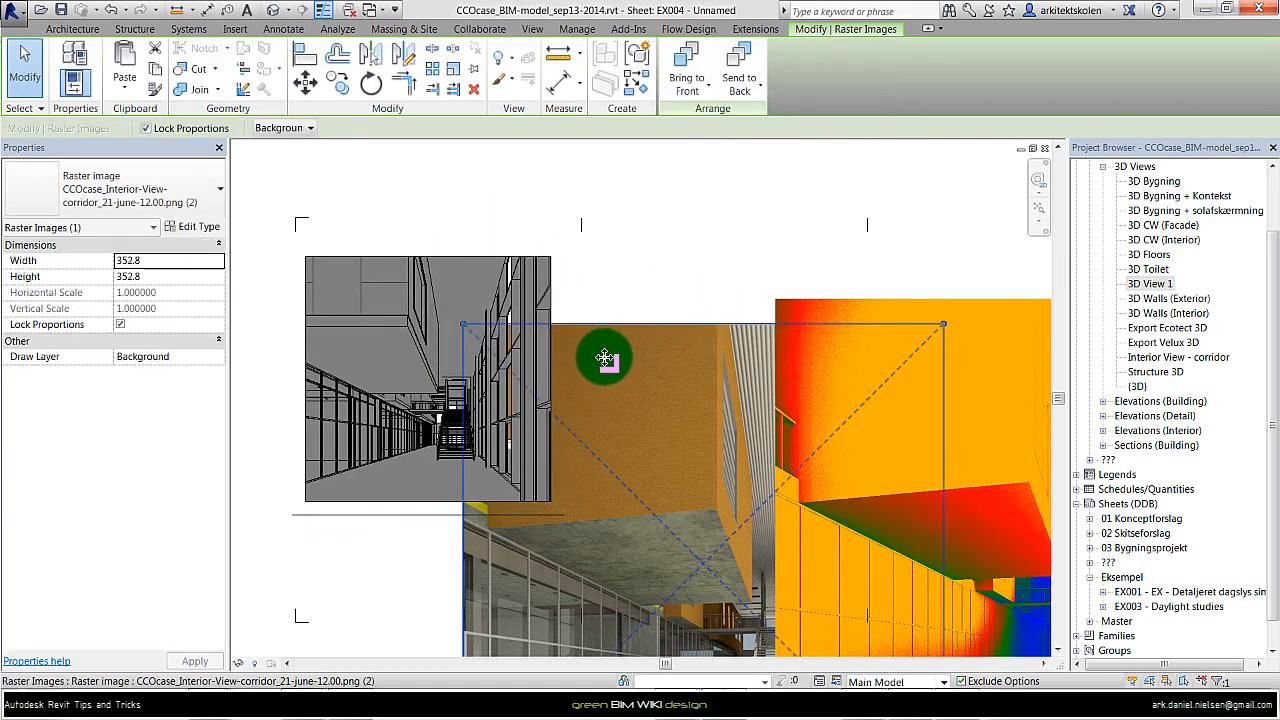
# Step: Move the corridor rendering, set its width to 180 mm, and shift the illuminance image right
pyautogui.moveTo(604, 358); pyautogui.dragTo(342, 337)
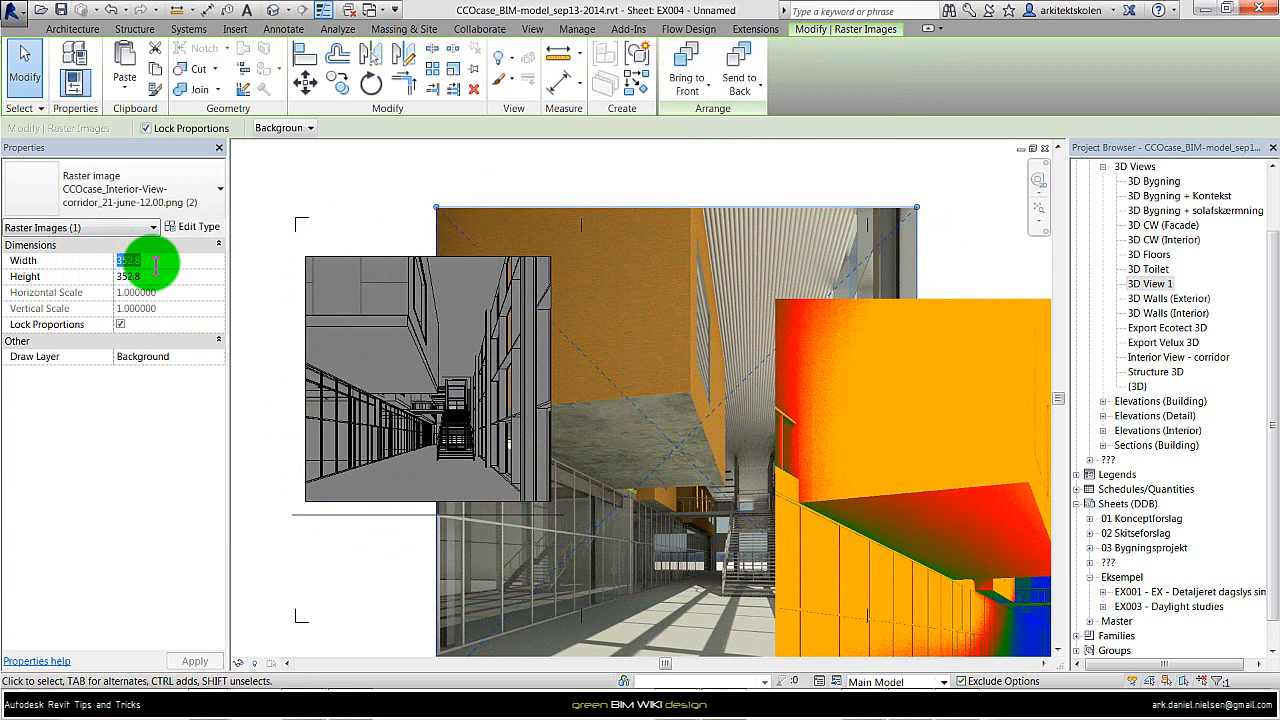
pyautogui.write('180.0')
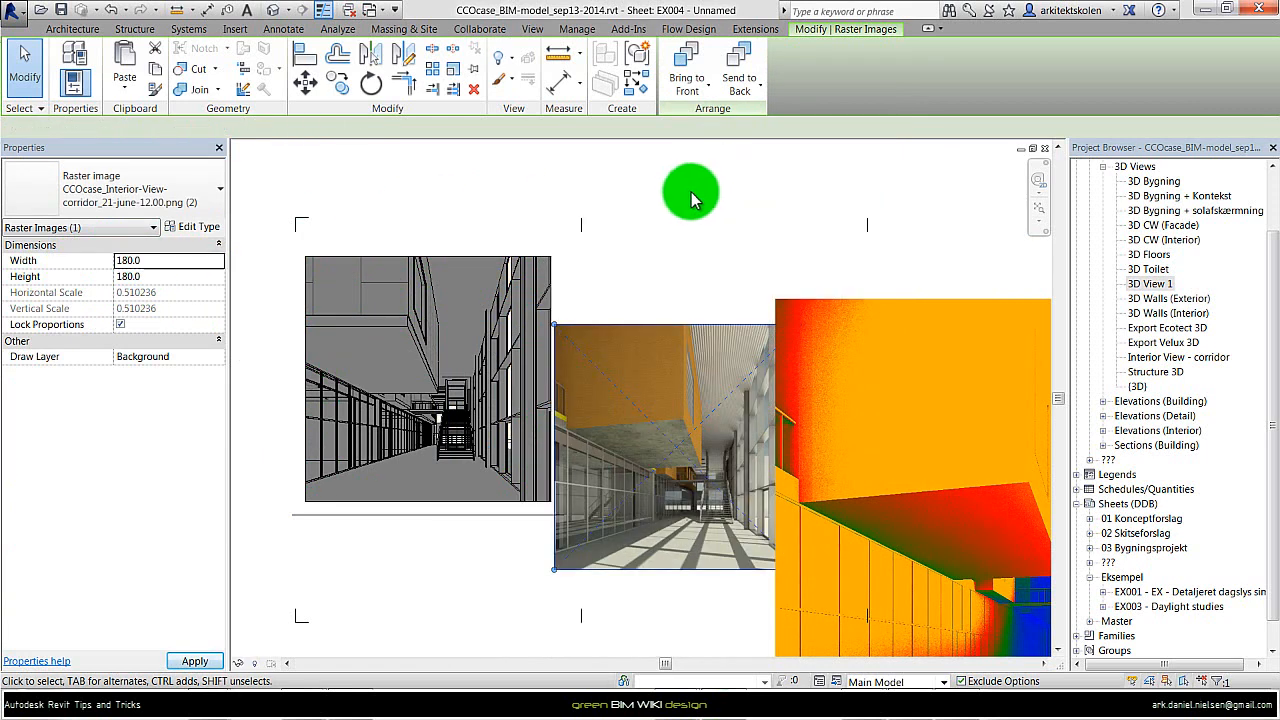
pyautogui.click(427, 330)
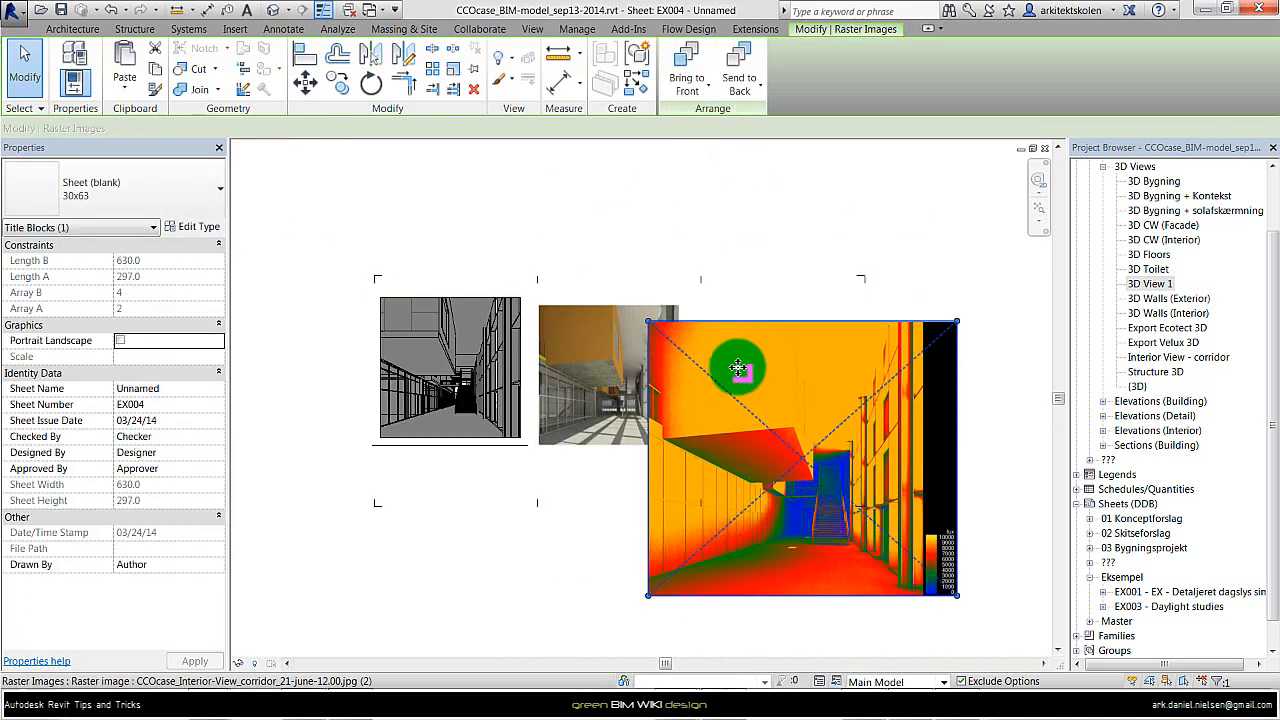
pyautogui.moveTo(740, 367); pyautogui.dragTo(810, 373)
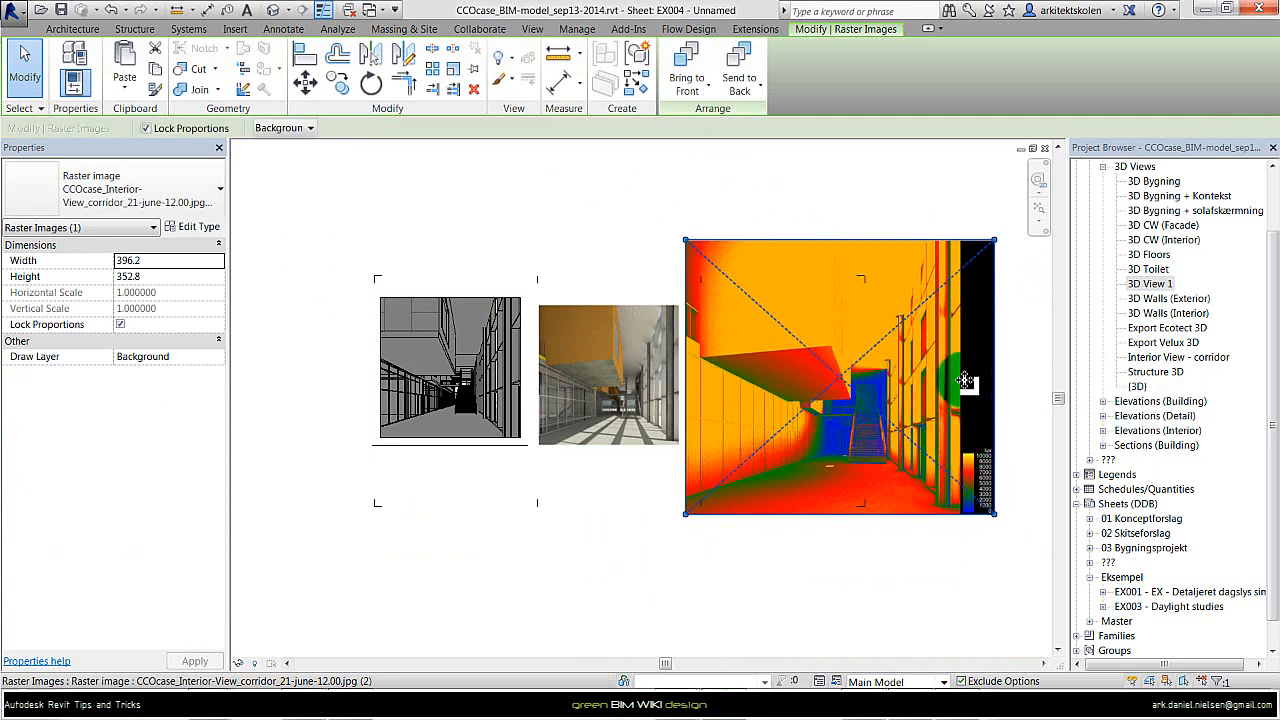
pyautogui.moveTo(965, 425)
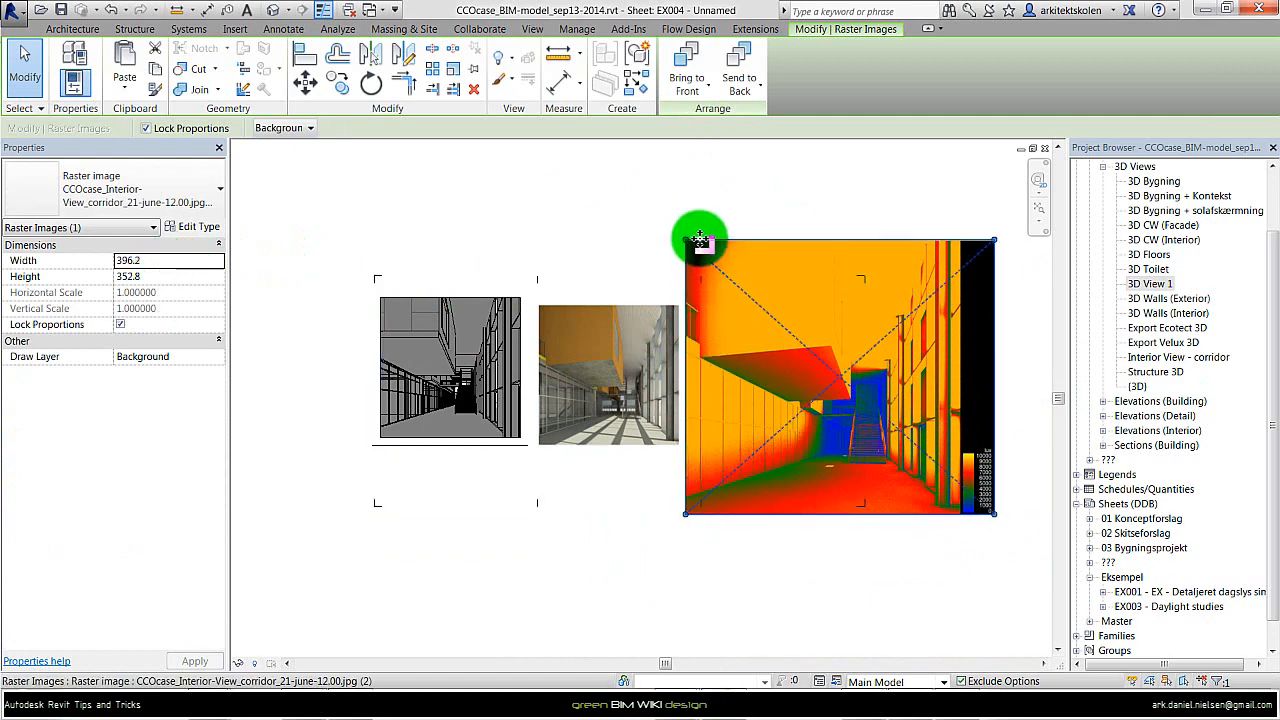
pyautogui.moveTo(583, 378)
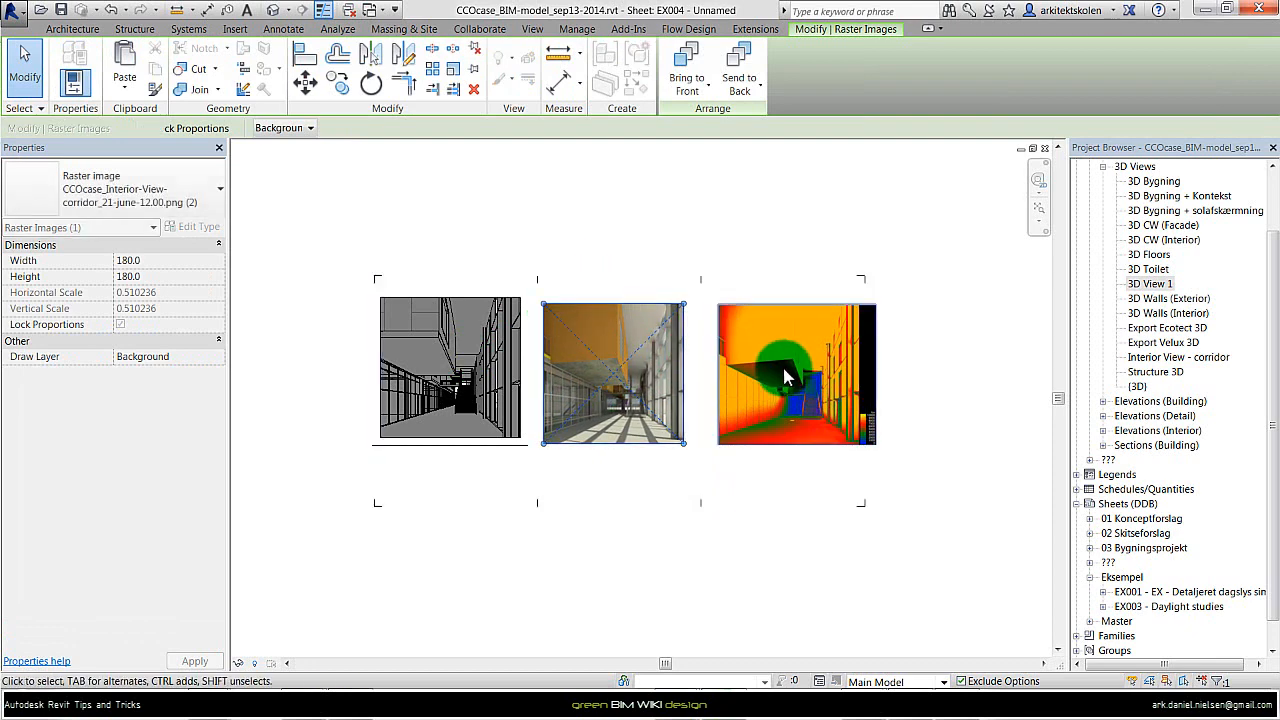
pyautogui.click(235, 28)
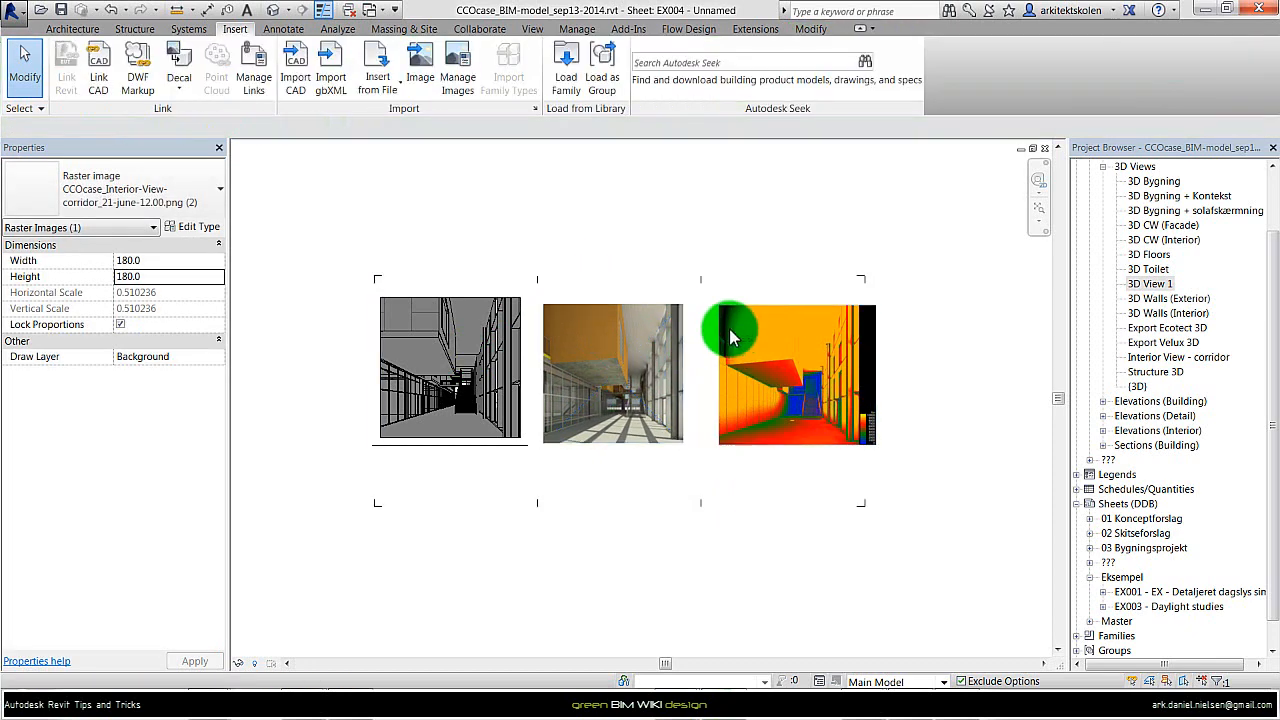
# Step: Add a new guide grid named 'Daylight studies' to sheet EX004
pyautogui.click(790, 373)
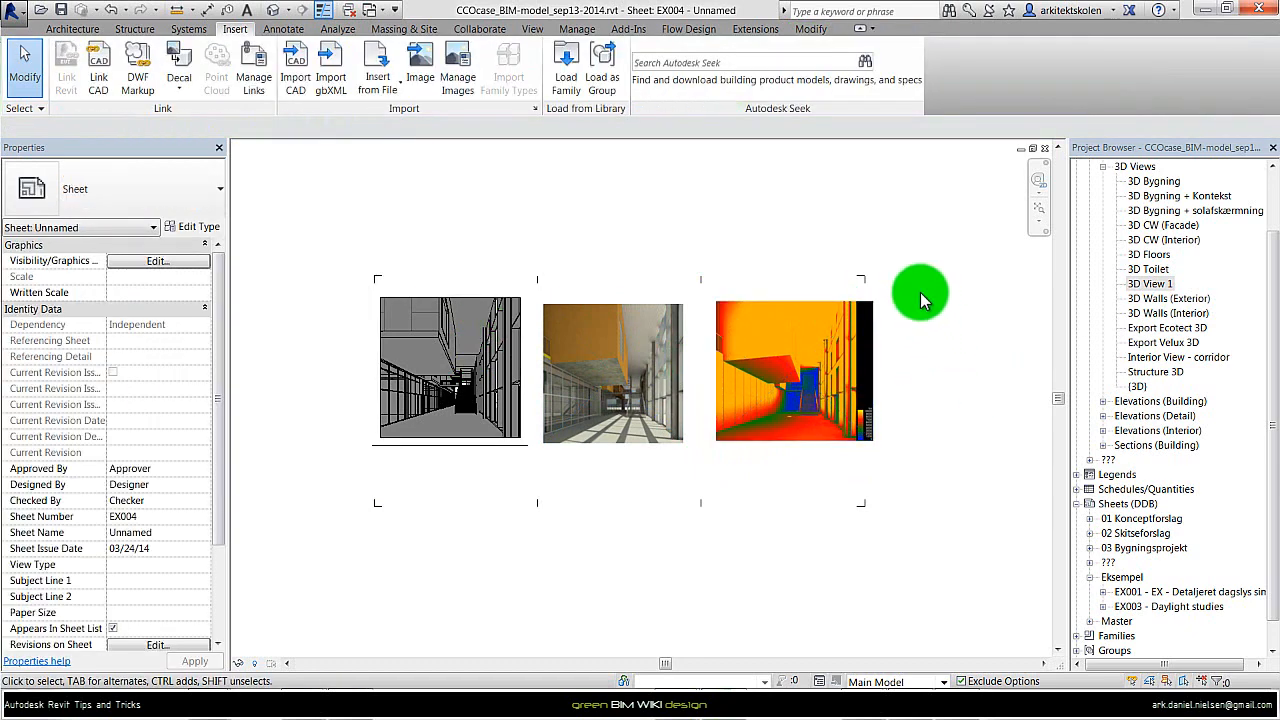
pyautogui.moveTo(540, 225)
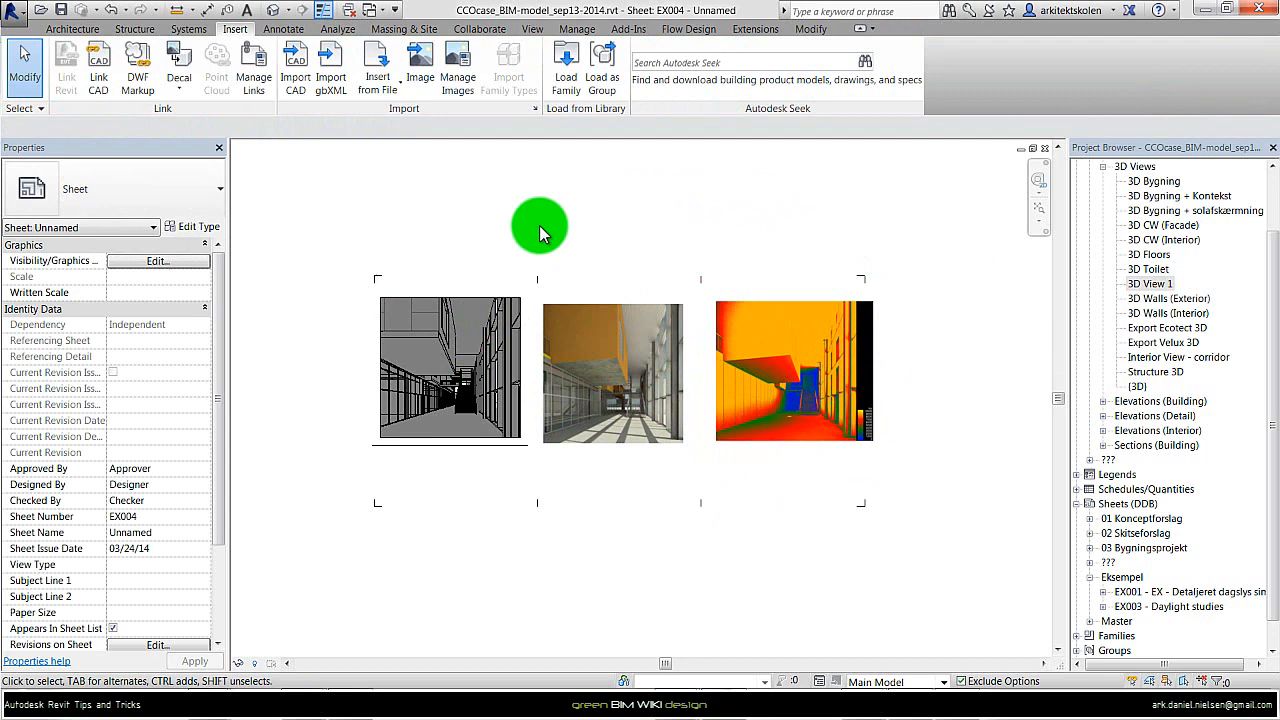
pyautogui.click(532, 28)
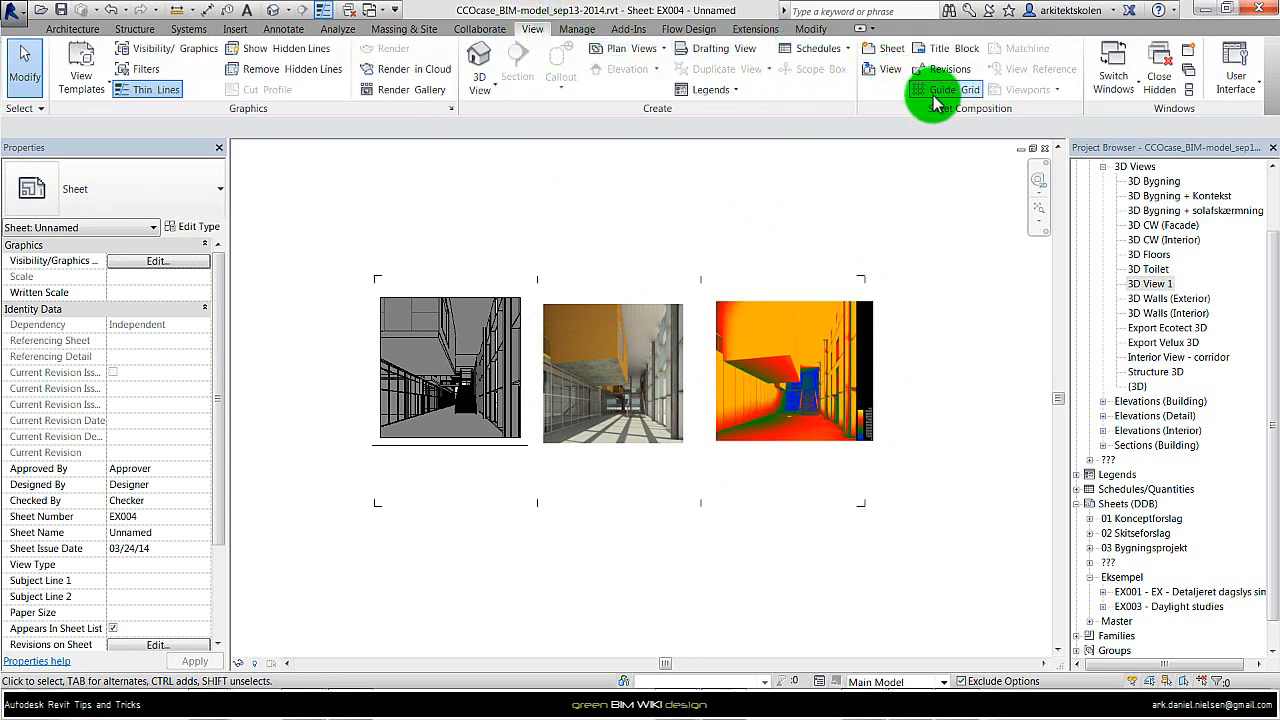
pyautogui.moveTo(945, 95)
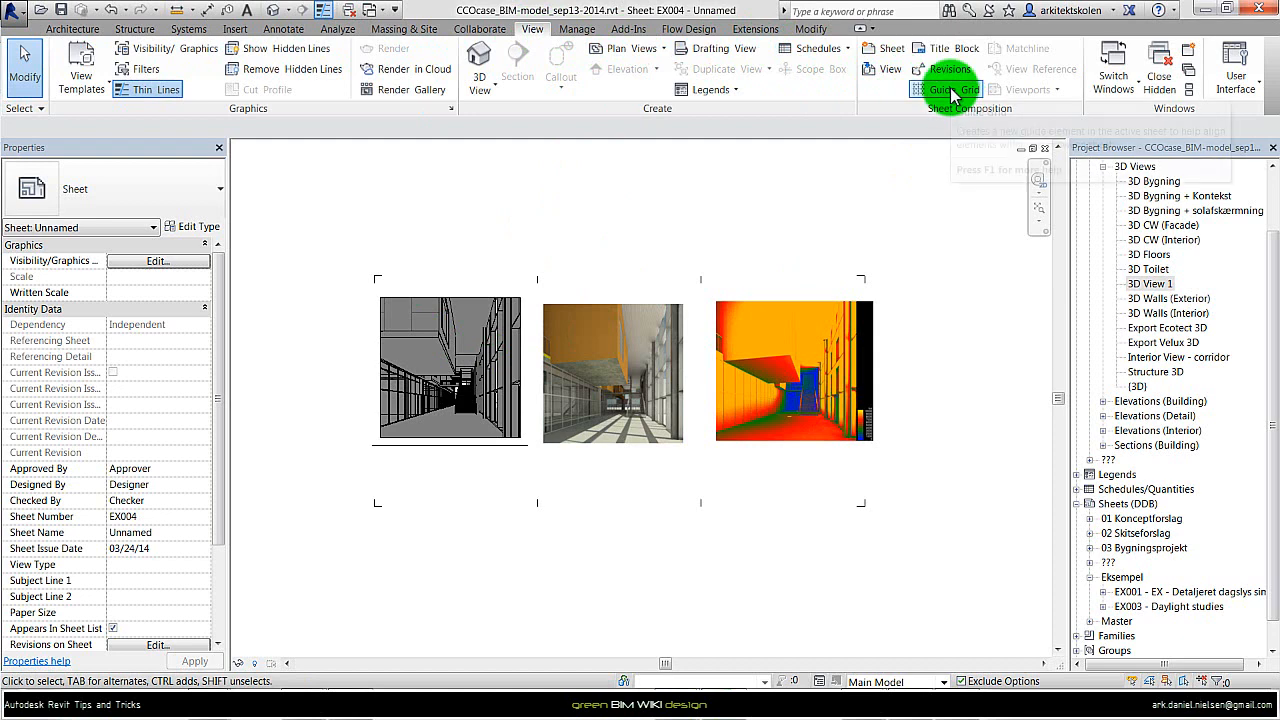
pyautogui.click(953, 89)
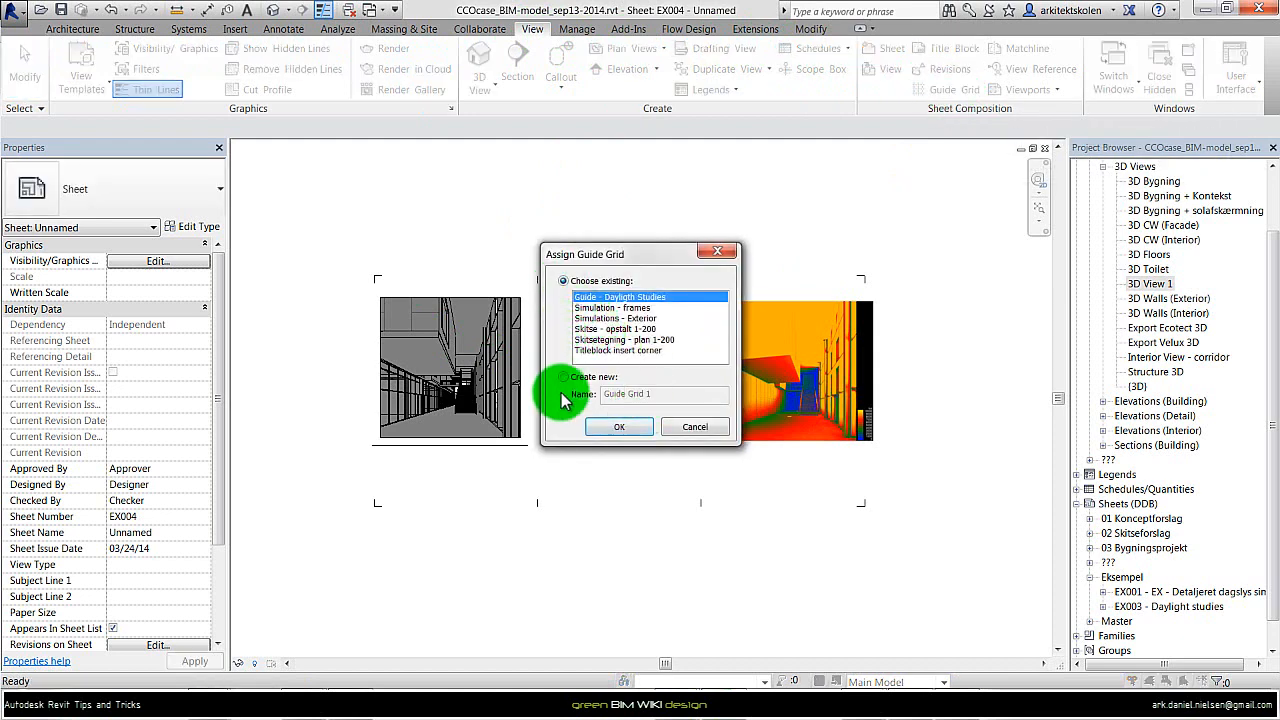
pyautogui.click(563, 376)
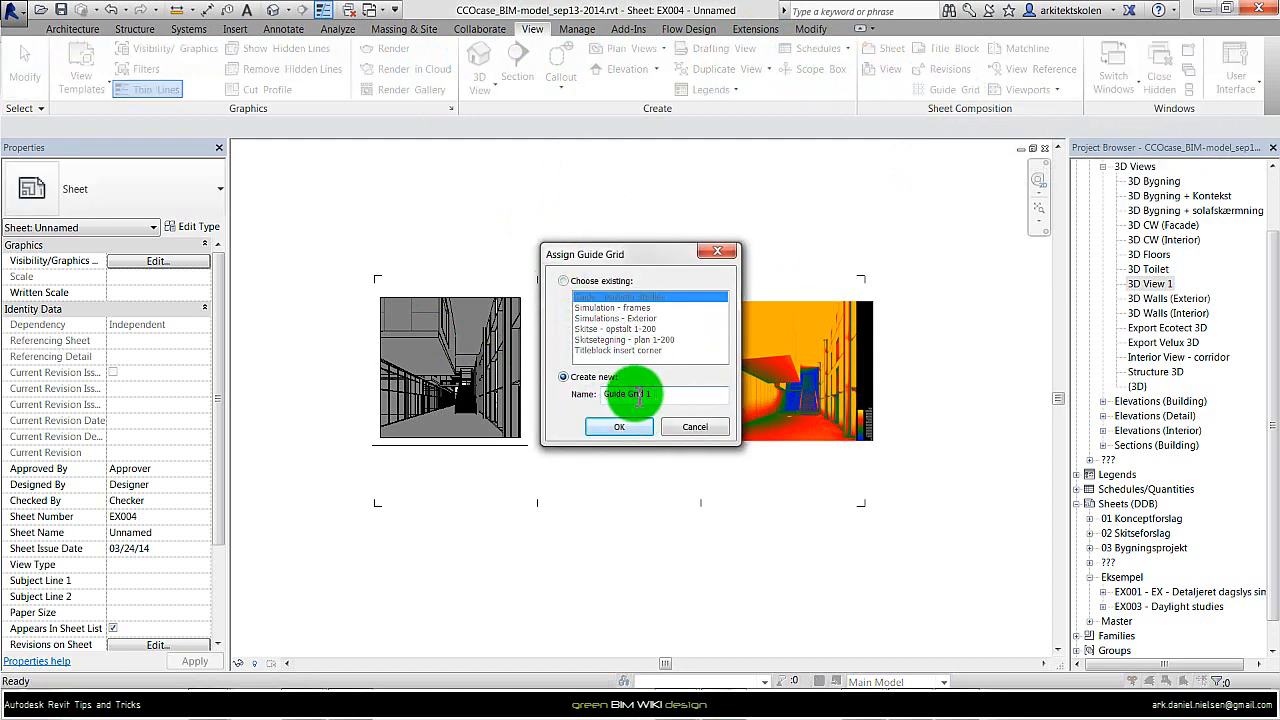
pyautogui.write('Daylight')
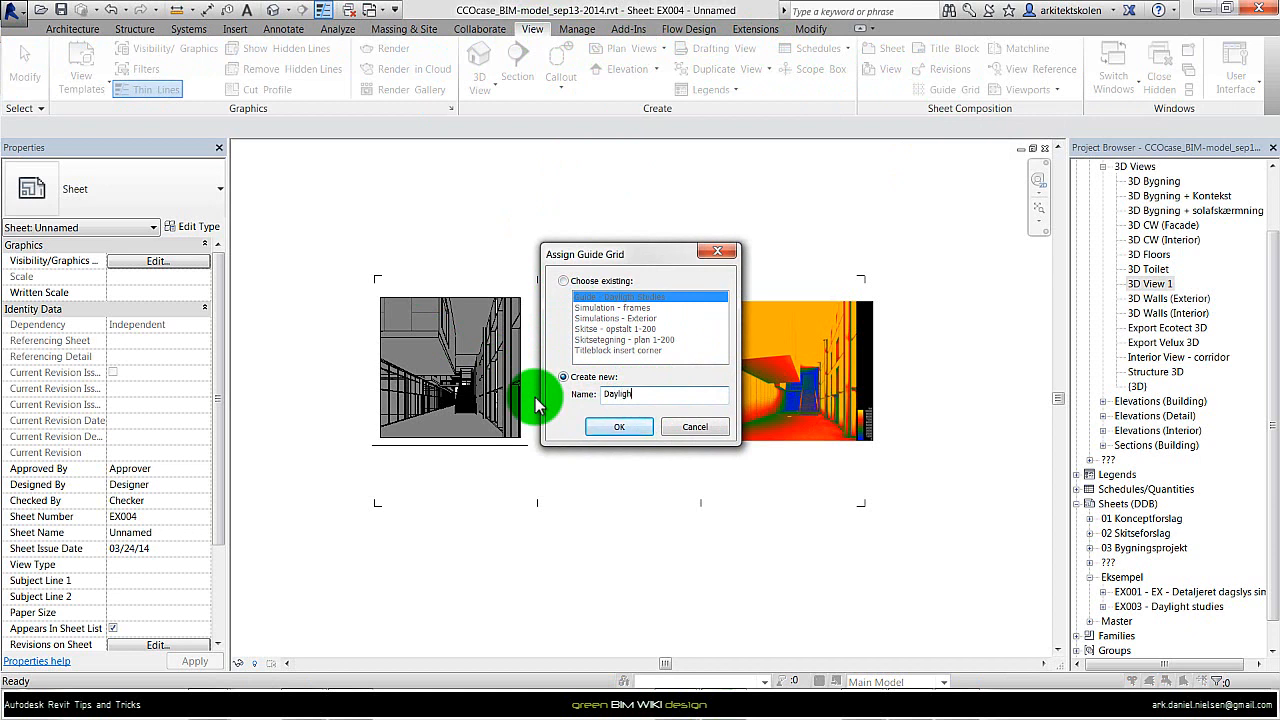
pyautogui.write('st')
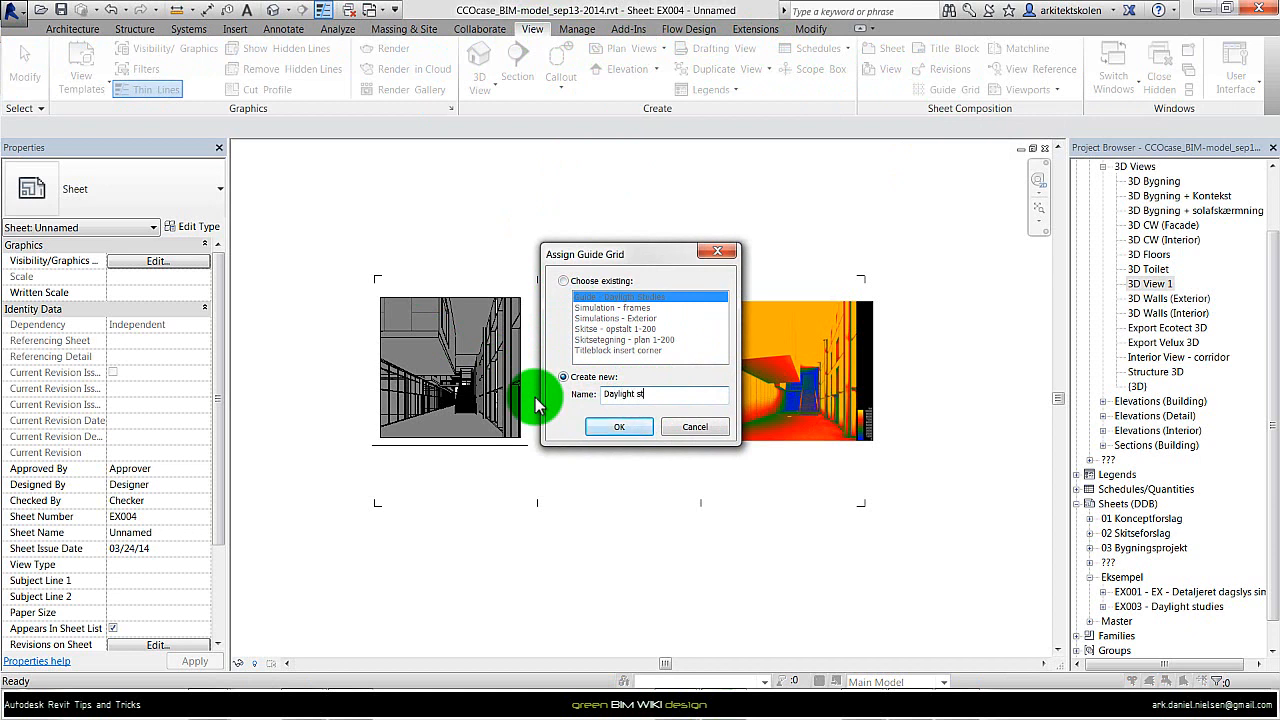
pyautogui.write('udies')
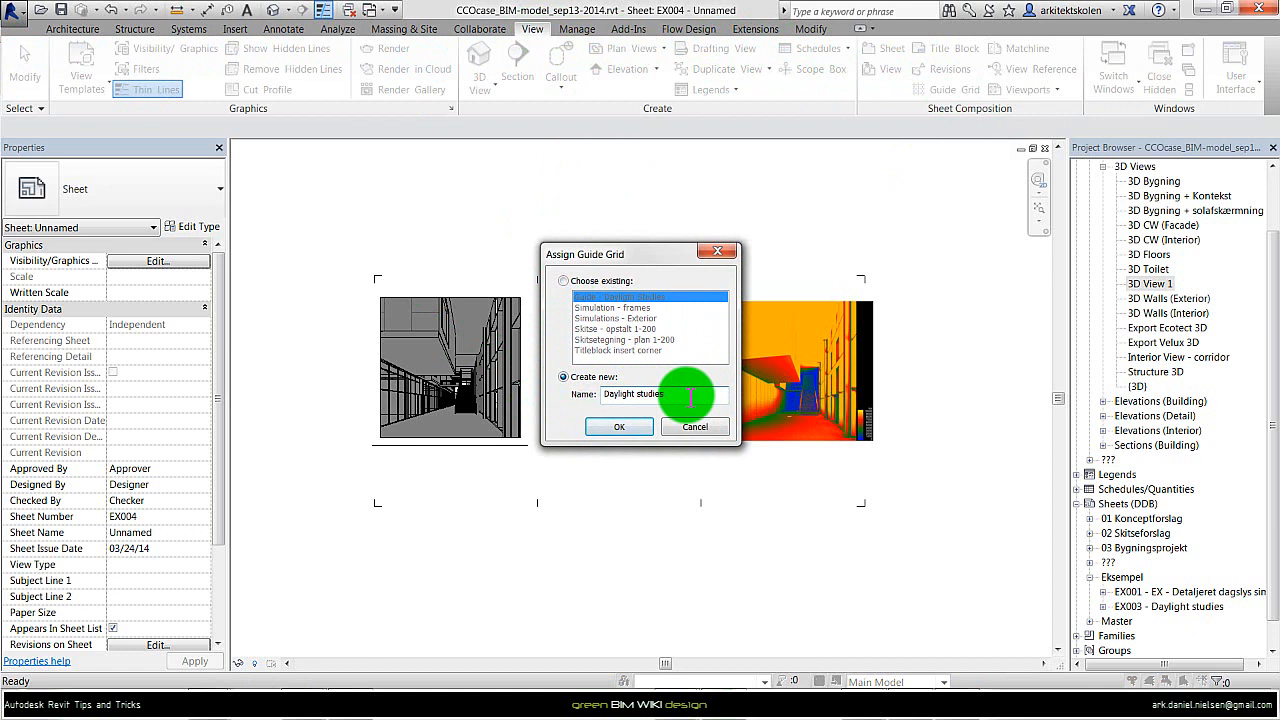
pyautogui.moveTo(535, 350)
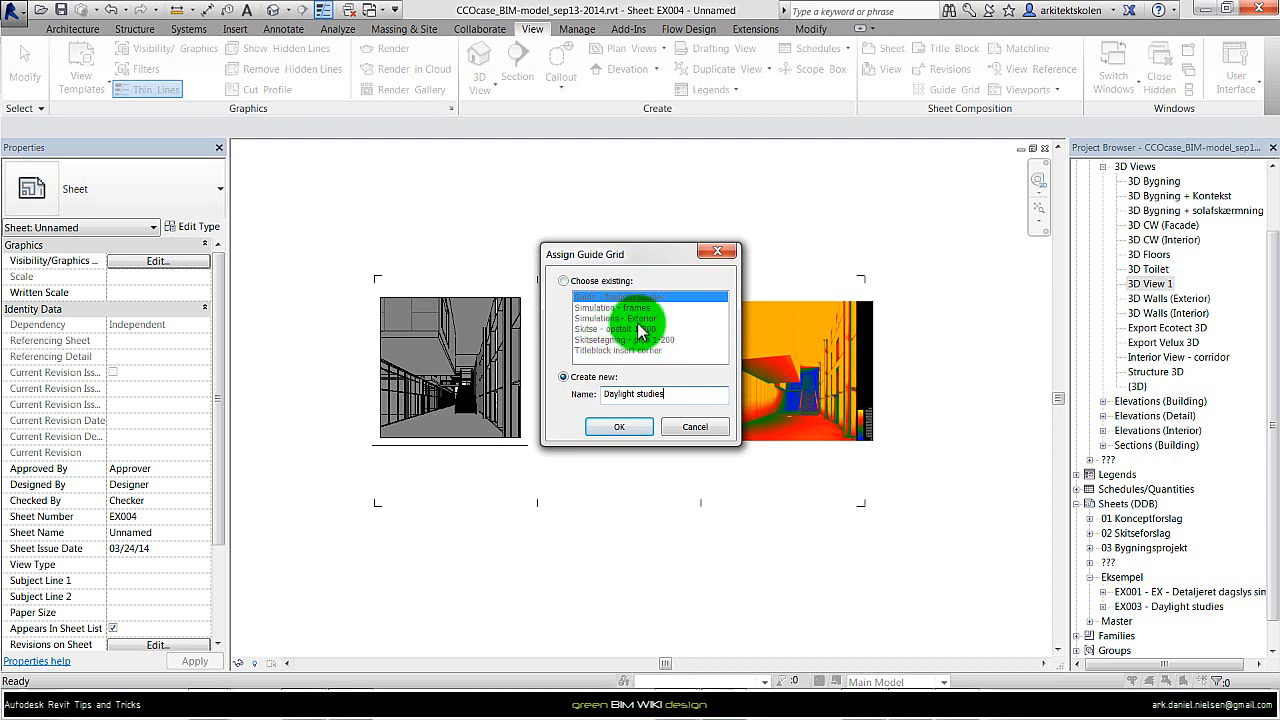
pyautogui.click(619, 426)
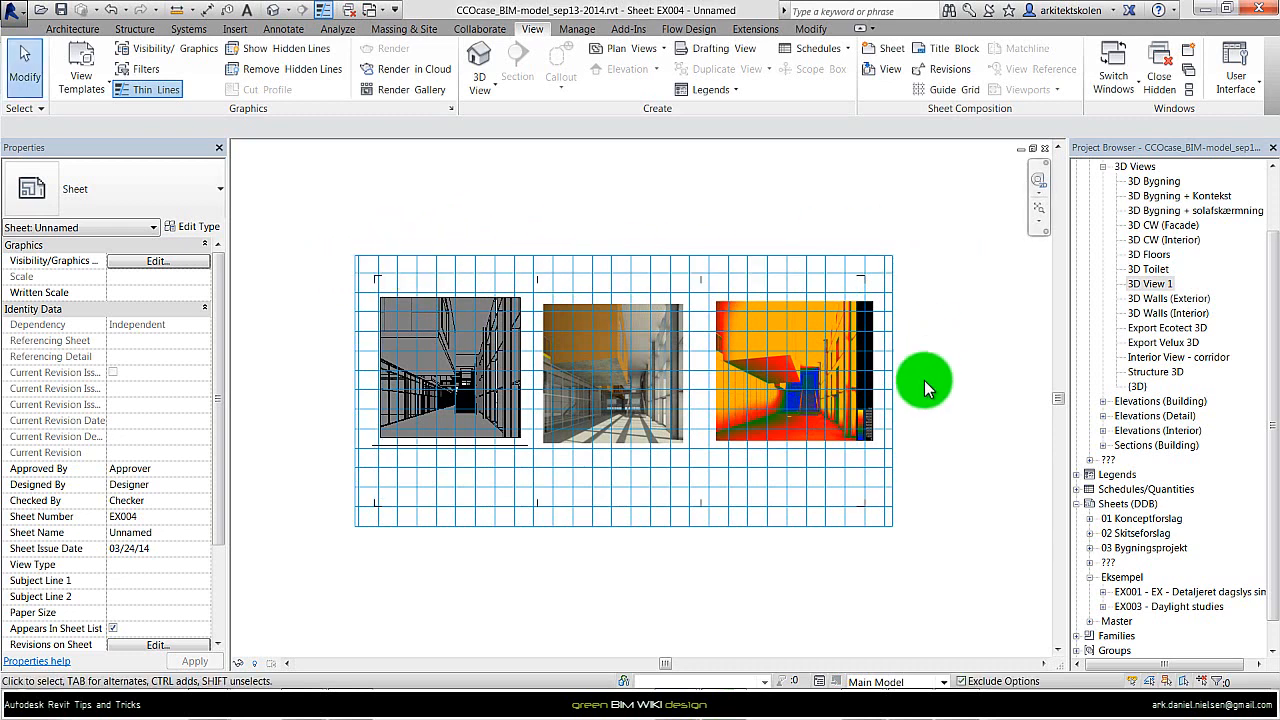
pyautogui.moveTo(385, 205)
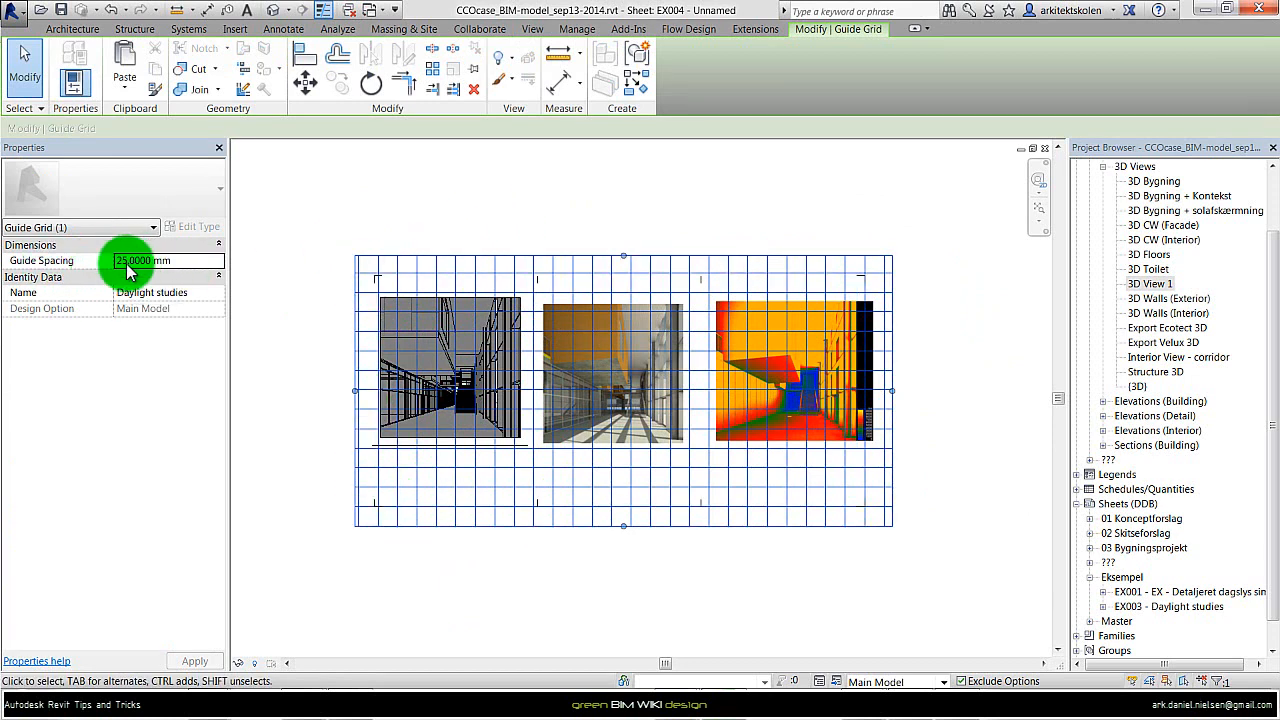
# Step: Set Guide Spacing to 105 mm and drag the Daylight studies grid into position
pyautogui.tripleClick(140, 261)
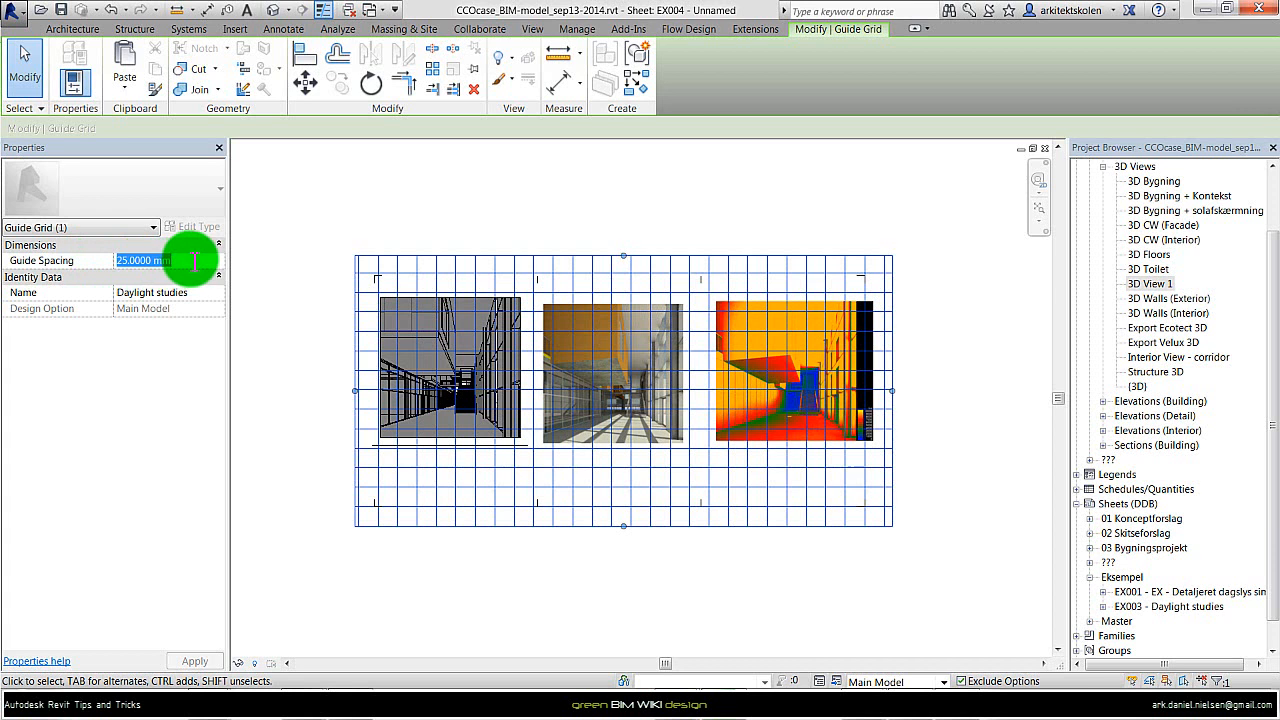
pyautogui.write('105')
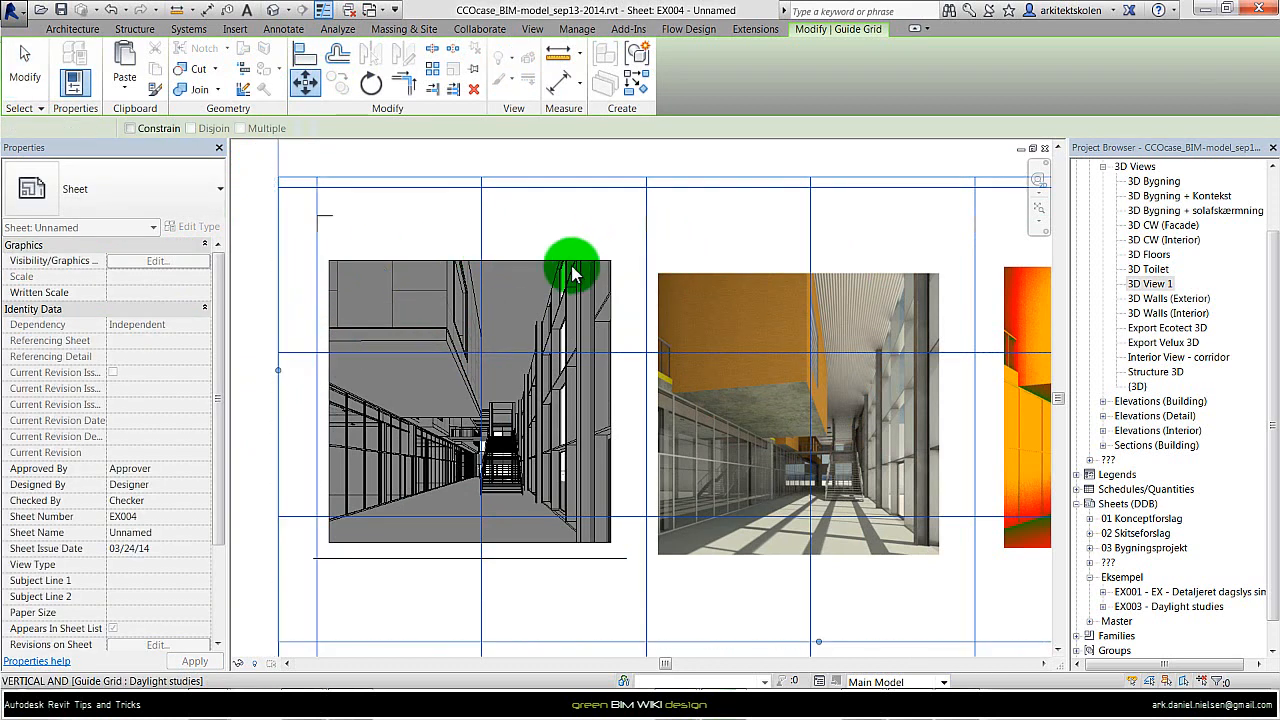
pyautogui.click(440, 270)
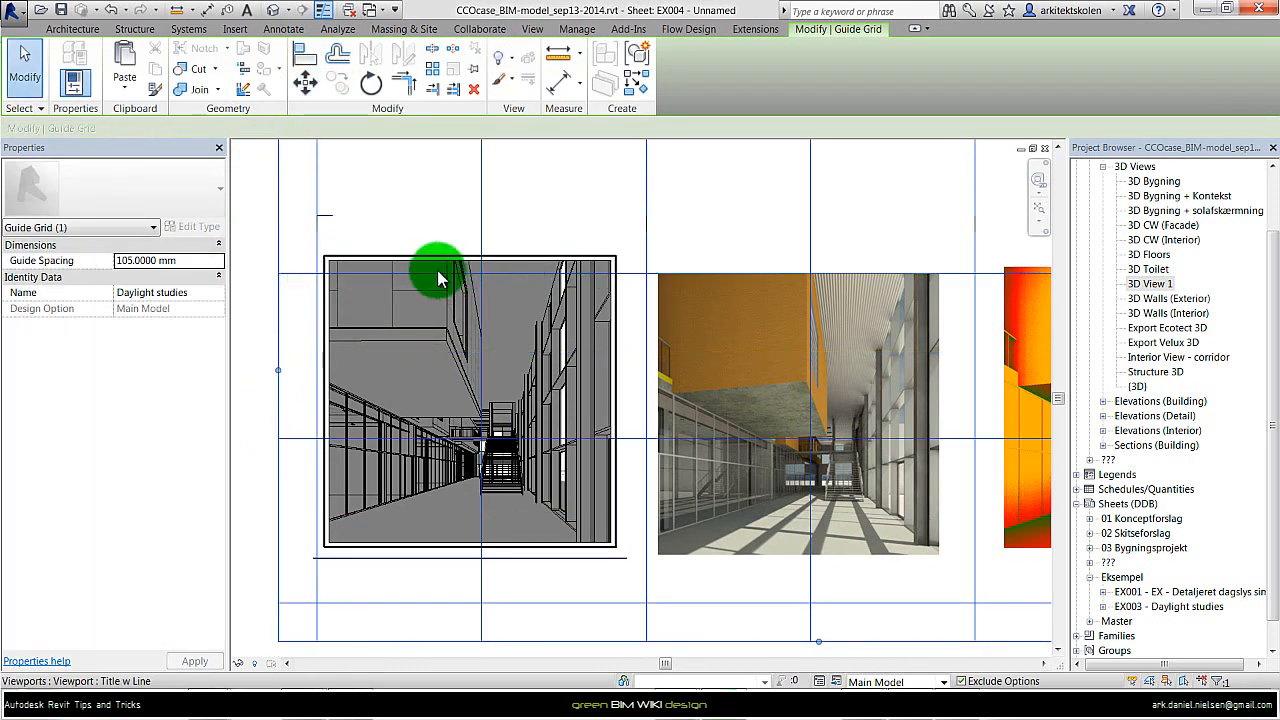
pyautogui.moveTo(553, 270)
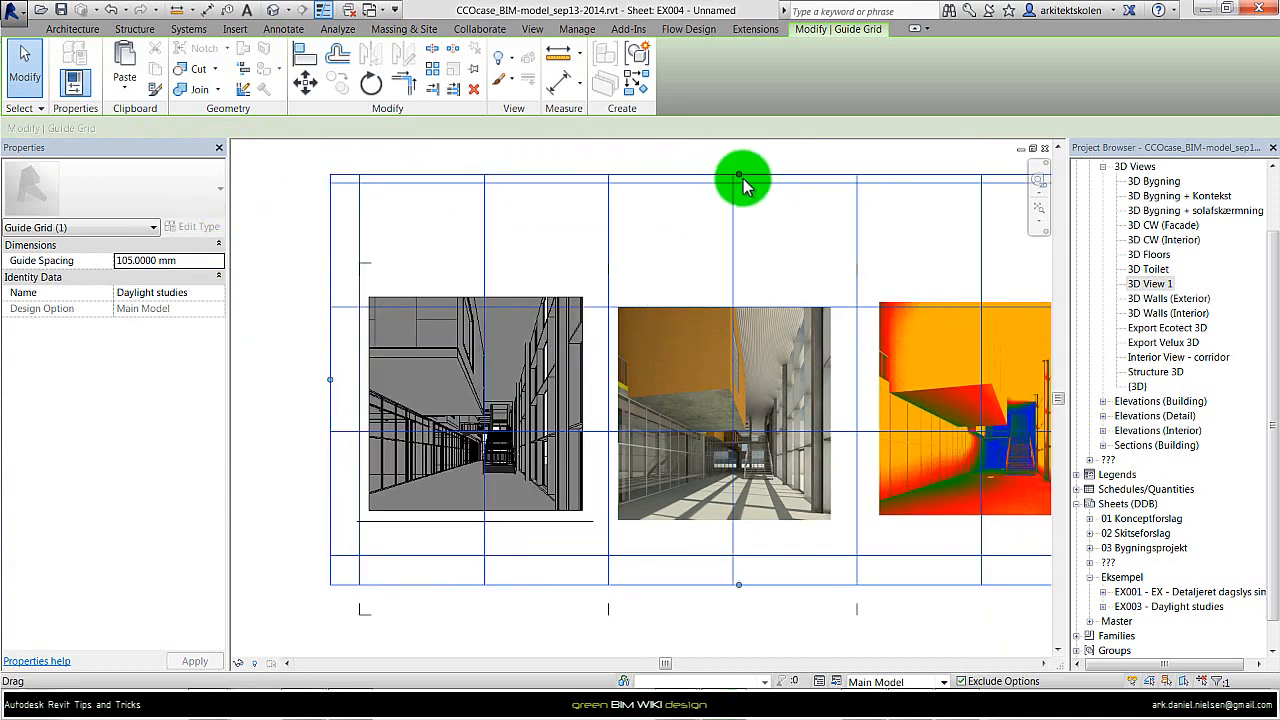
pyautogui.moveTo(740, 182); pyautogui.dragTo(740, 248)
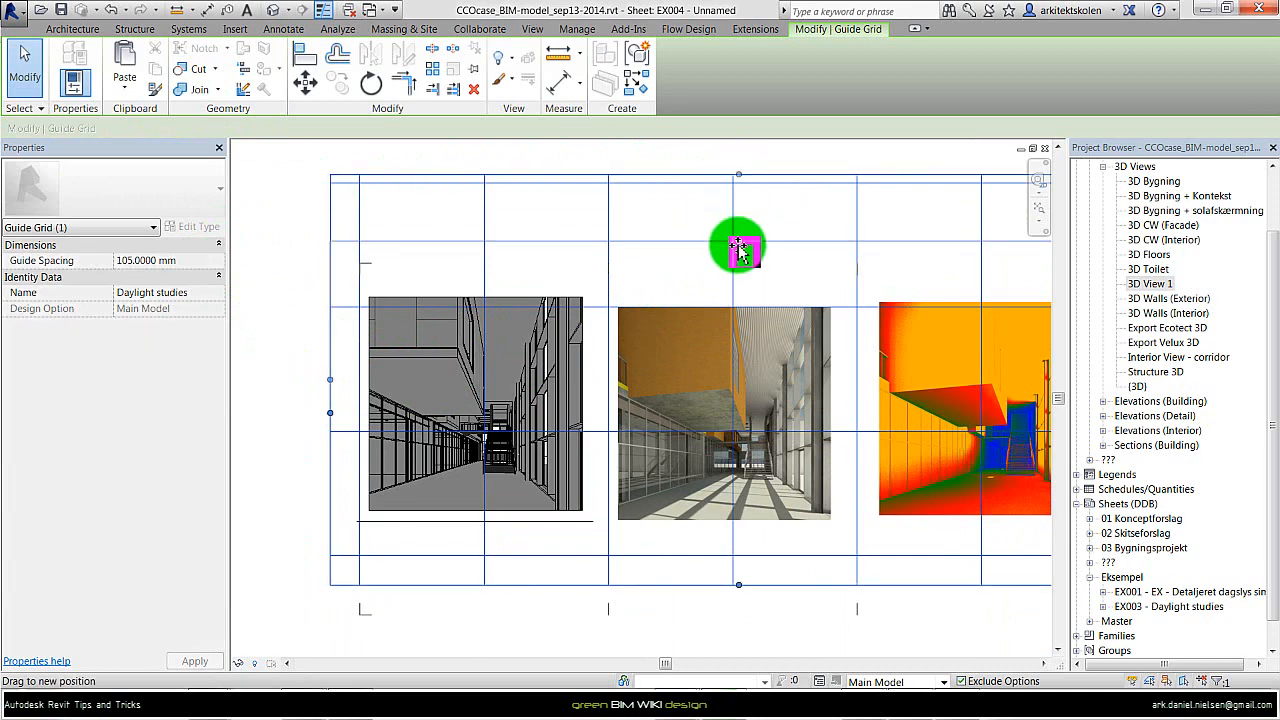
pyautogui.moveTo(740, 248); pyautogui.dragTo(740, 585)
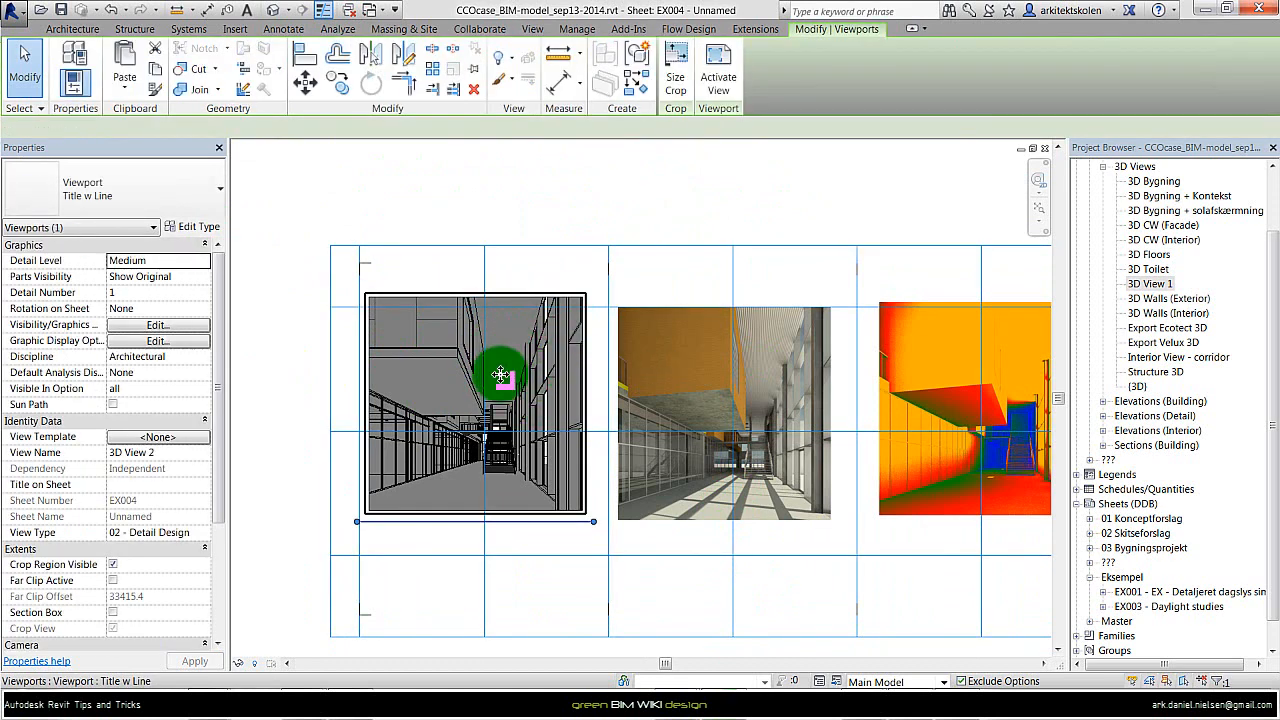
# Step: Select the shadow study view and snap it onto a guide grid line
pyautogui.click(305, 82)
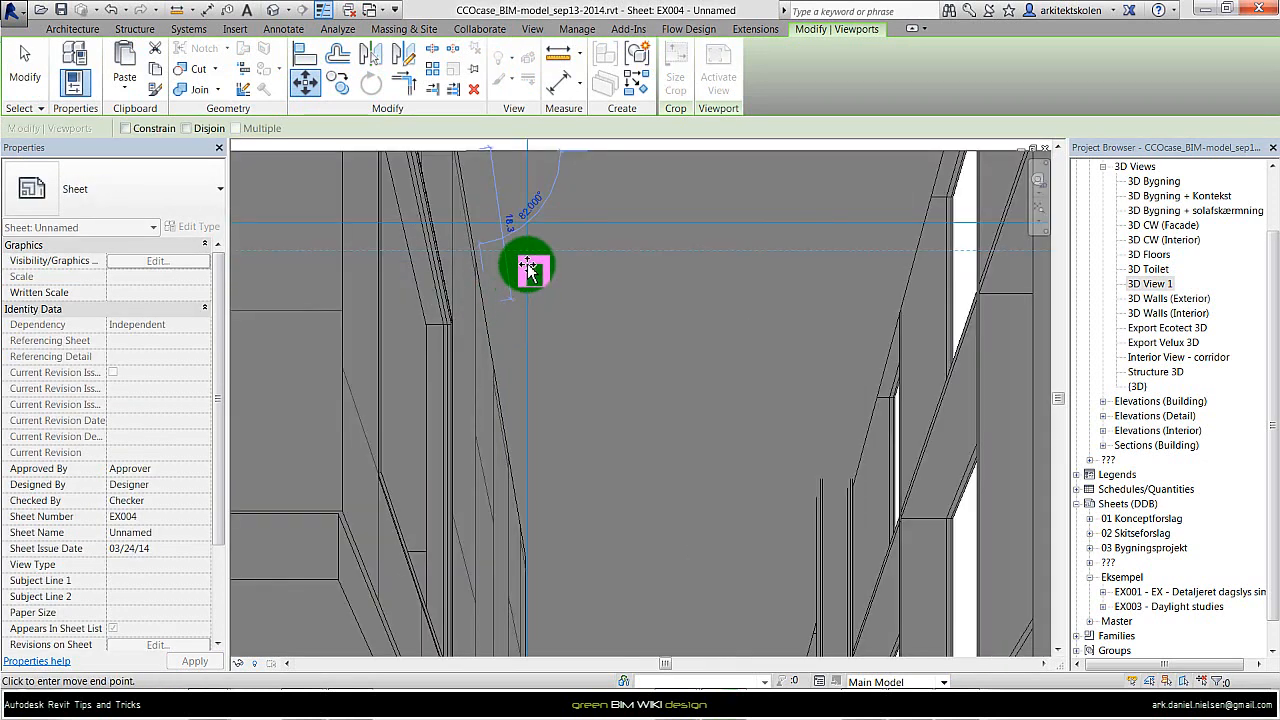
pyautogui.moveTo(530, 267); pyautogui.dragTo(450, 318)
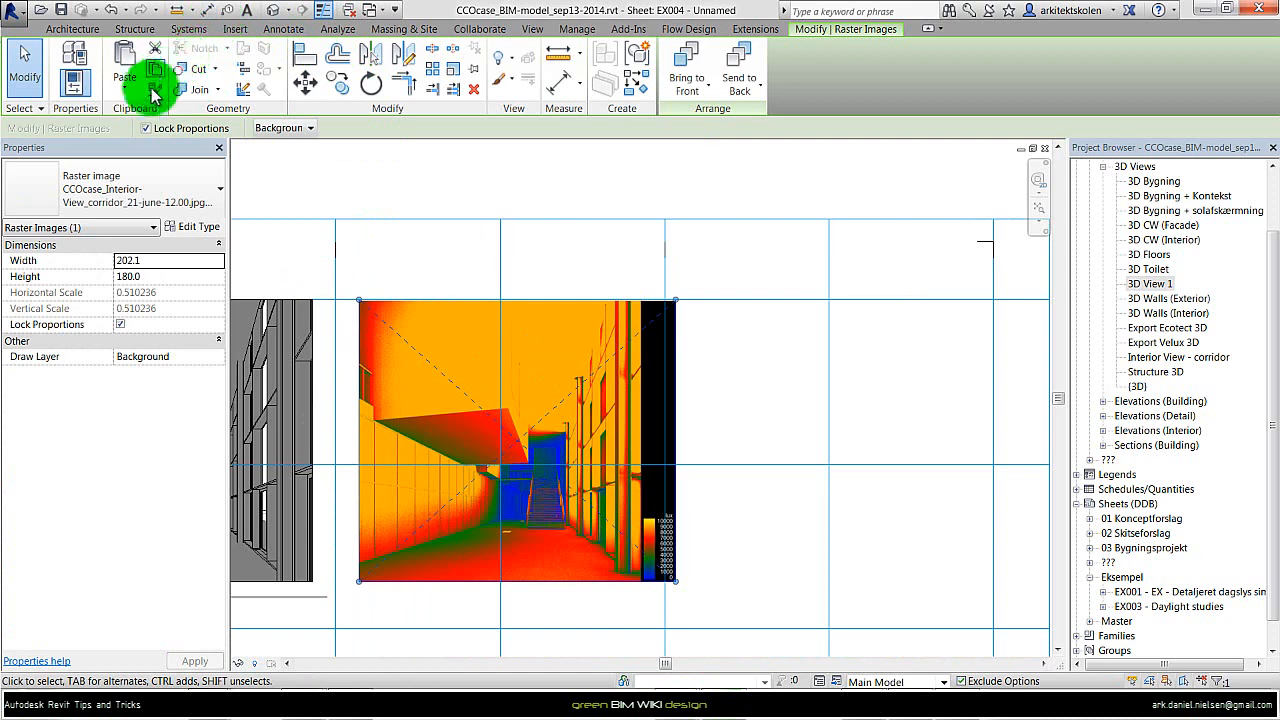
pyautogui.click(304, 83)
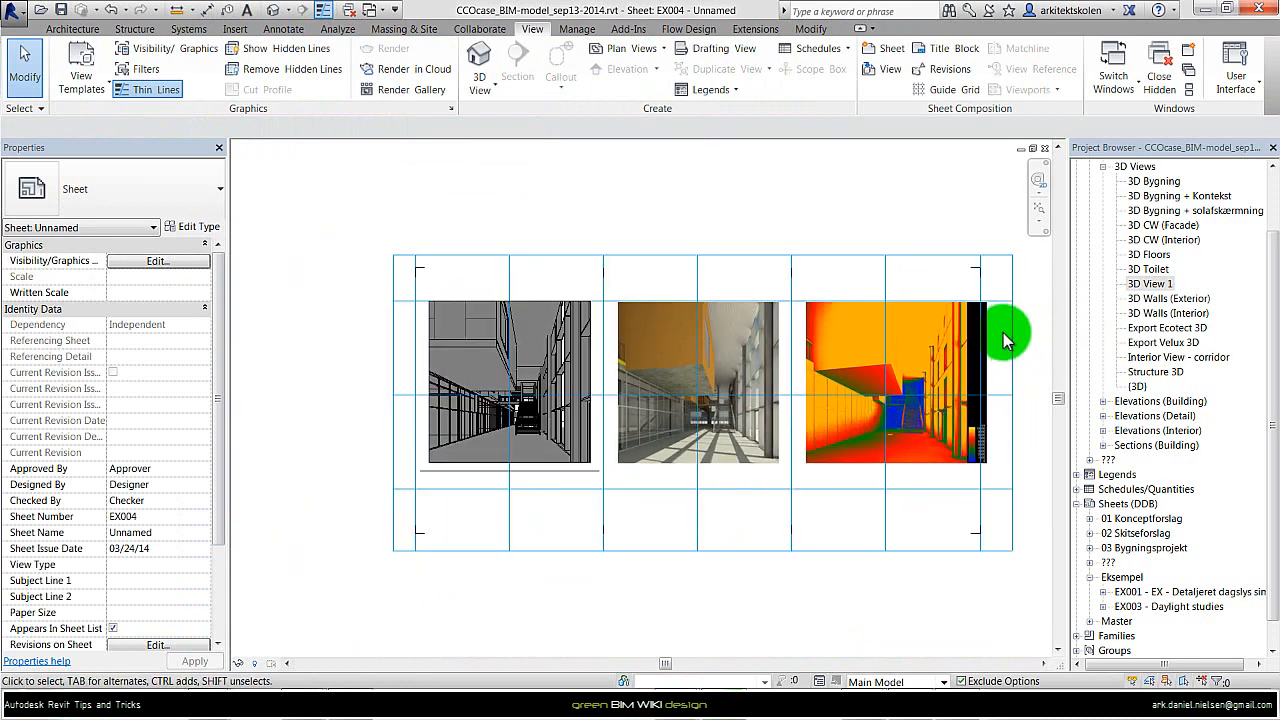
pyautogui.moveTo(960, 220)
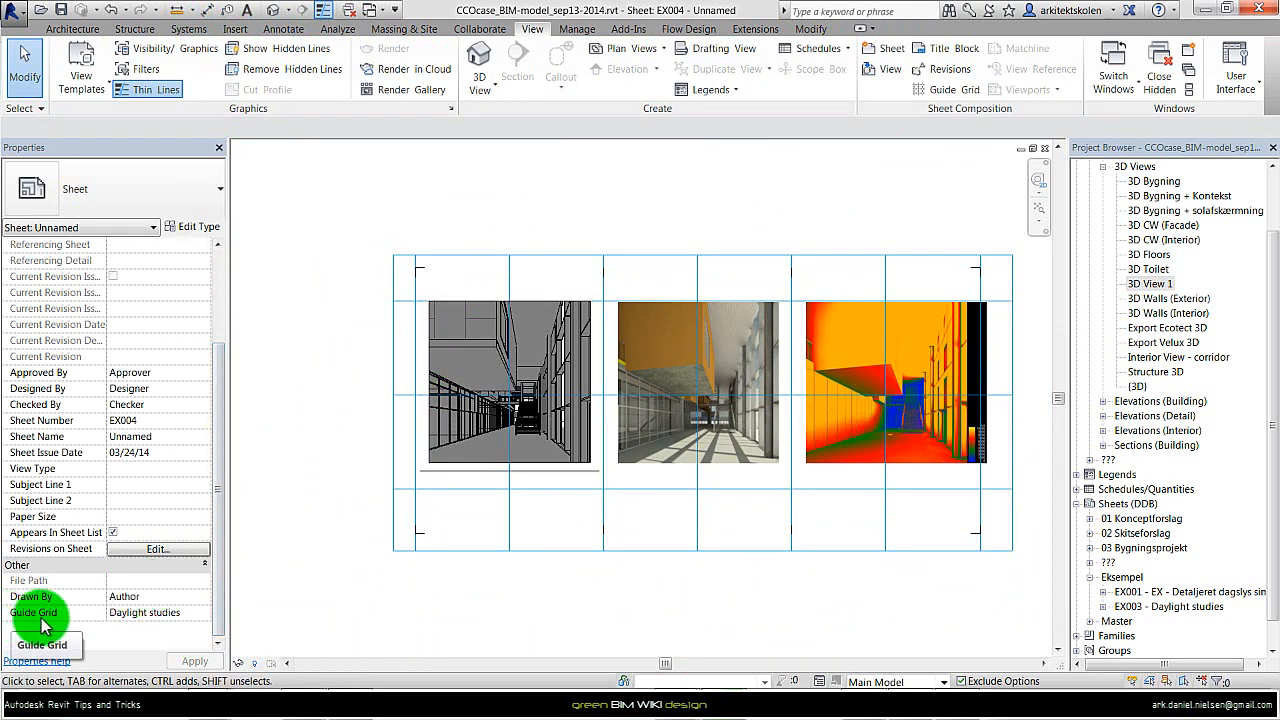
pyautogui.moveTo(207, 612)
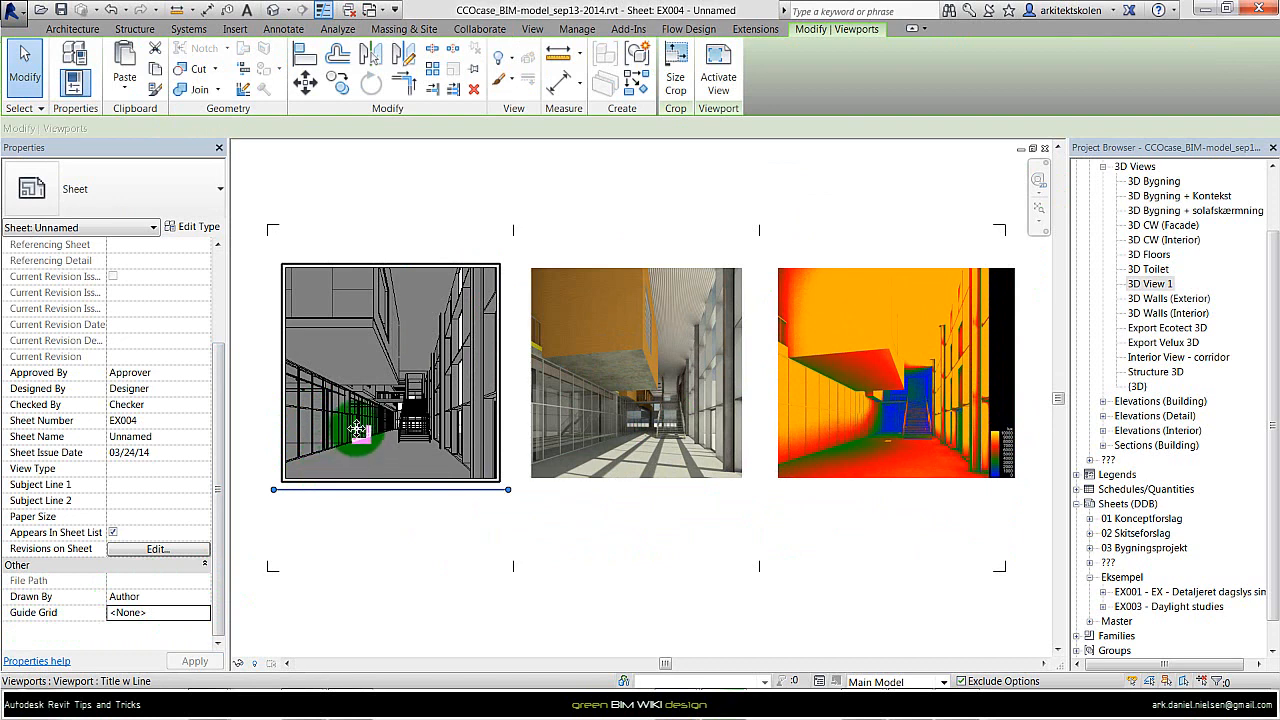
# Step: Change the shadow study viewport type to Viewport: No Title
pyautogui.click(217, 188)
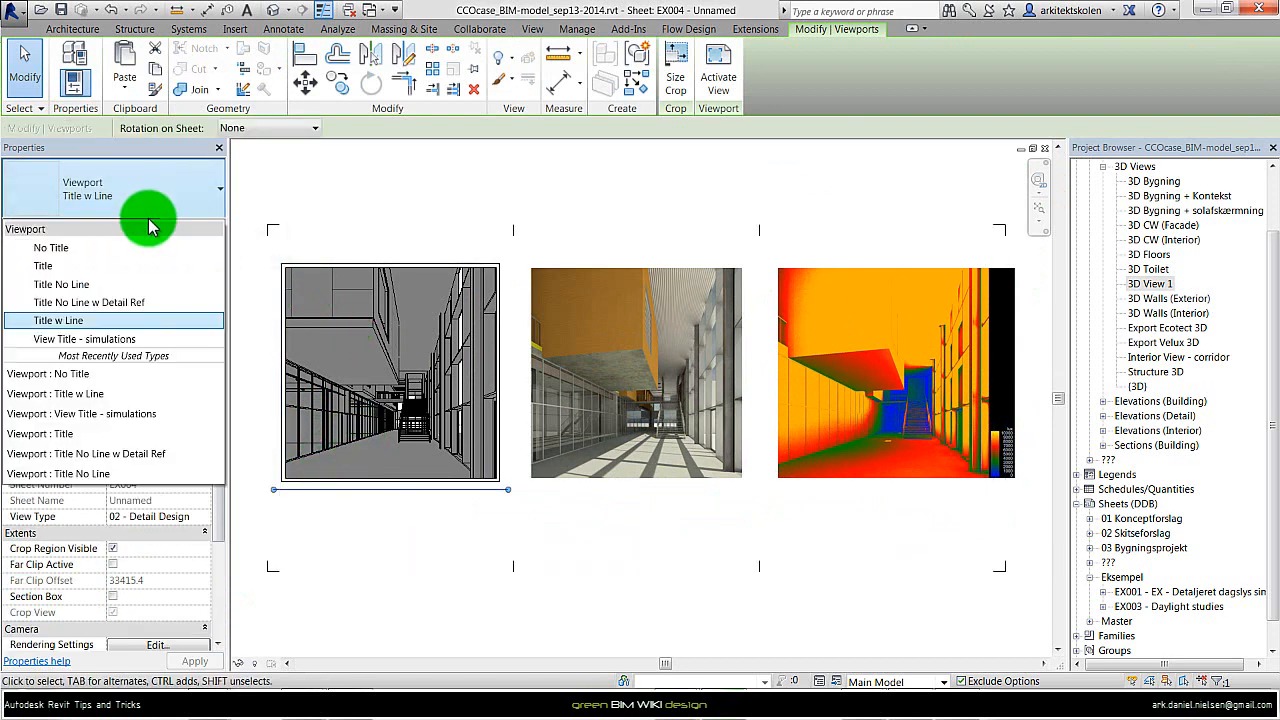
pyautogui.click(565, 243)
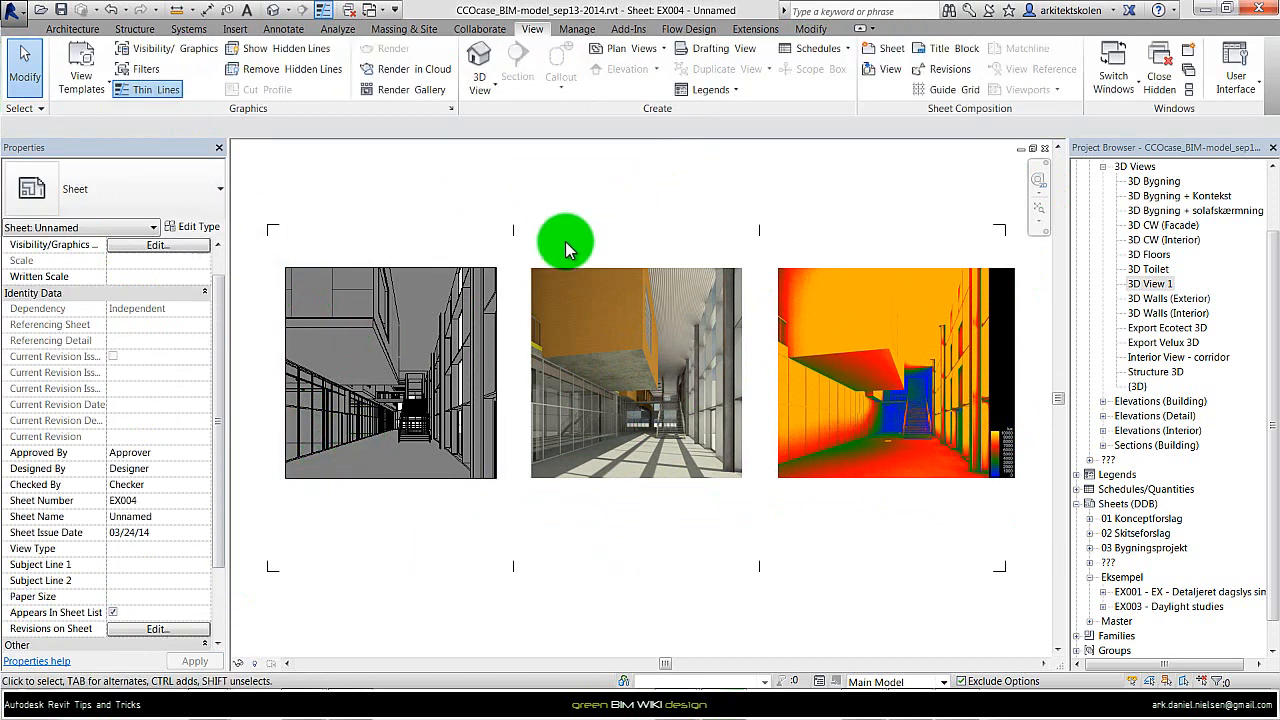
# Step: Reselect the shadow study viewport to show its Viewport properties
pyautogui.click(390, 390)
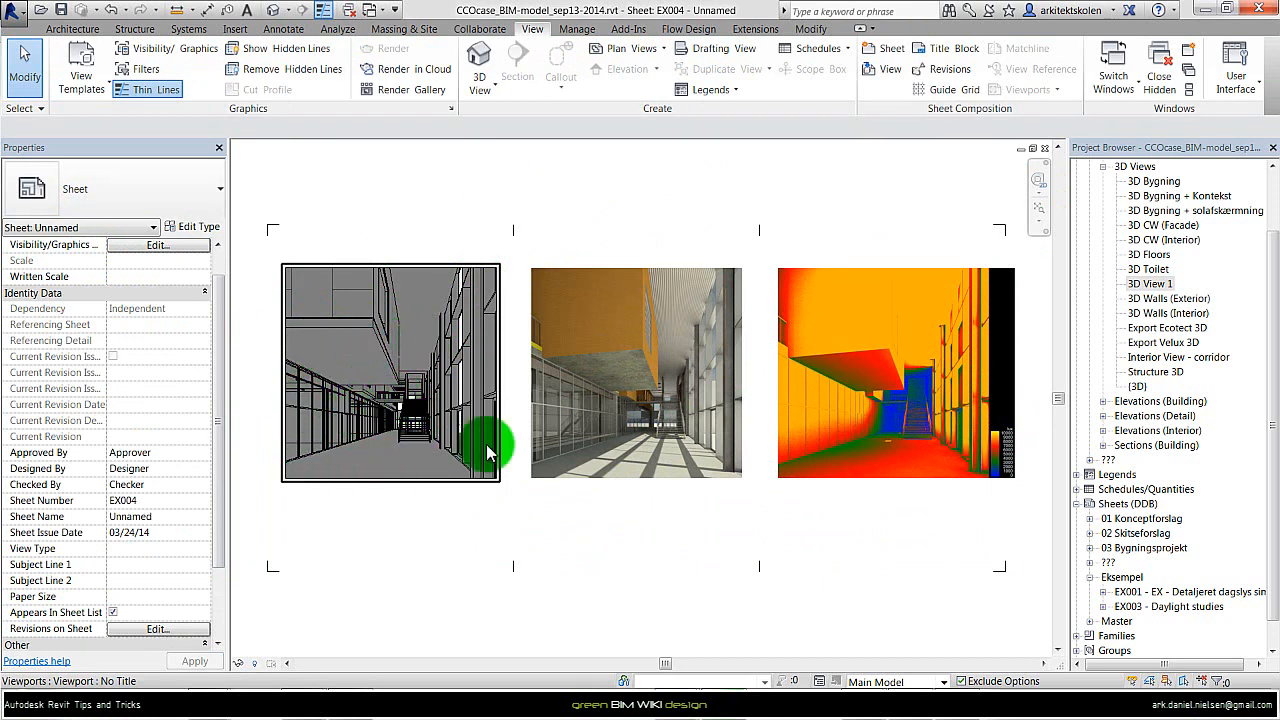
pyautogui.moveTo(335, 485)
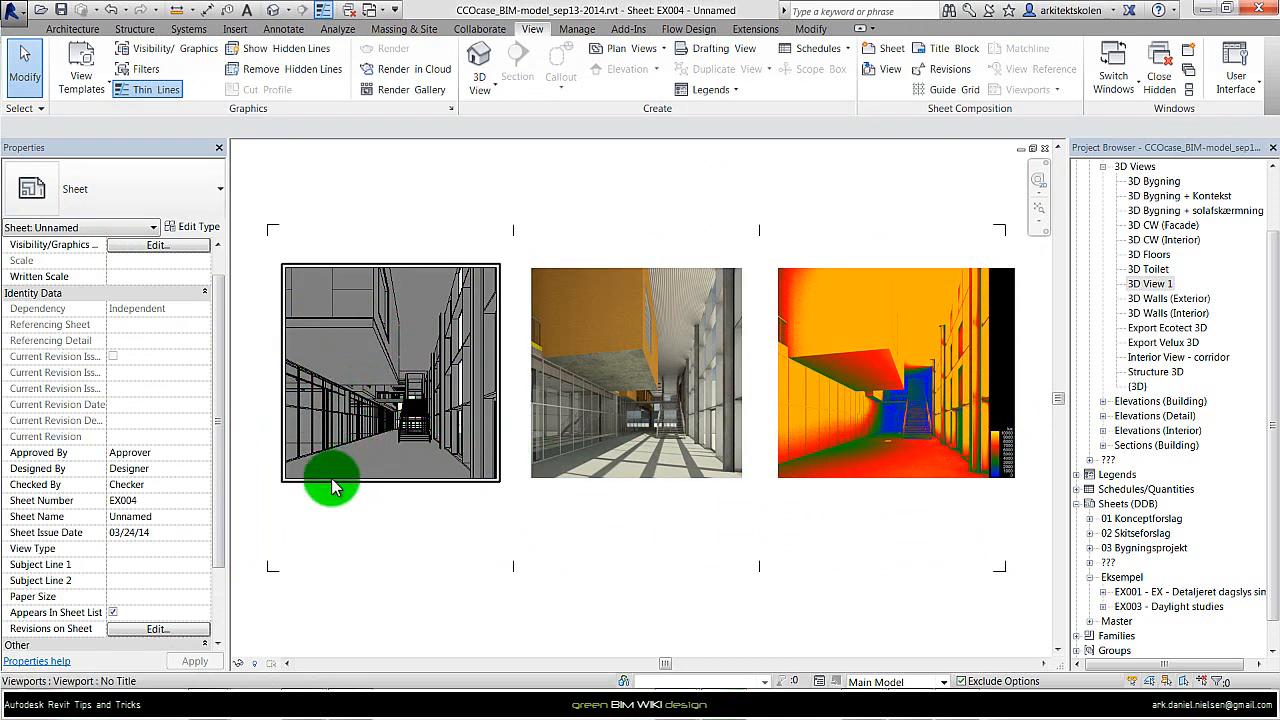
pyautogui.click(665, 415)
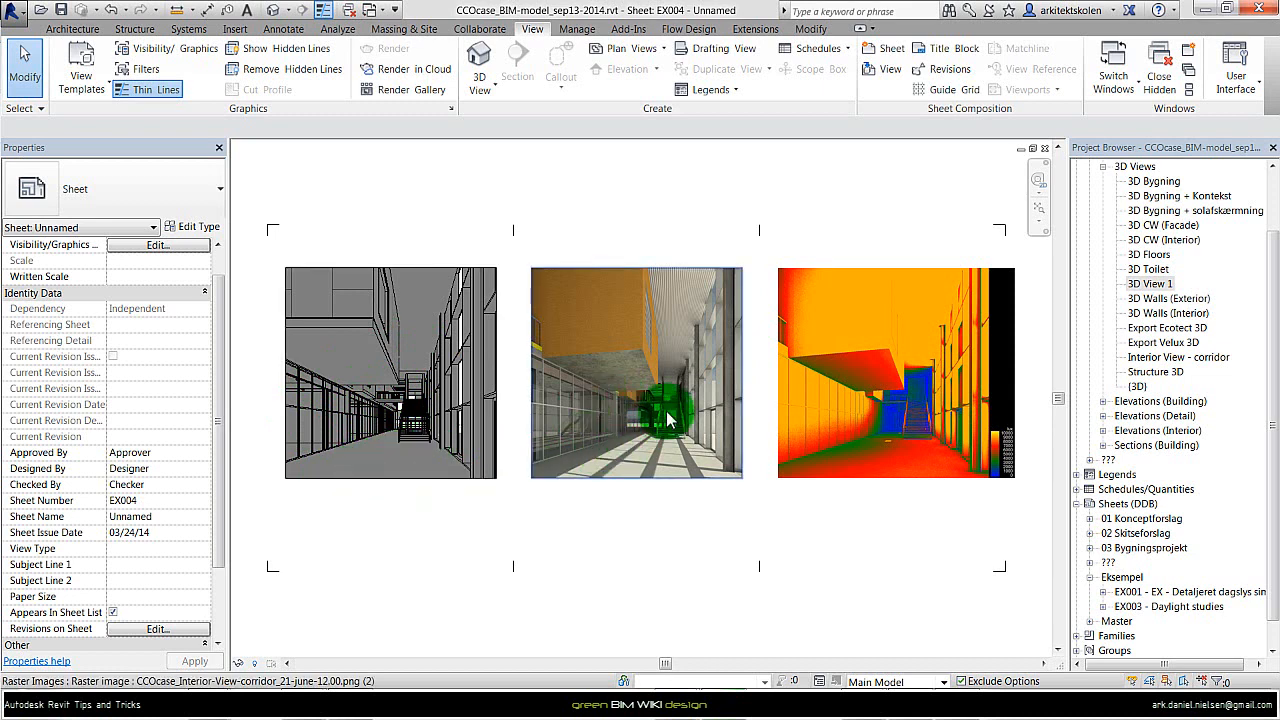
pyautogui.click(390, 420)
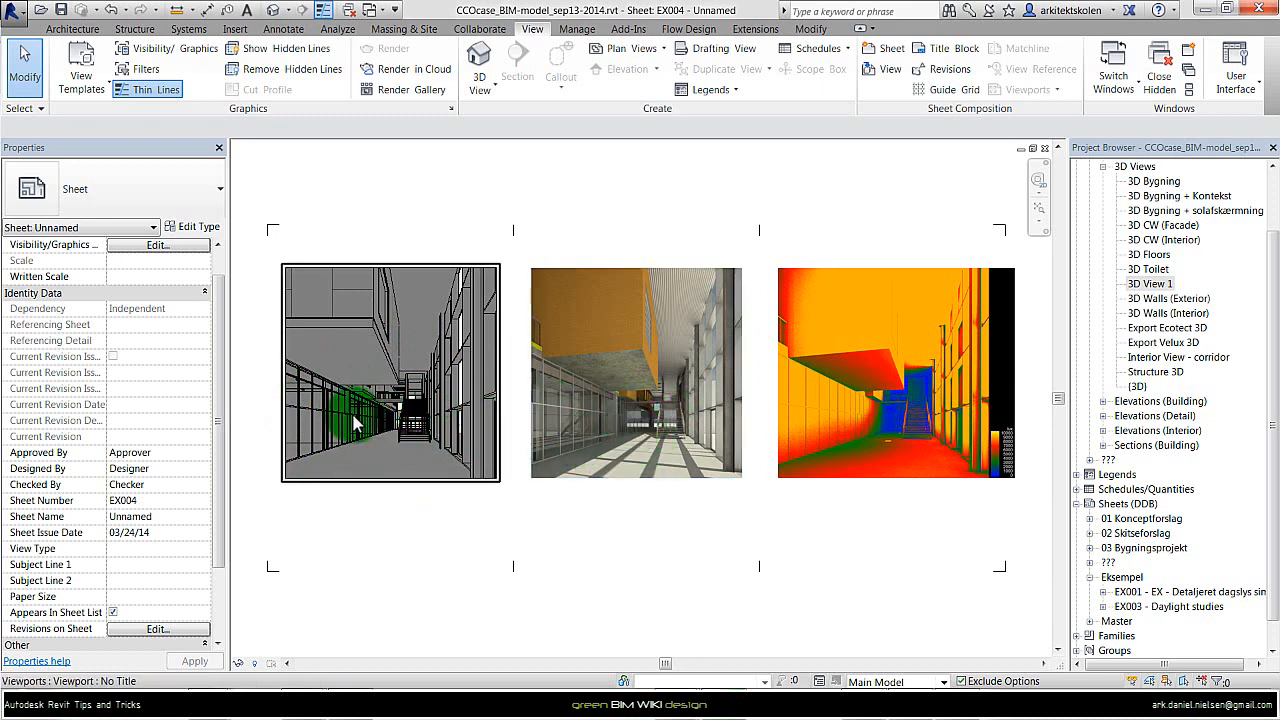
pyautogui.moveTo(390, 448)
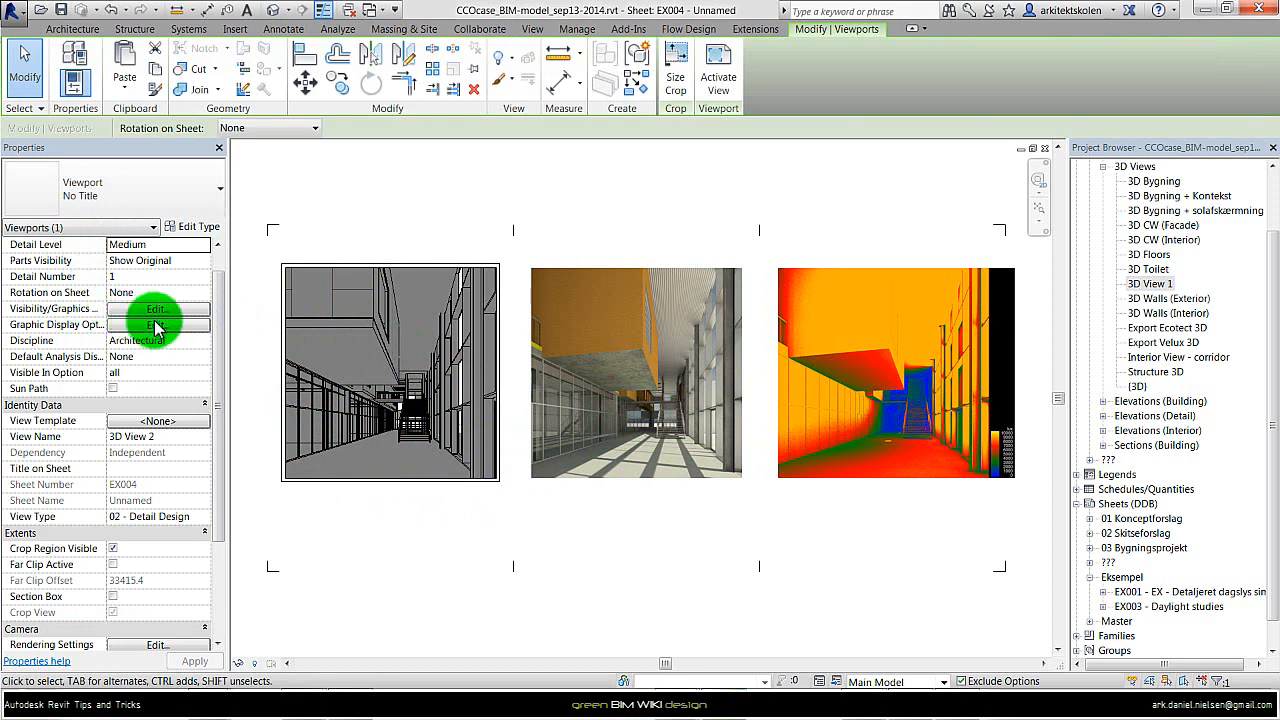
pyautogui.moveTo(585, 430)
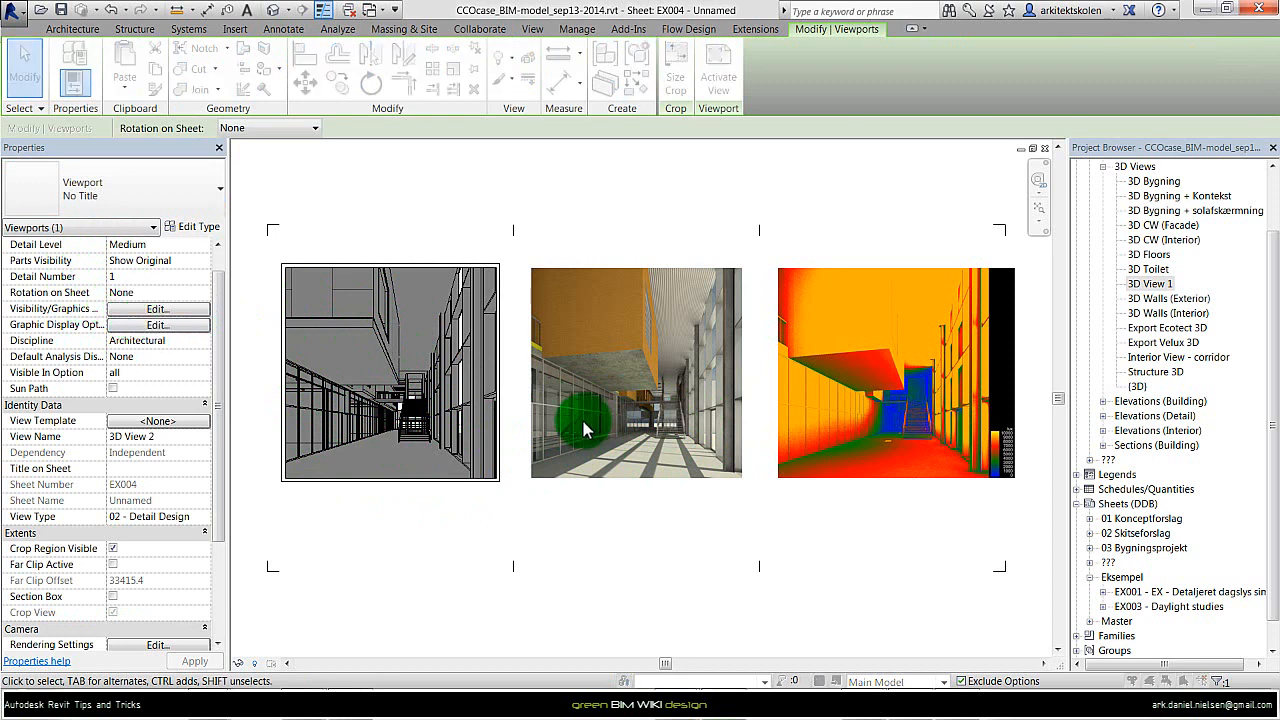
# Step: Set the view's sun setting to Summer Solstice Solar Study in Graphic Display Options
pyautogui.click(157, 324)
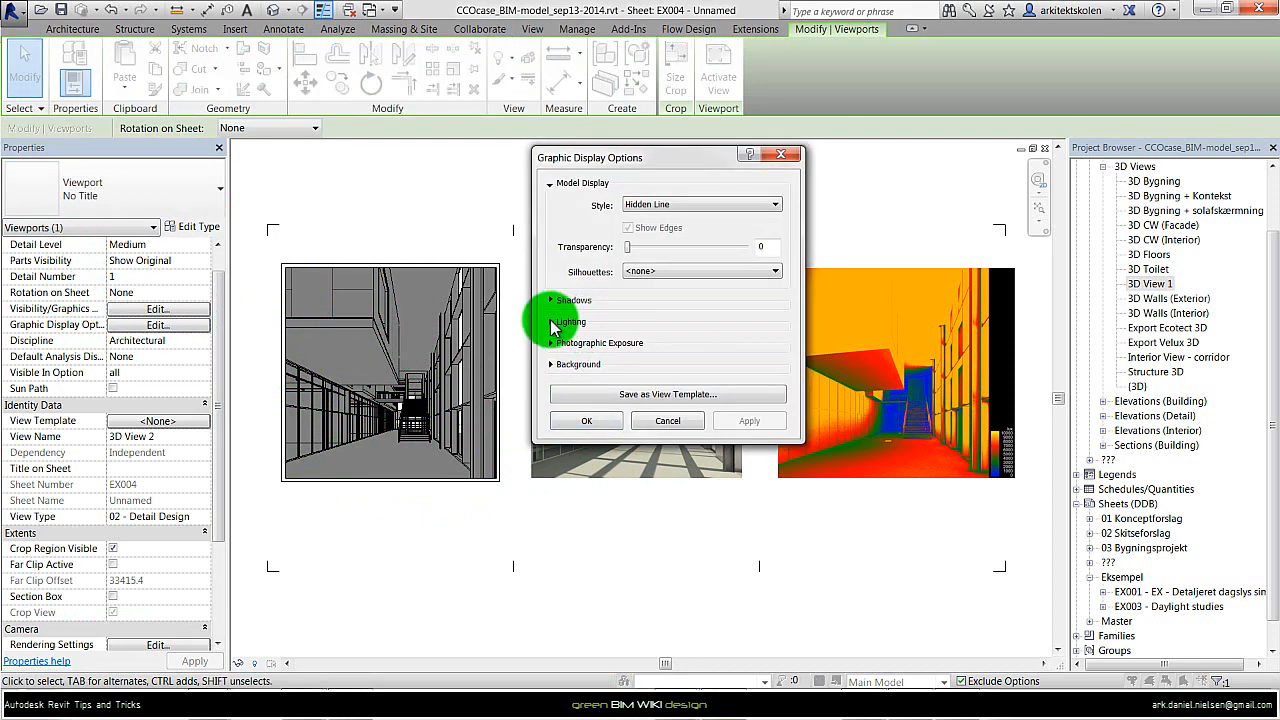
pyautogui.click(570, 322)
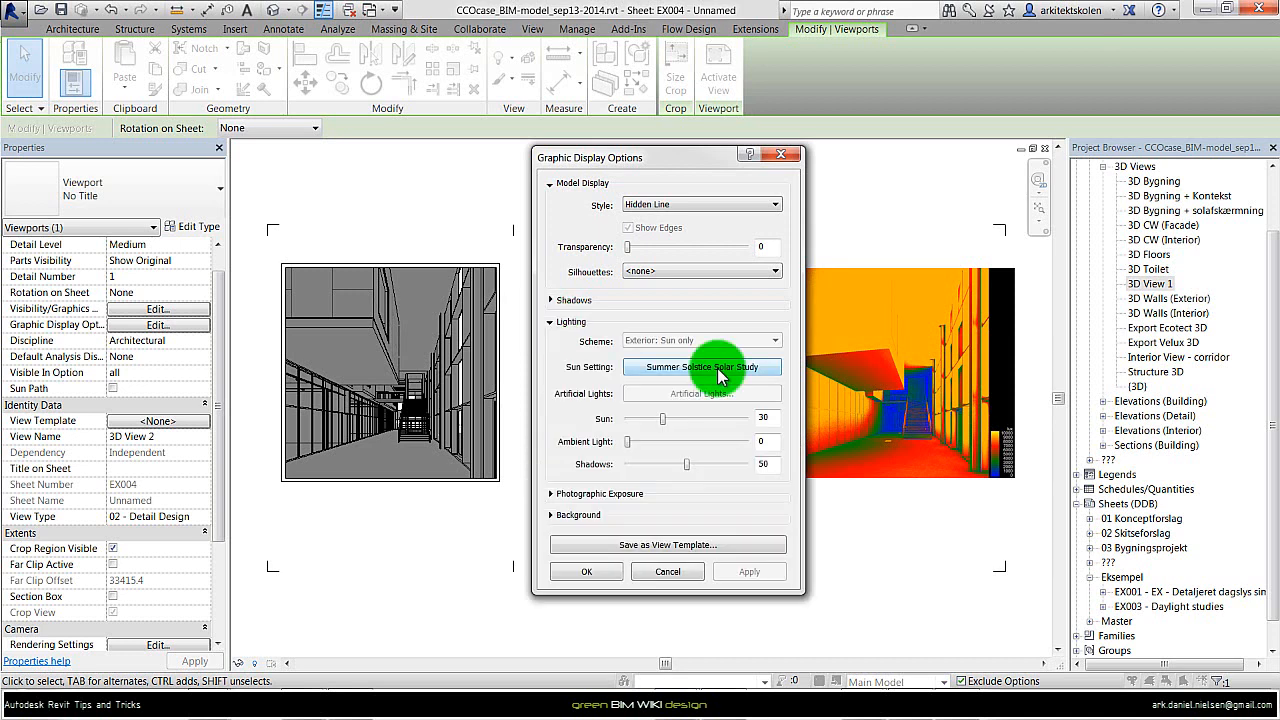
pyautogui.click(703, 367)
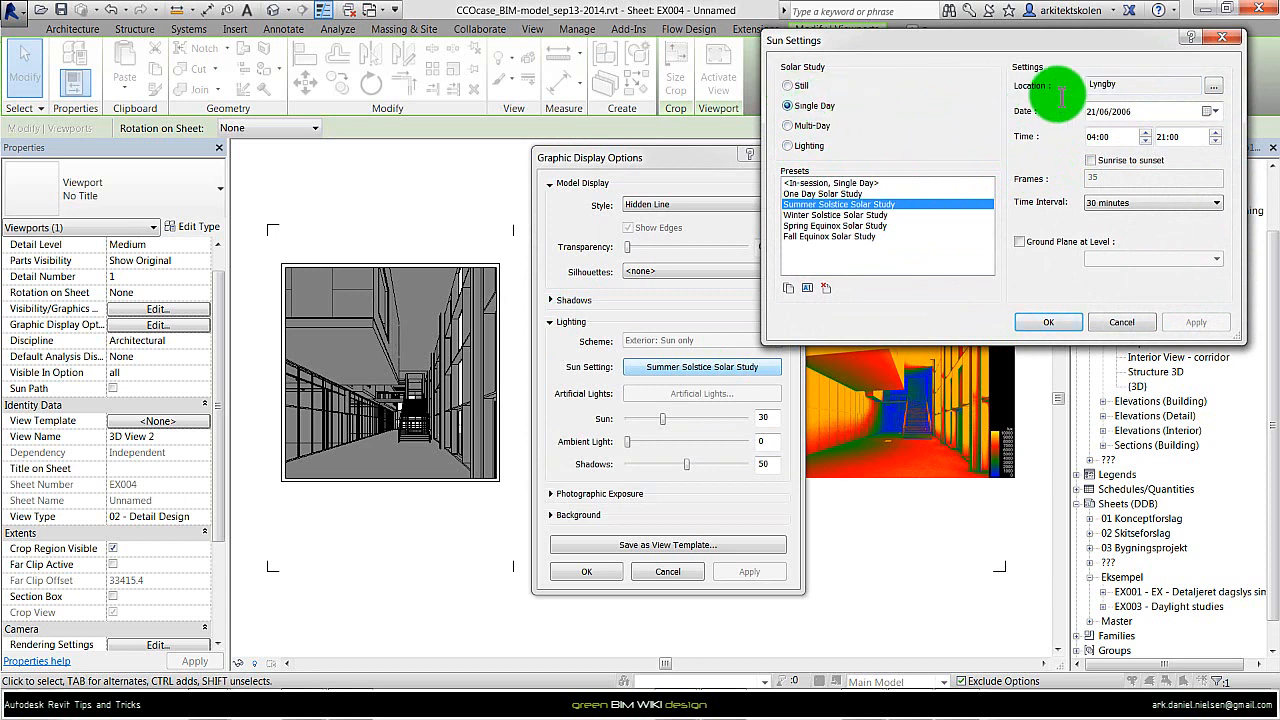
pyautogui.click(1048, 321)
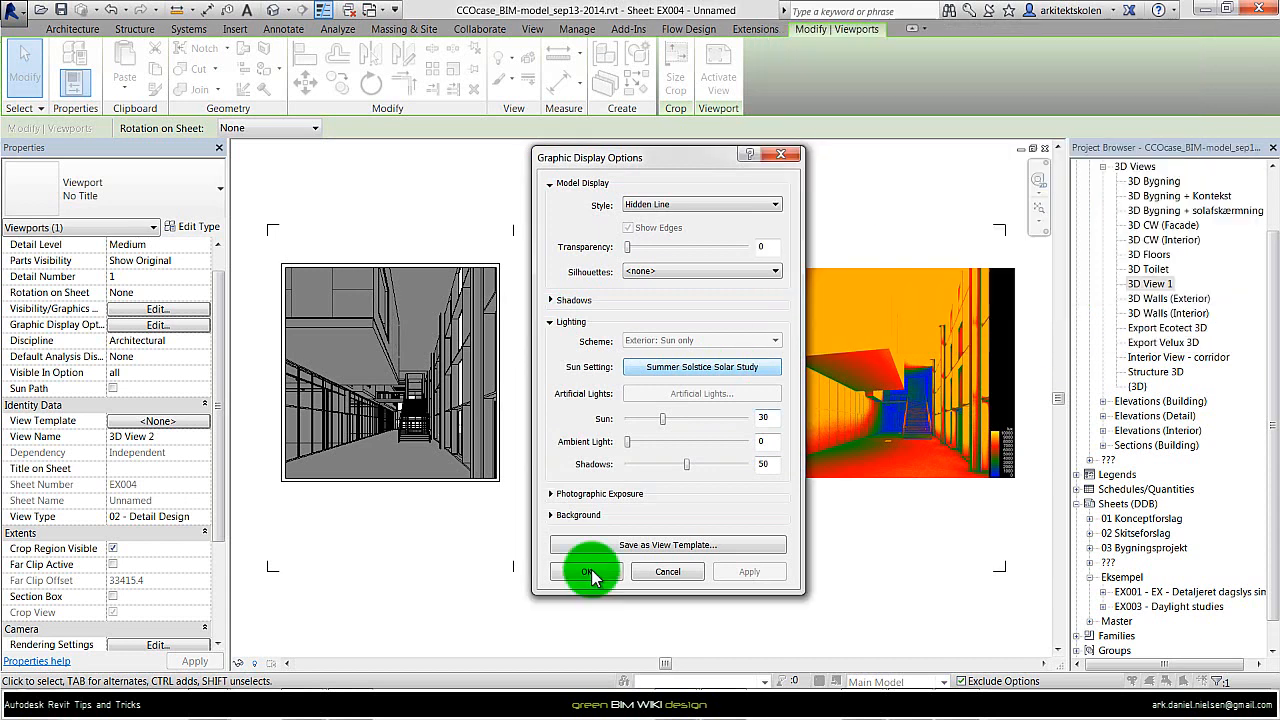
pyautogui.click(585, 571)
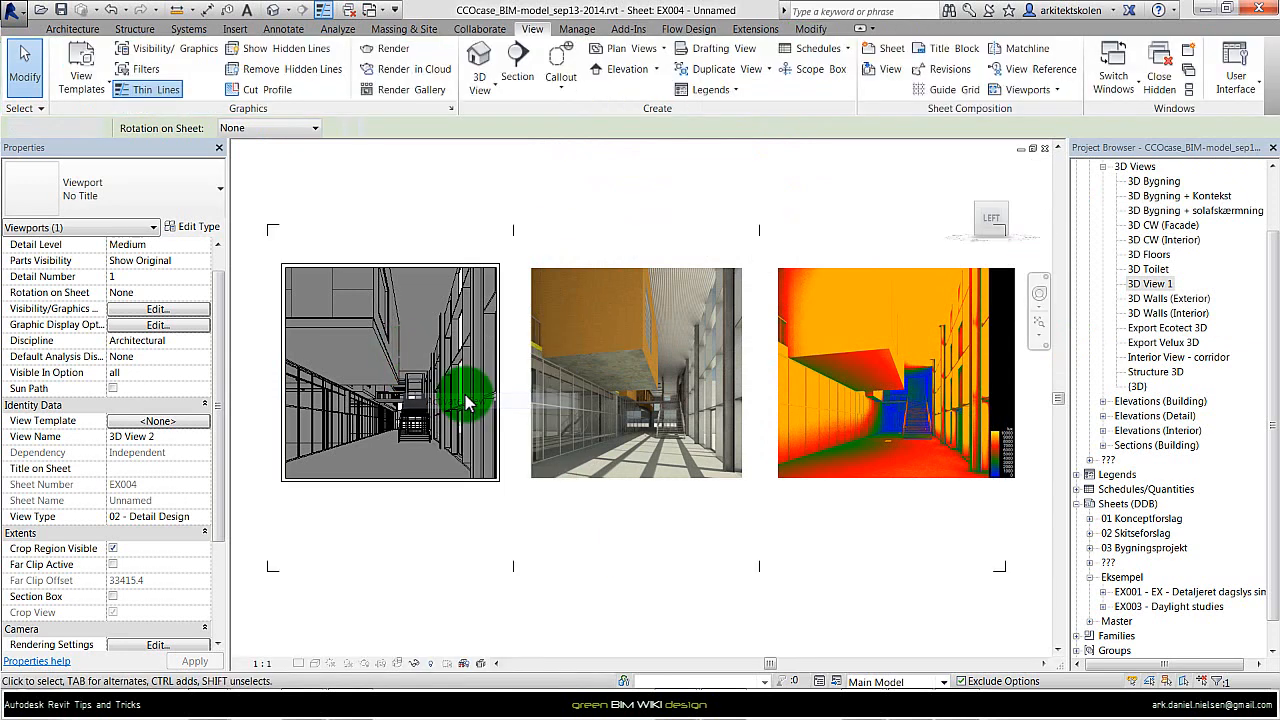
# Step: Preview the solar study at the 12:00 frame, then deactivate the view
pyautogui.click(333, 663)
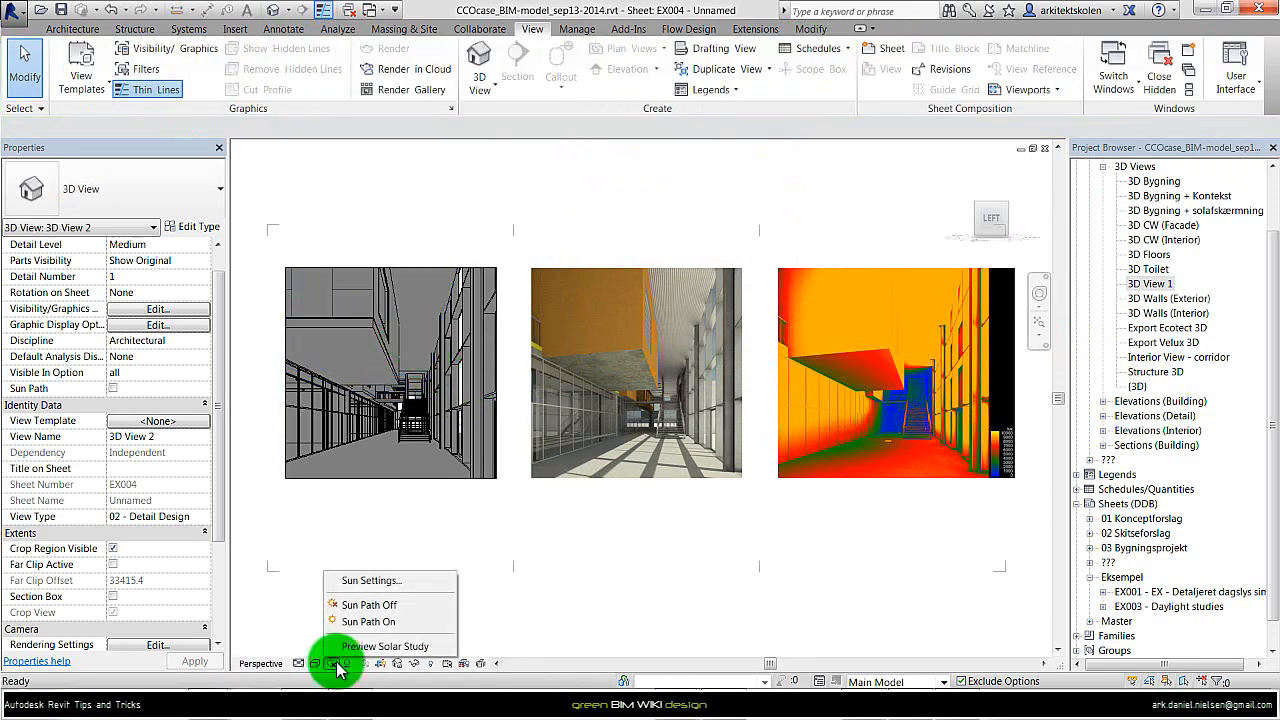
pyautogui.click(384, 646)
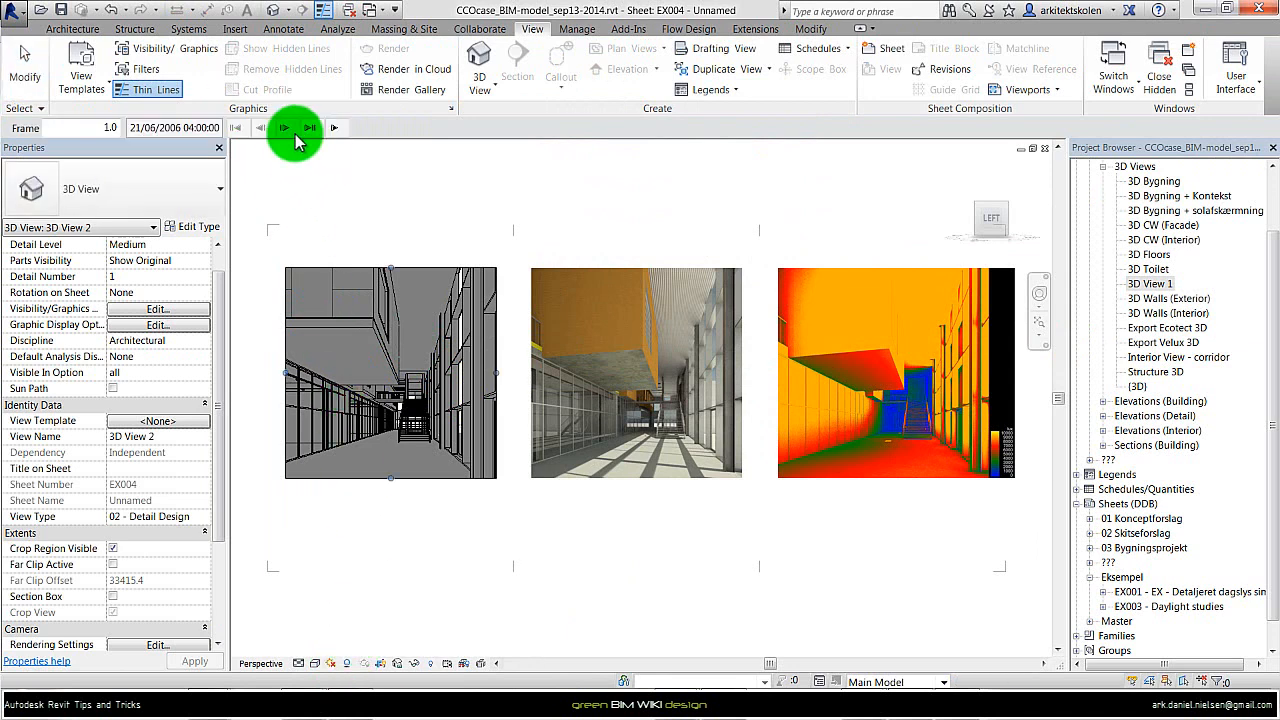
pyautogui.click(284, 127)
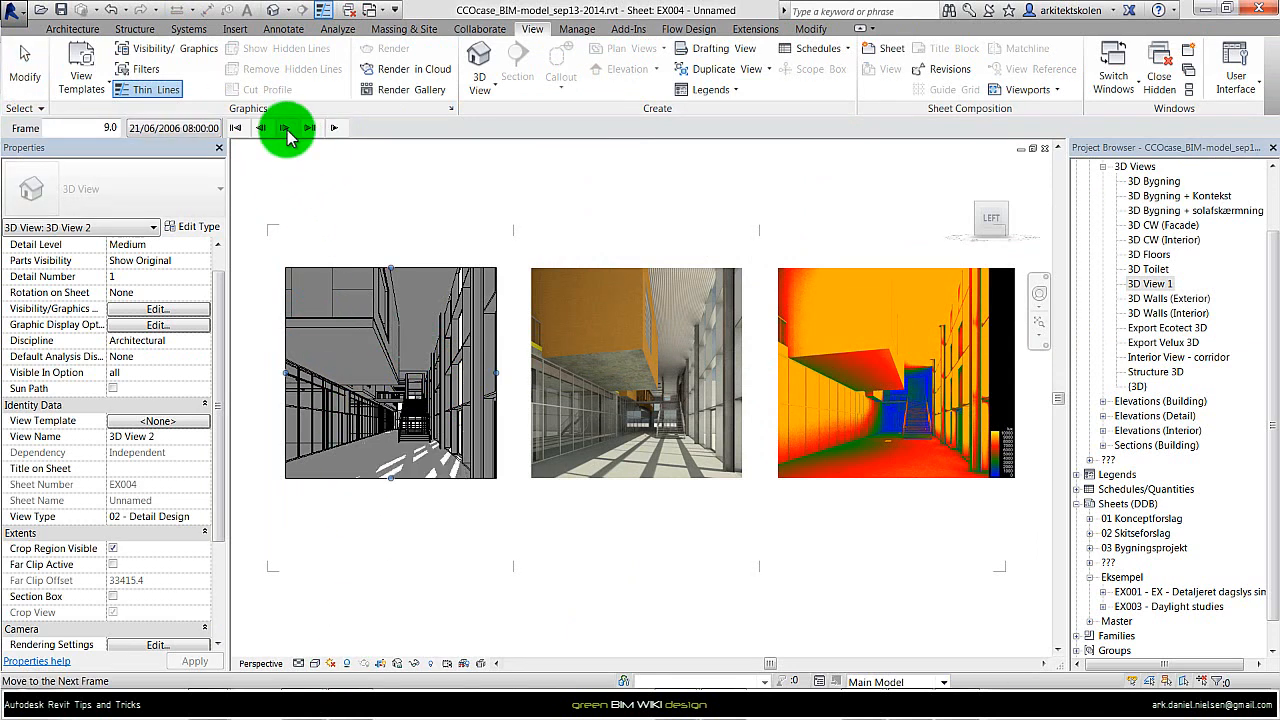
pyautogui.click(285, 127)
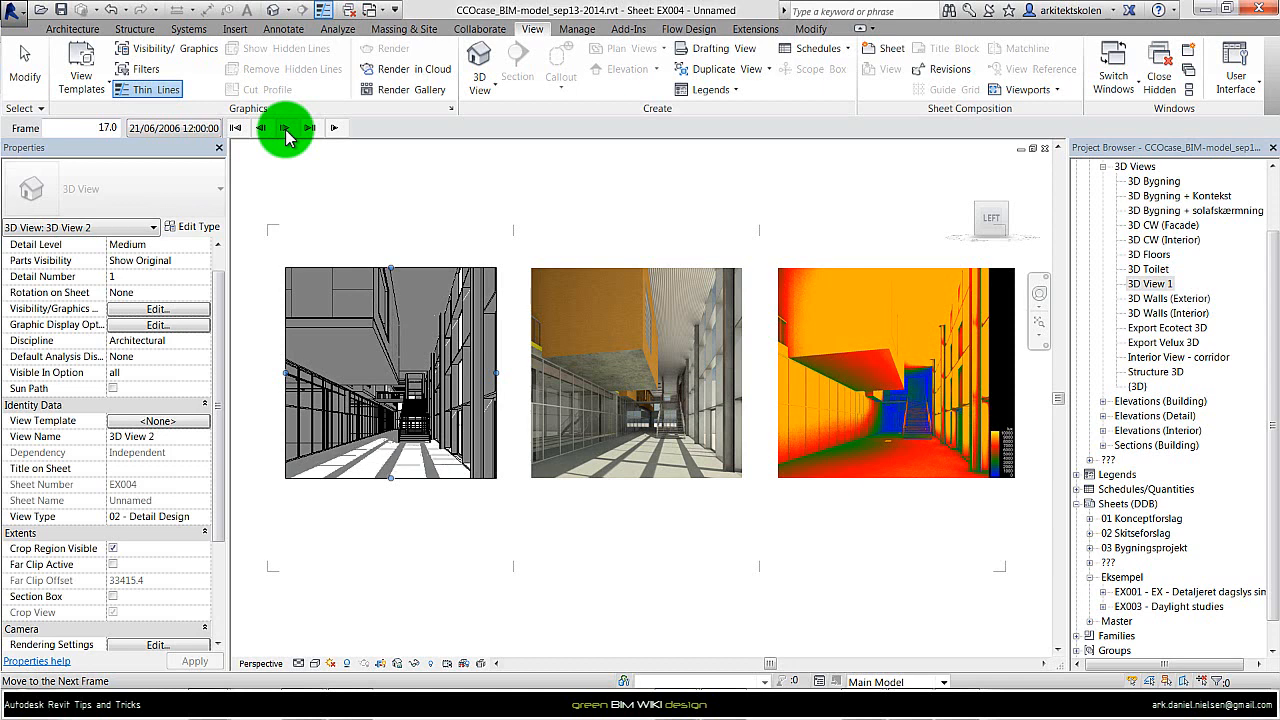
pyautogui.click(287, 127)
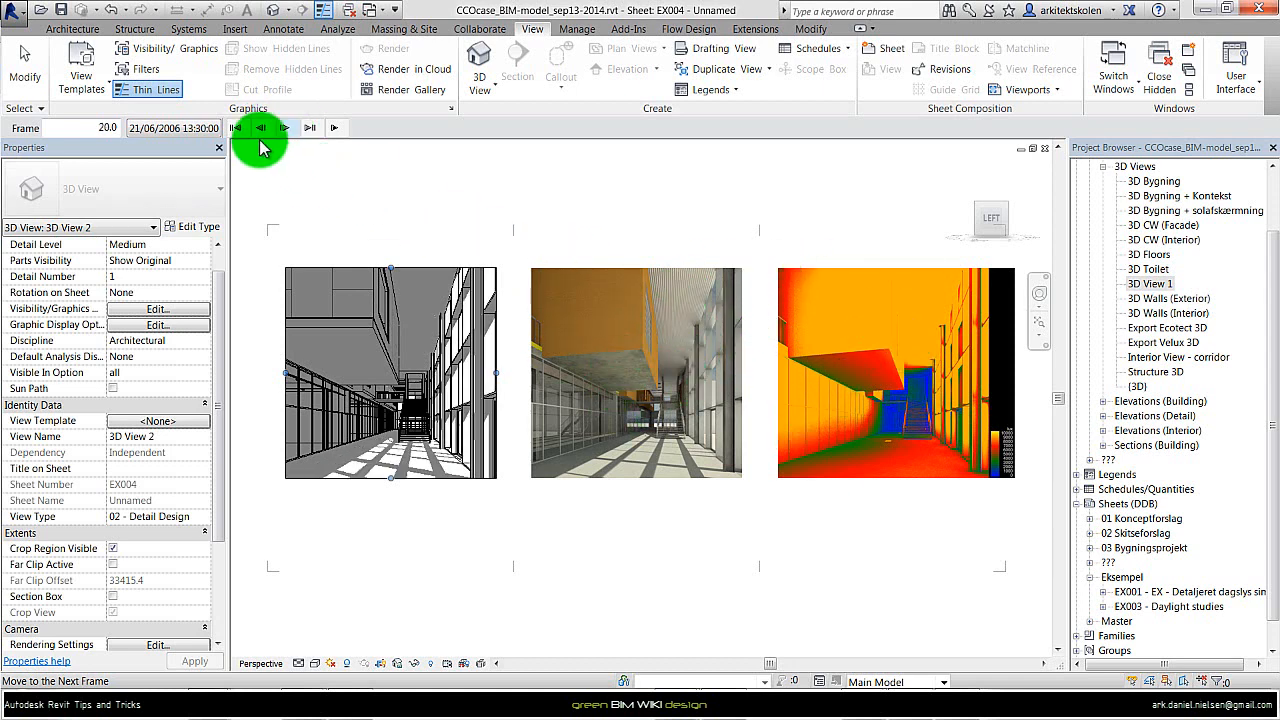
pyautogui.click(261, 127)
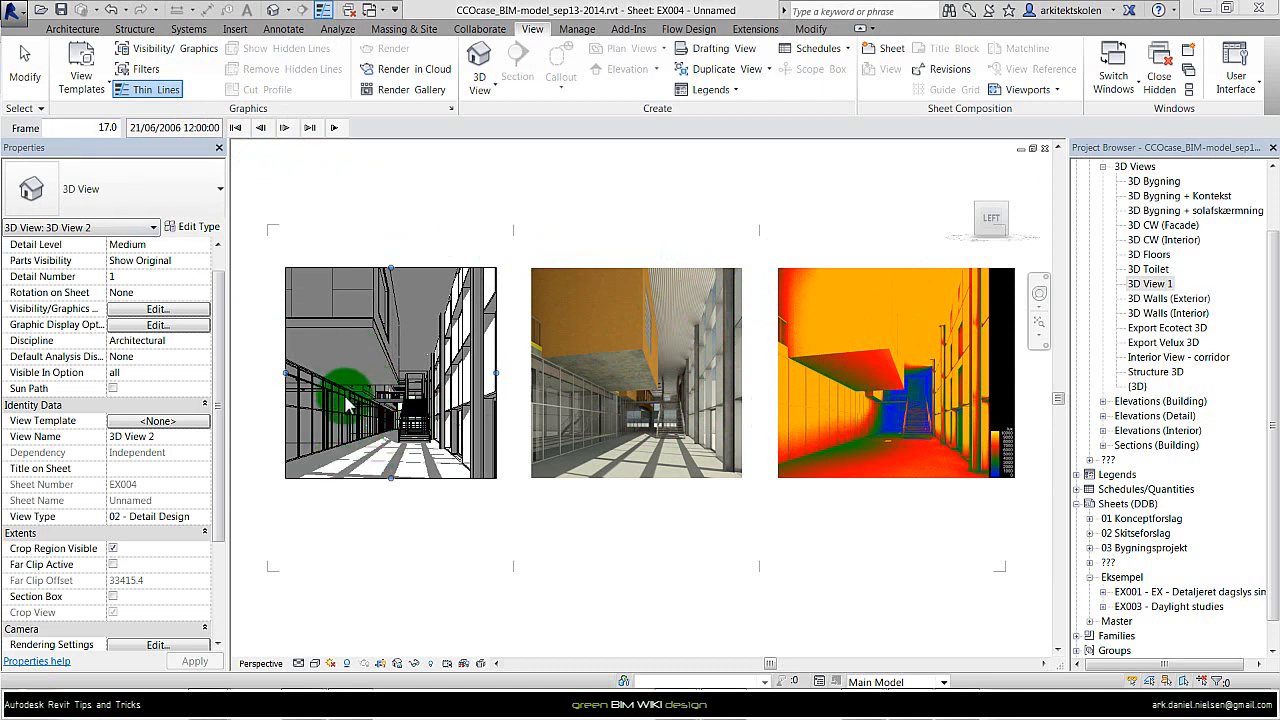
pyautogui.moveTo(358, 220)
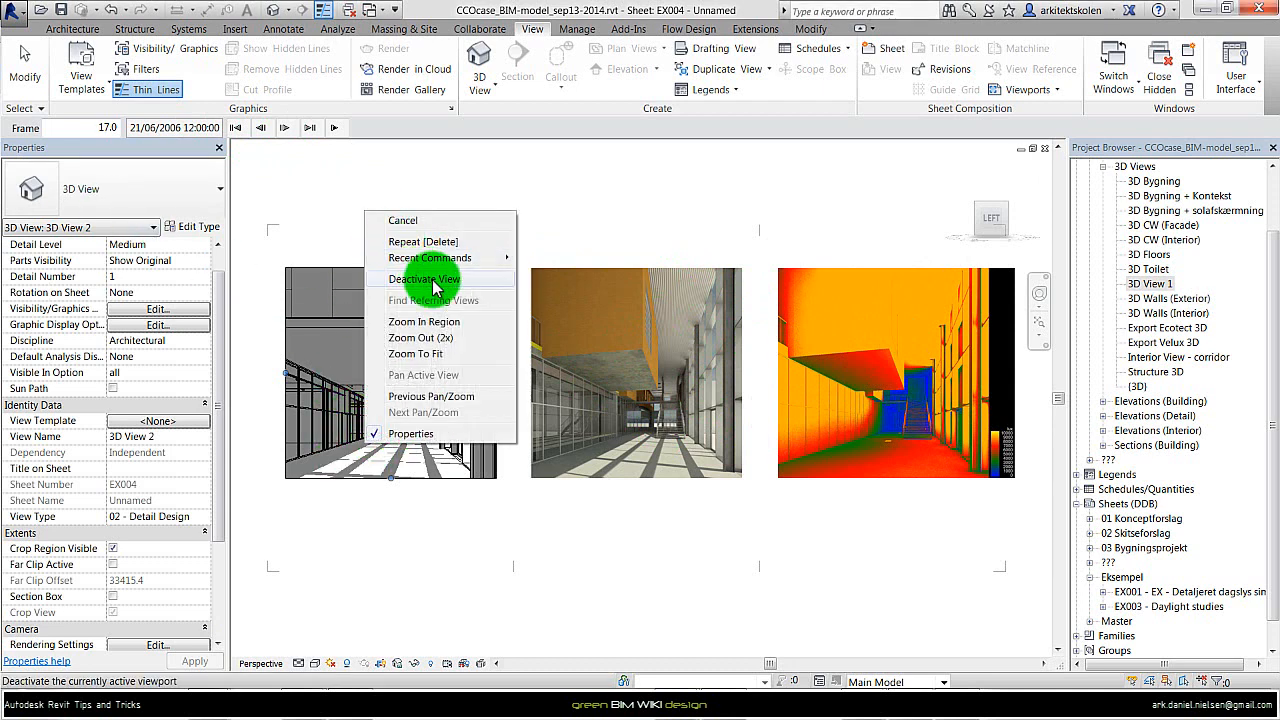
pyautogui.click(424, 279)
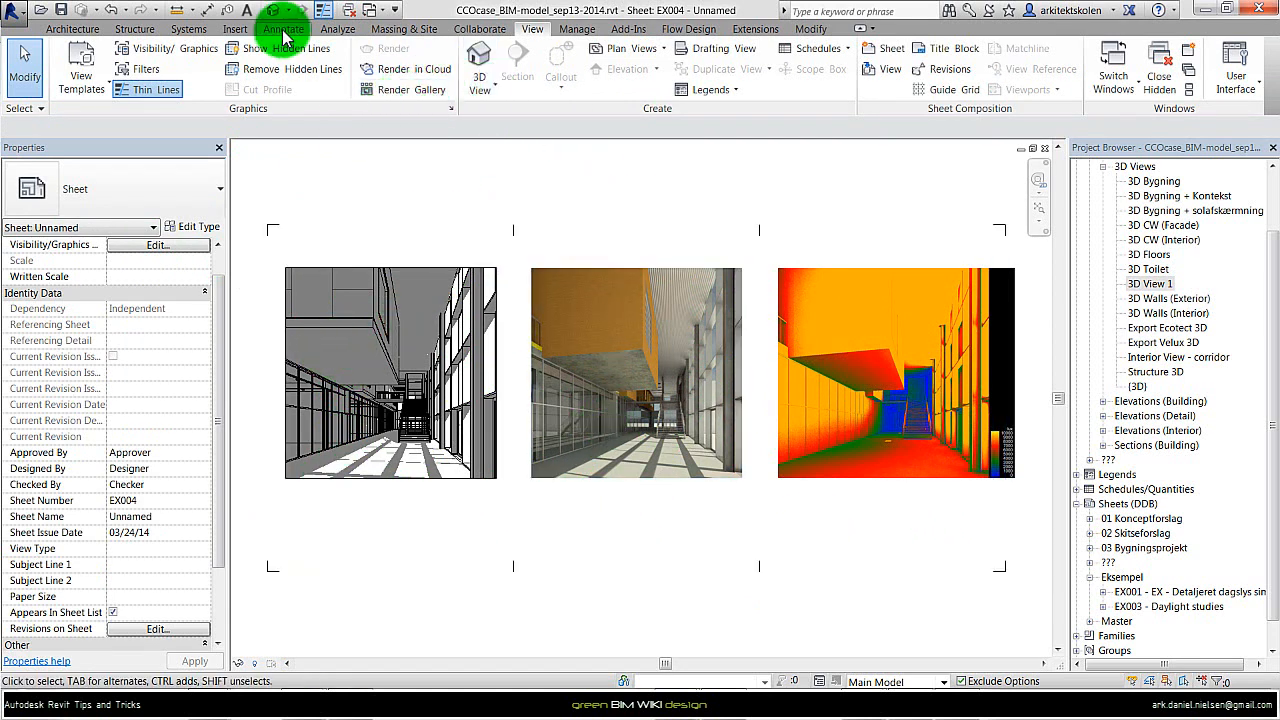
# Step: Add a centered text note 'Shadow studies, 21. june at 12.00' below the left viewport
pyautogui.click(283, 28)
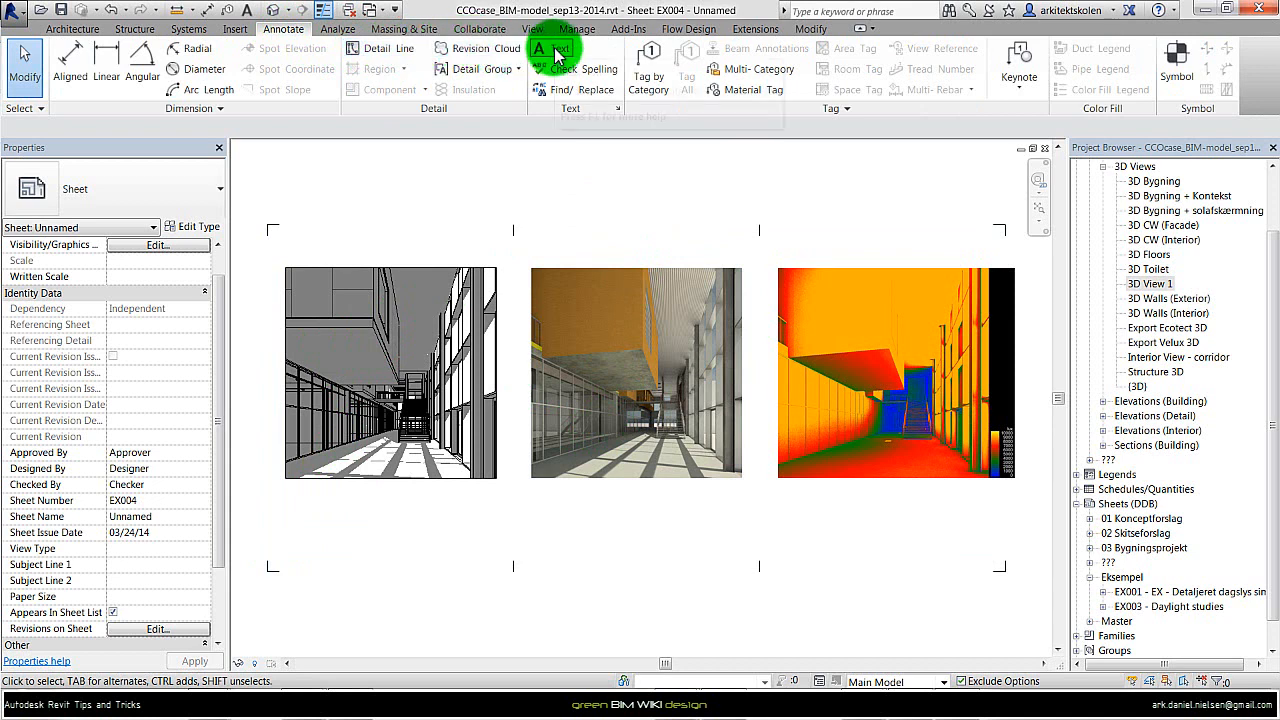
pyautogui.click(555, 50)
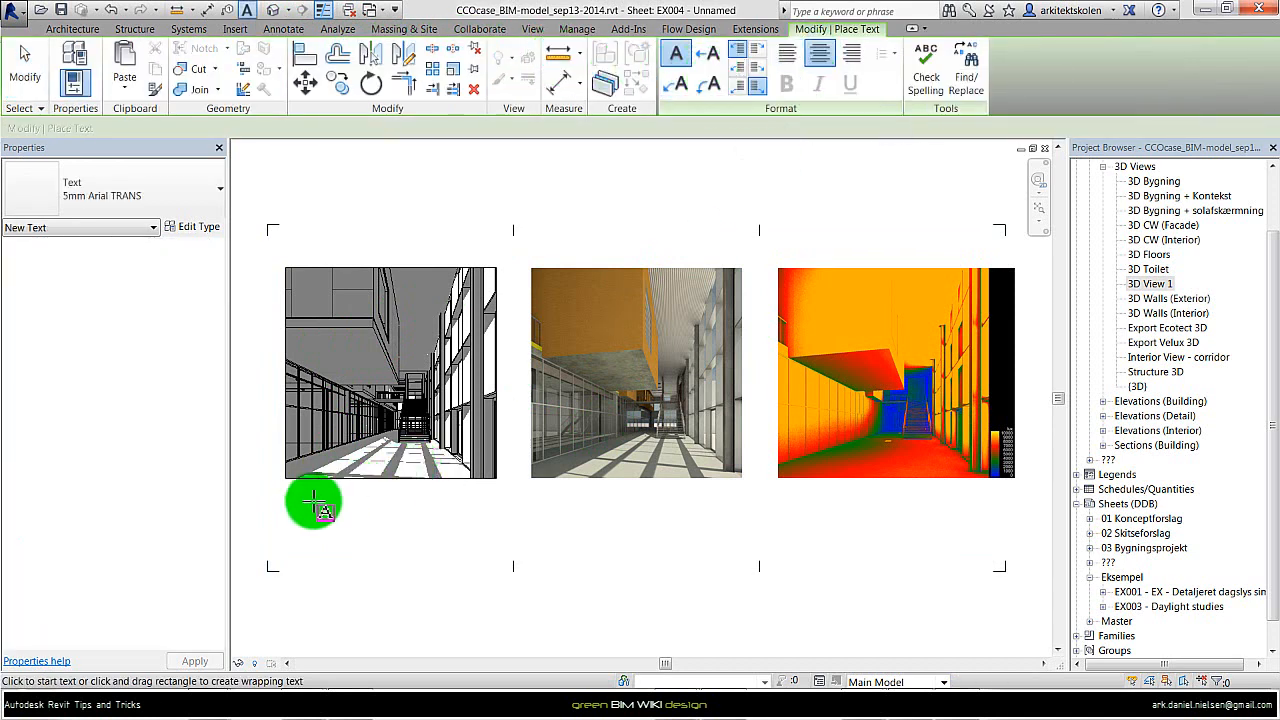
pyautogui.moveTo(290, 492)
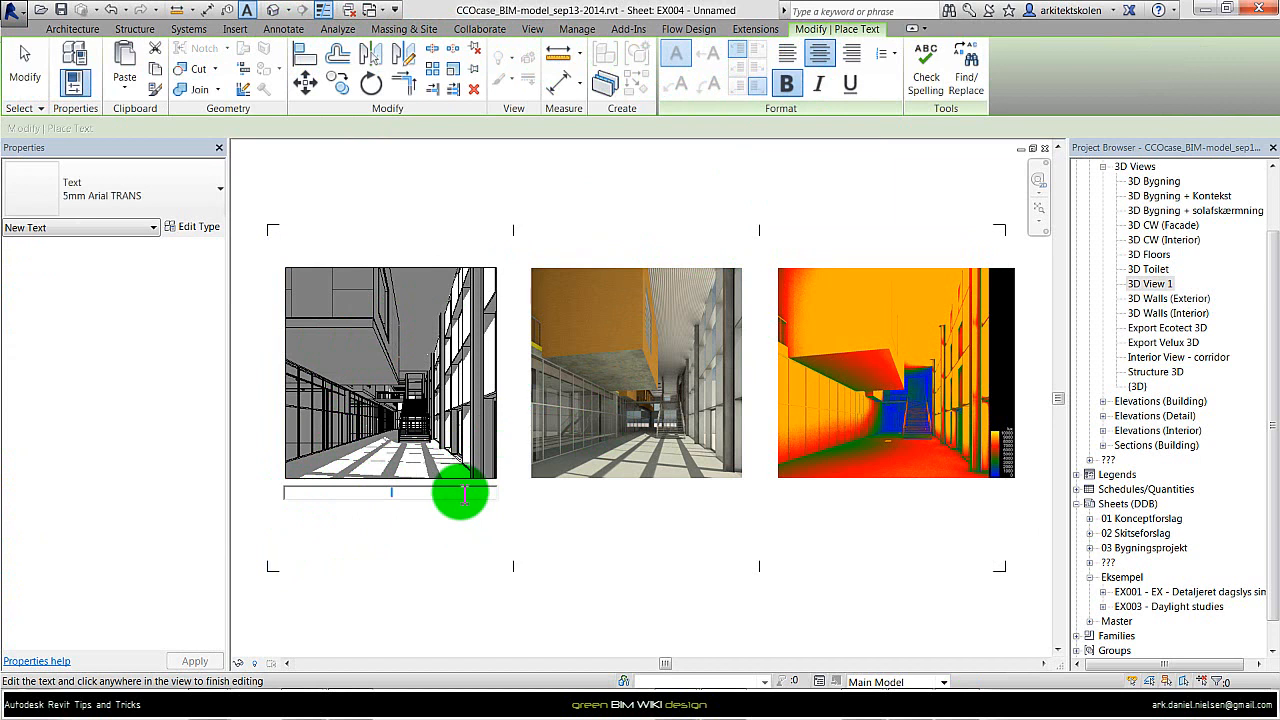
pyautogui.write('Shadow studies')
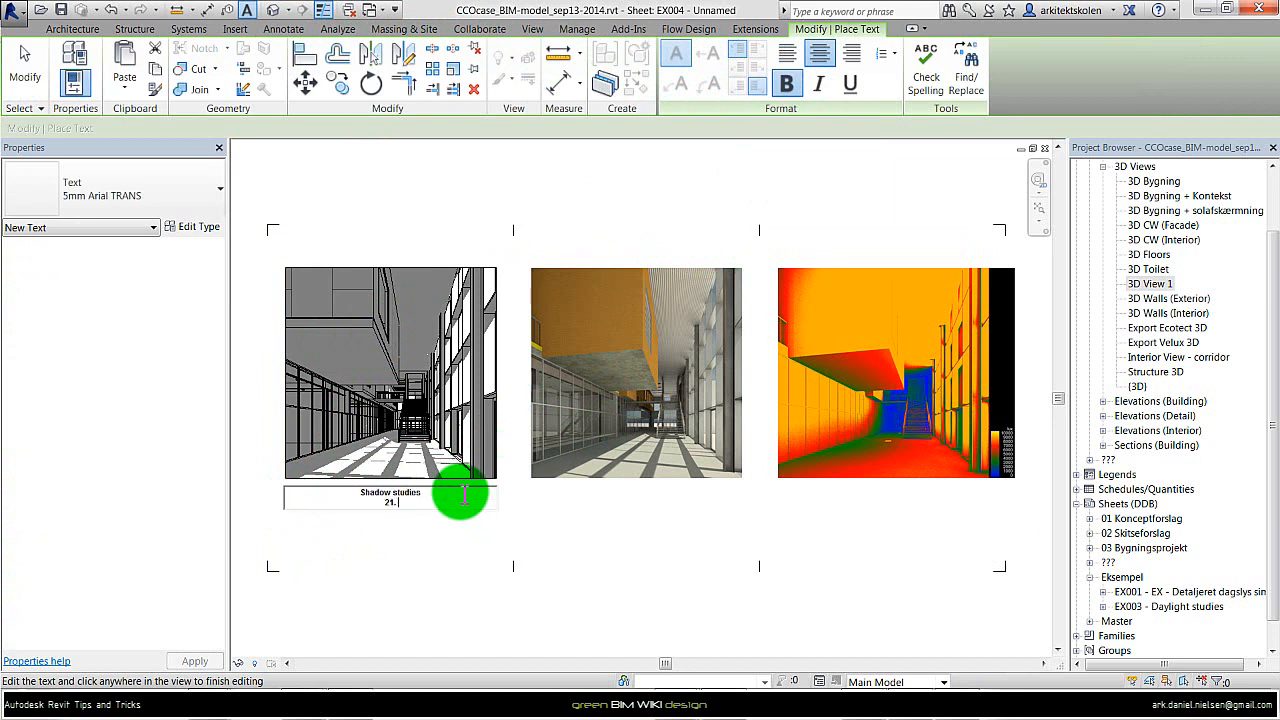
pyautogui.write('june a')
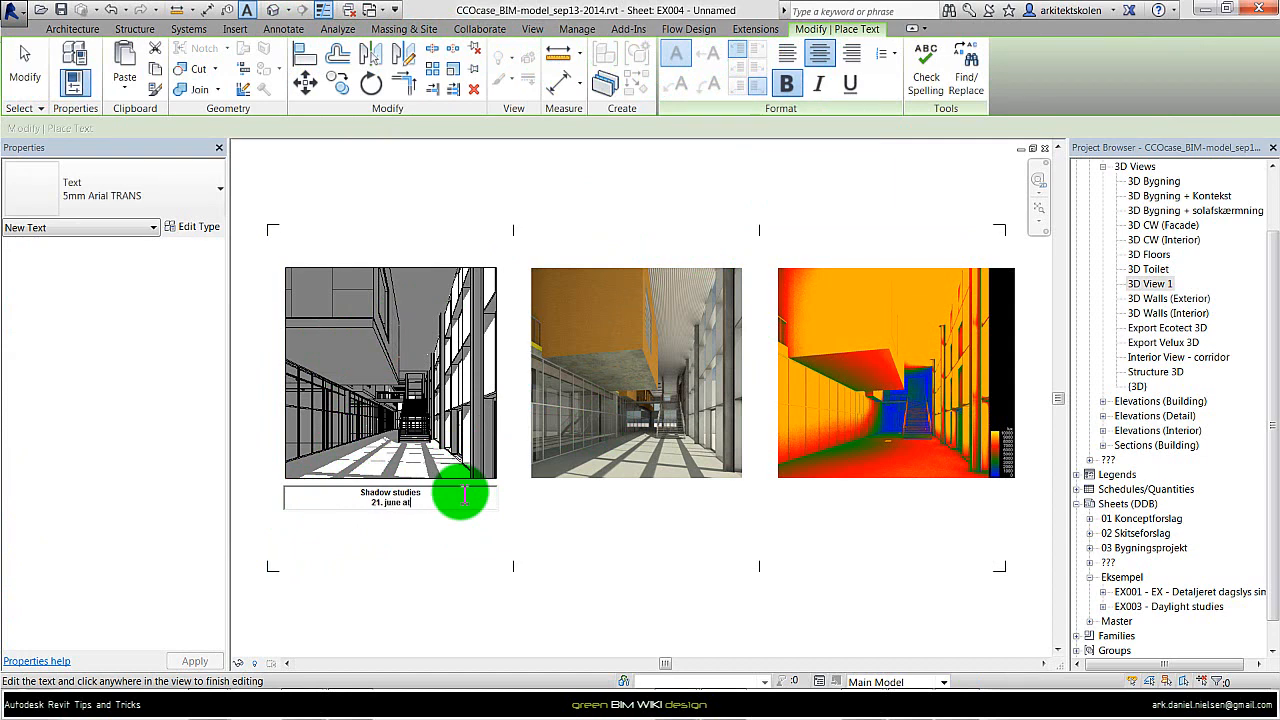
pyautogui.write('12.00')
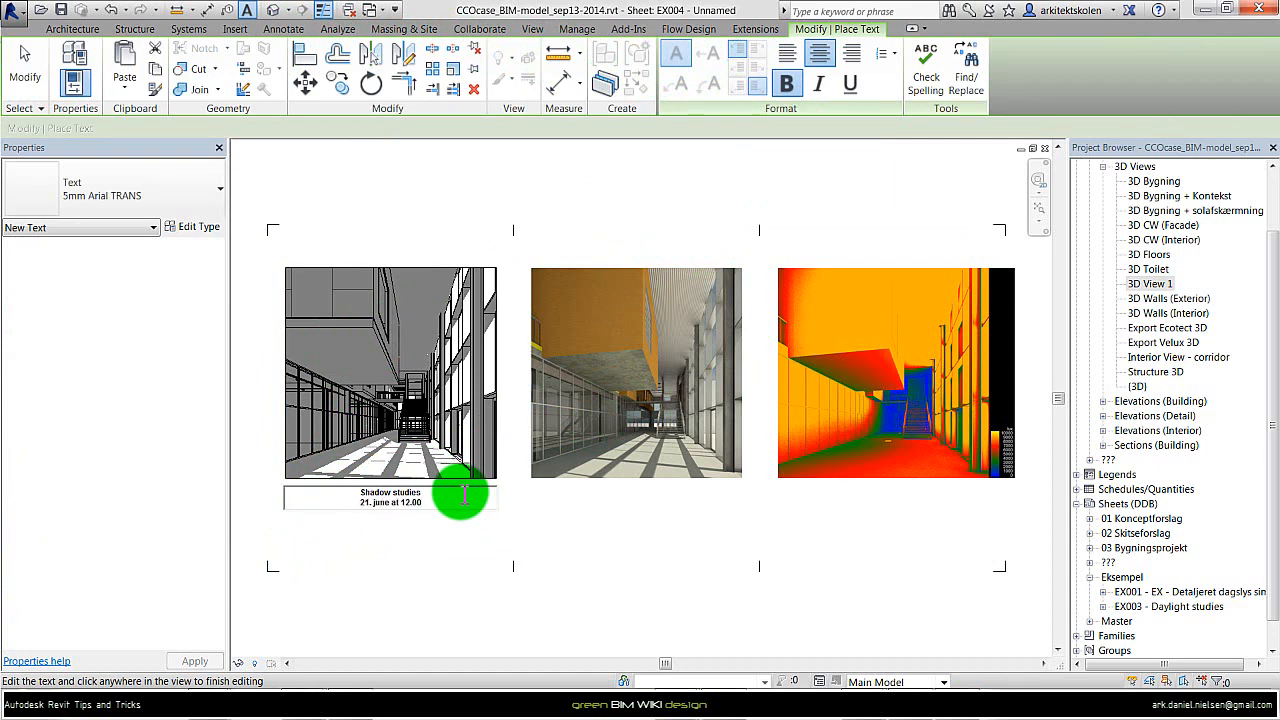
pyautogui.click(405, 495)
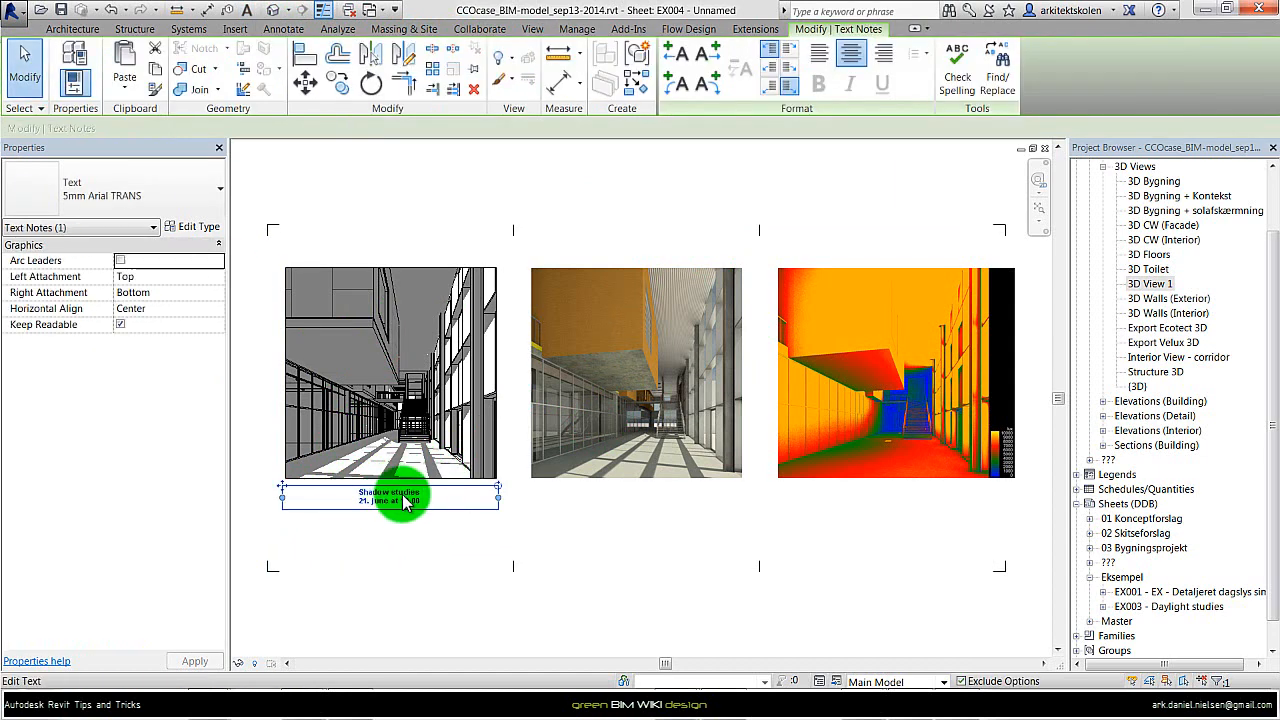
# Step: Copy the caption under the other views and retitle one 'Illuminance levels'
pyautogui.click(360, 65)
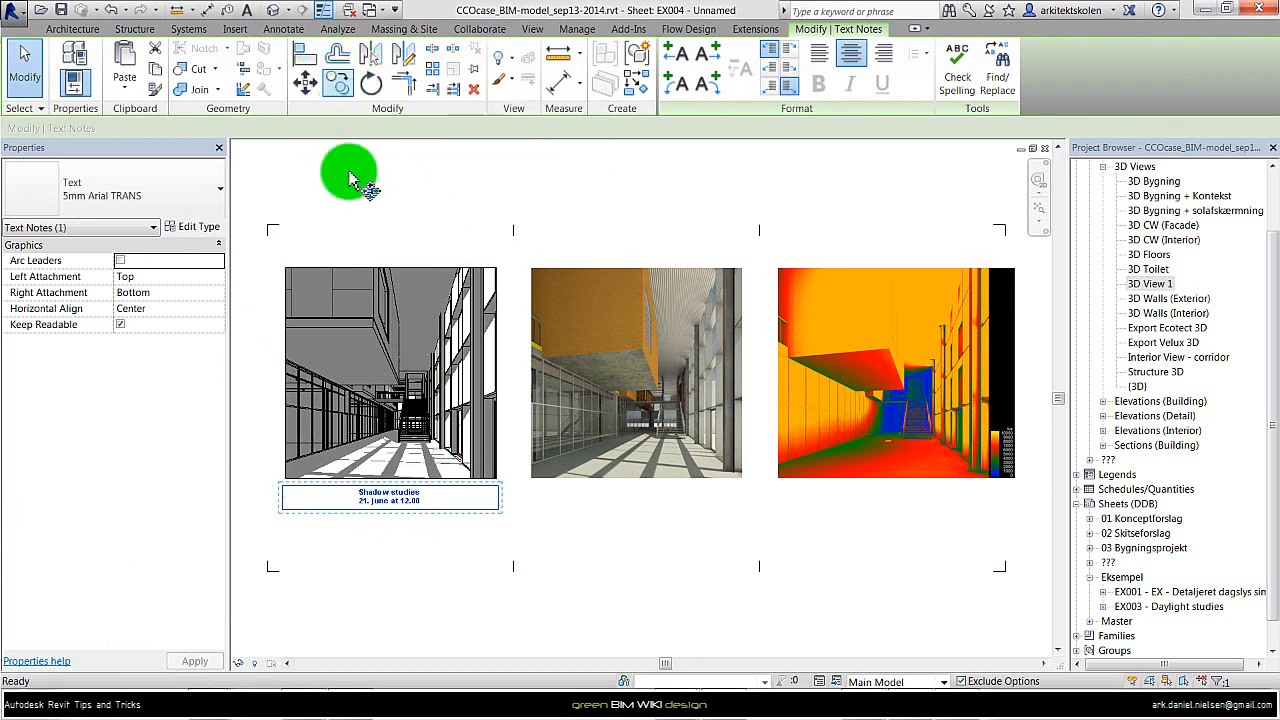
pyautogui.click(533, 266)
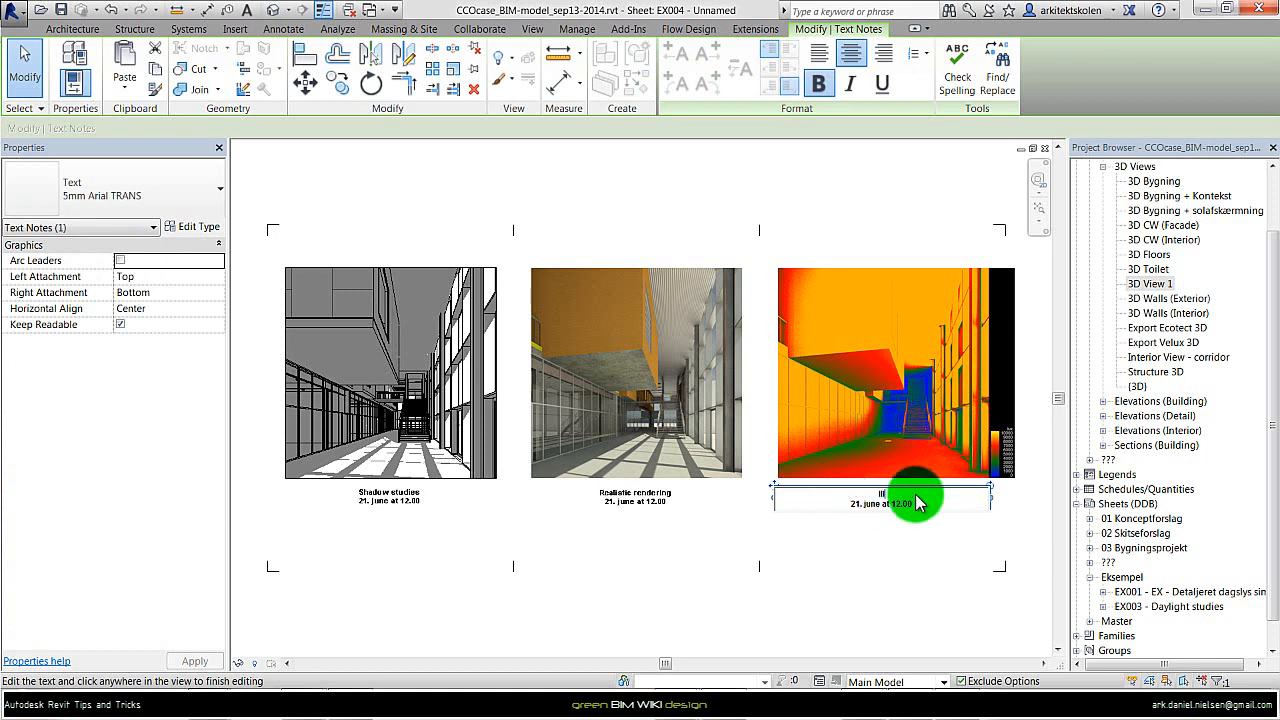
pyautogui.write('Illuminance levels (lux')
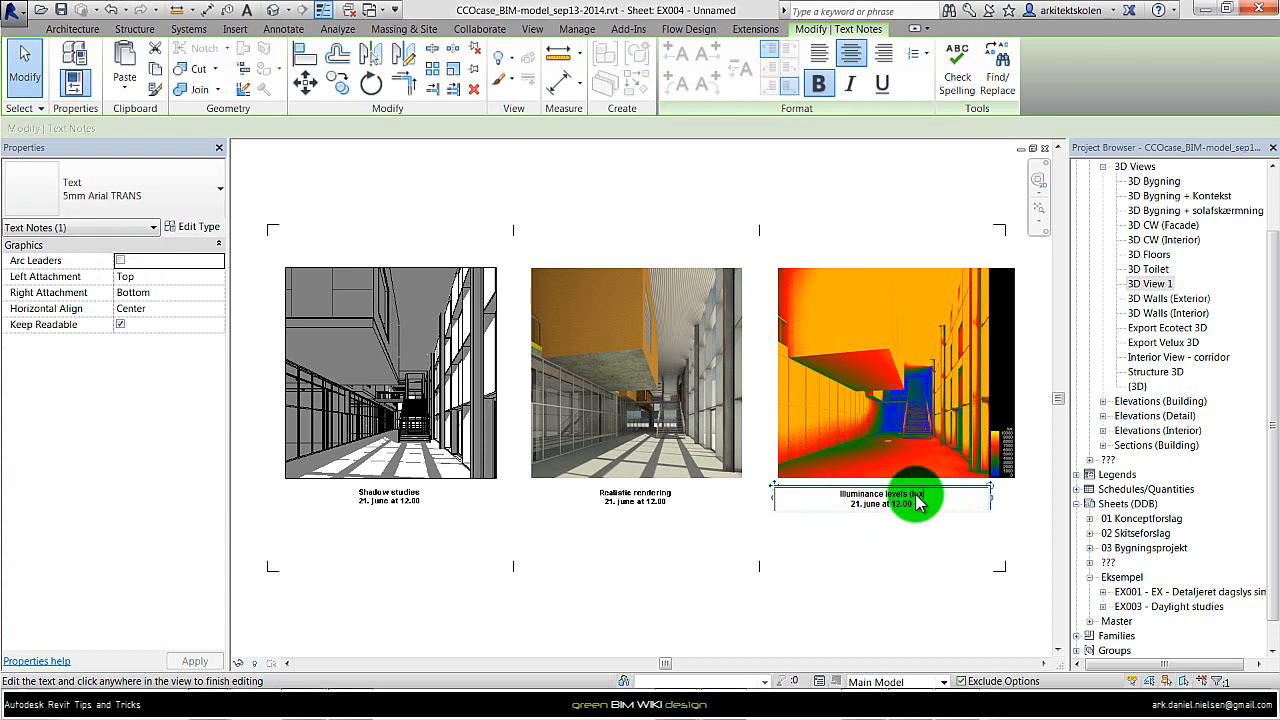
pyautogui.click(887, 625)
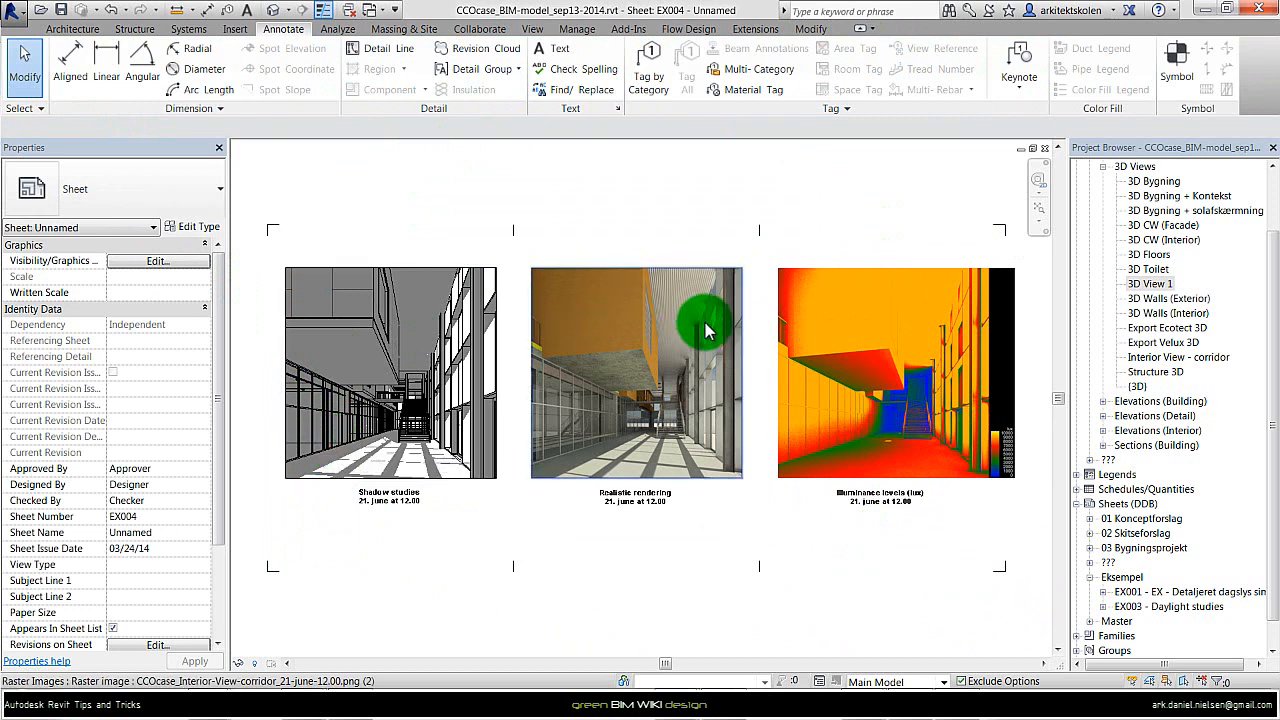
pyautogui.moveTo(680, 355)
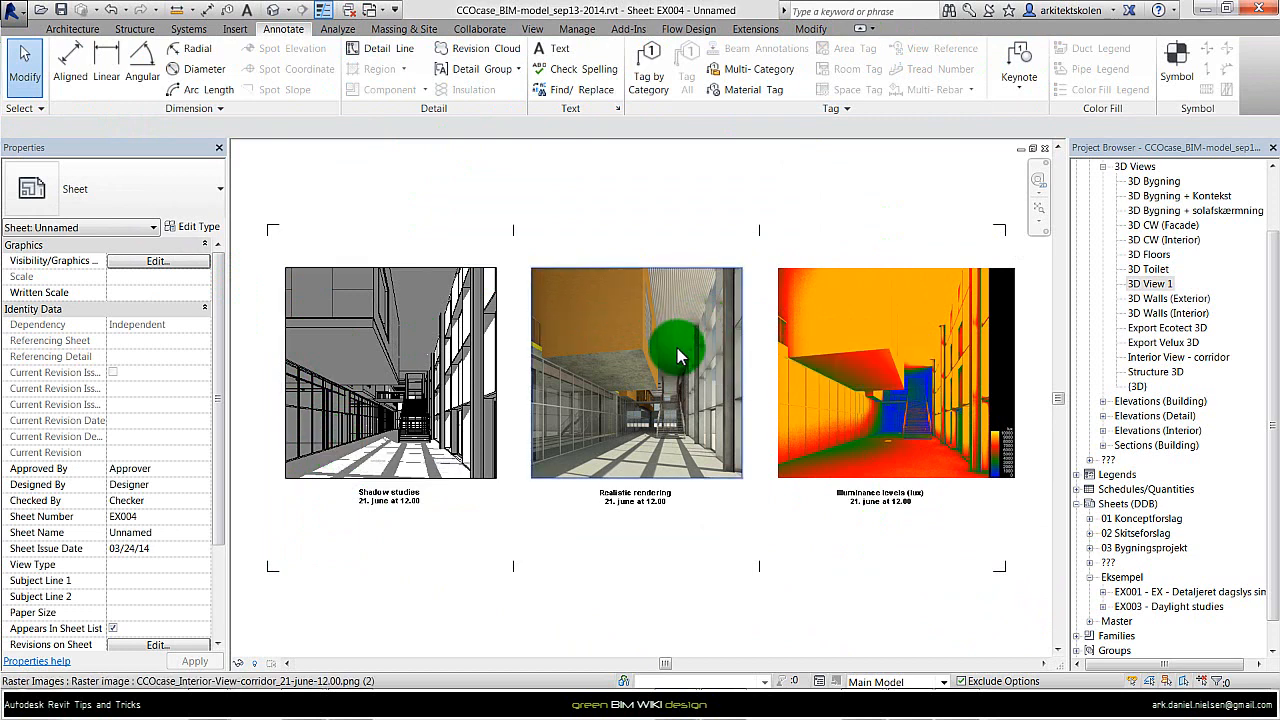
pyautogui.moveTo(655, 420)
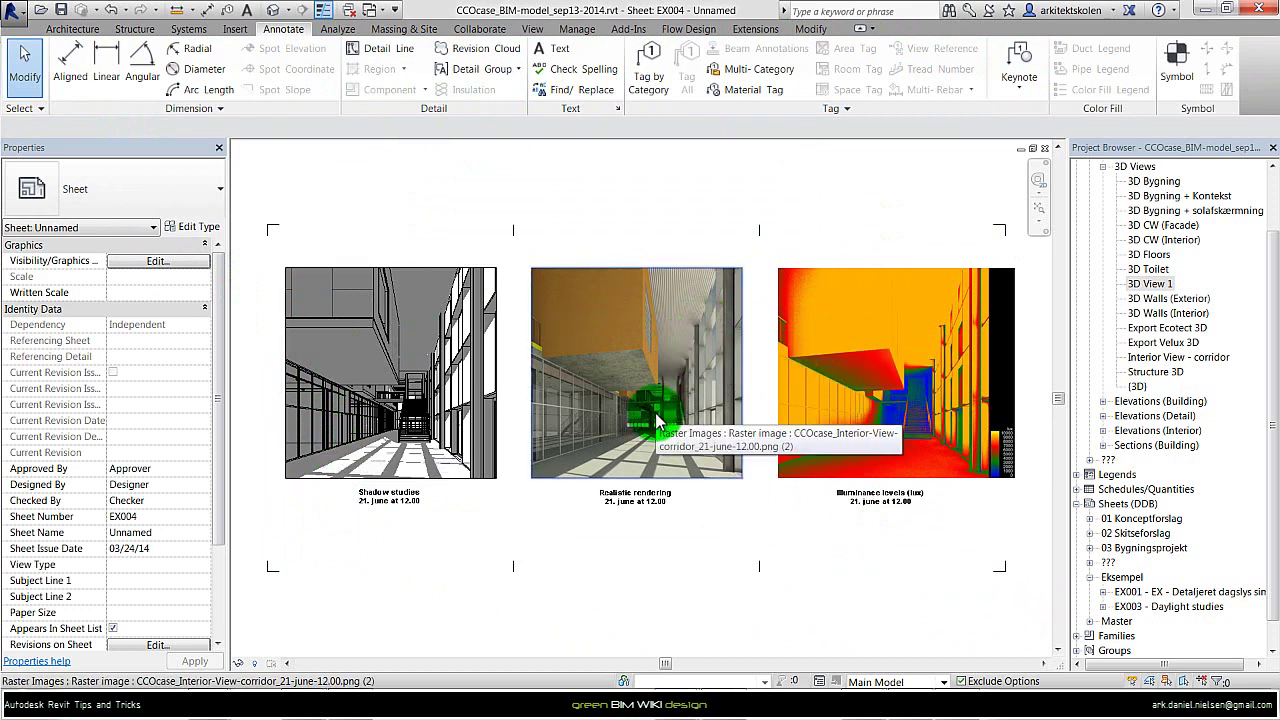